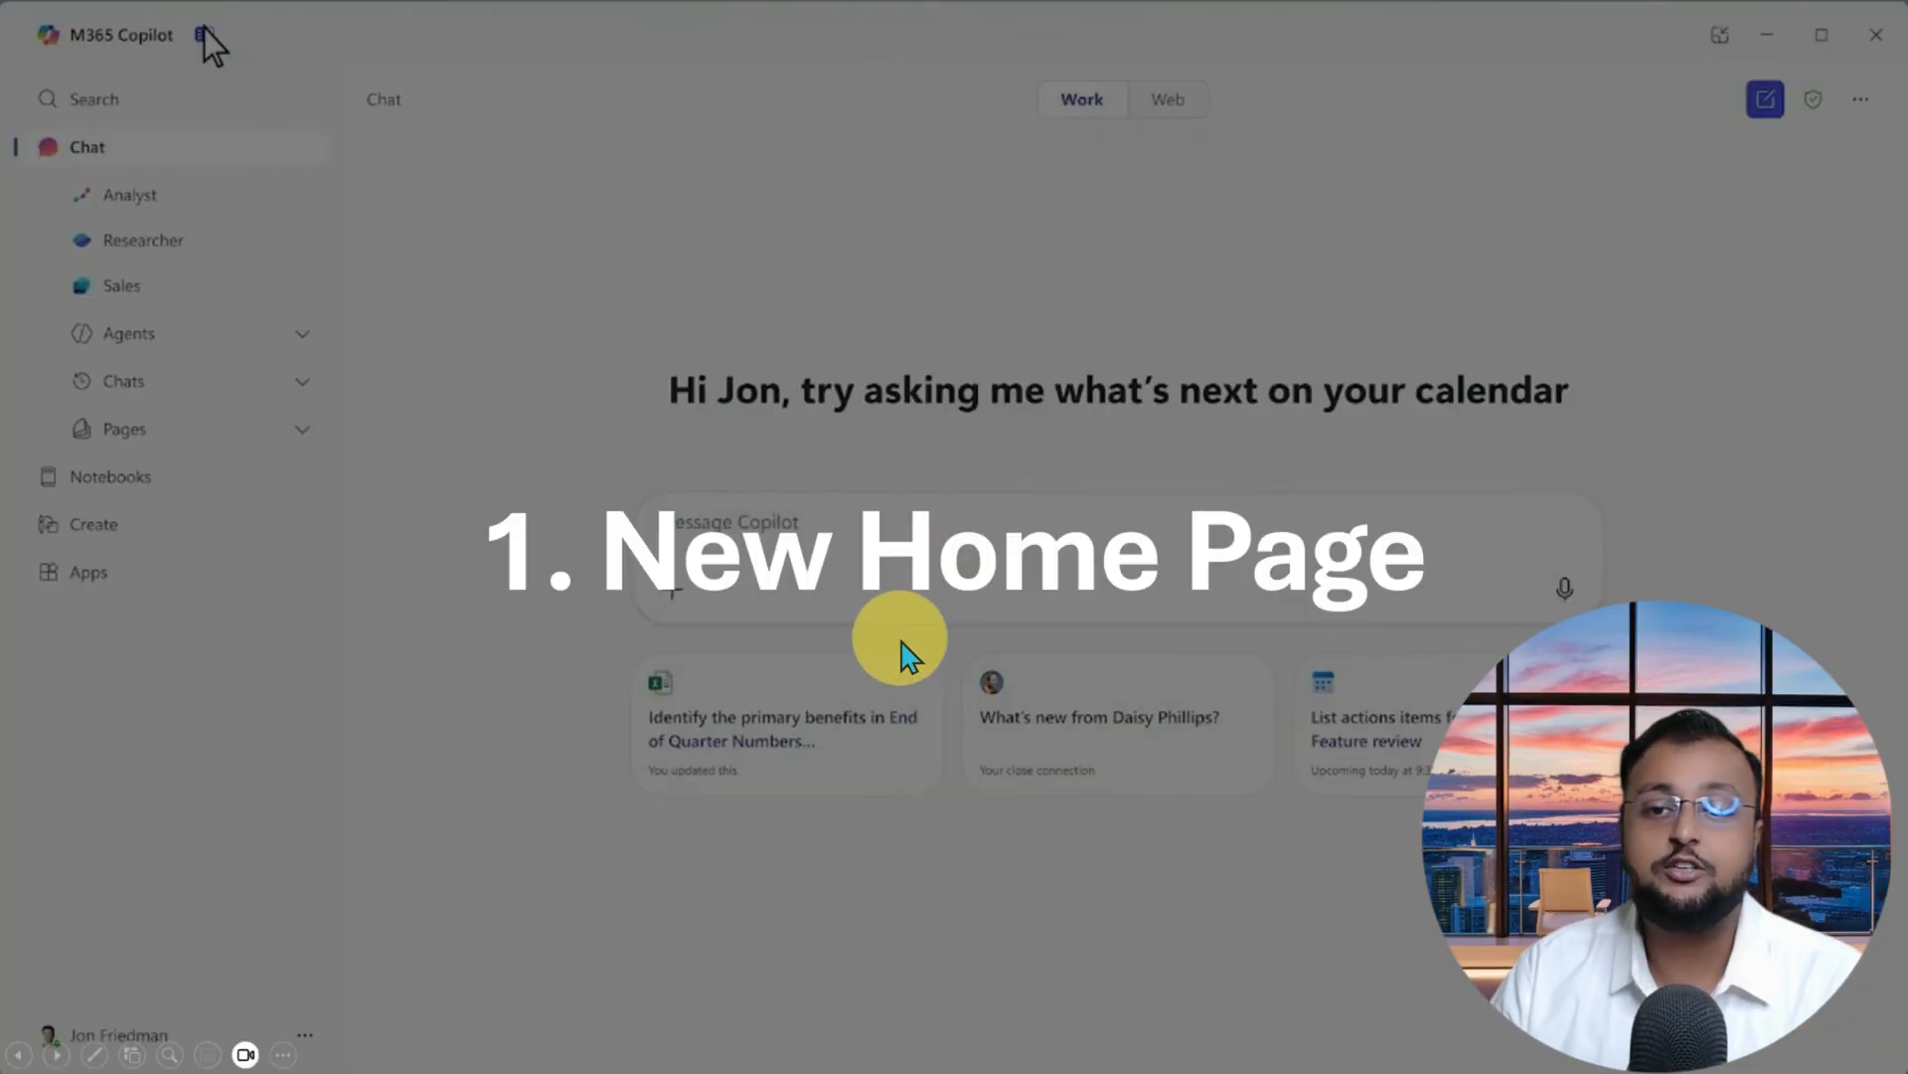
mouse_move(900, 676)
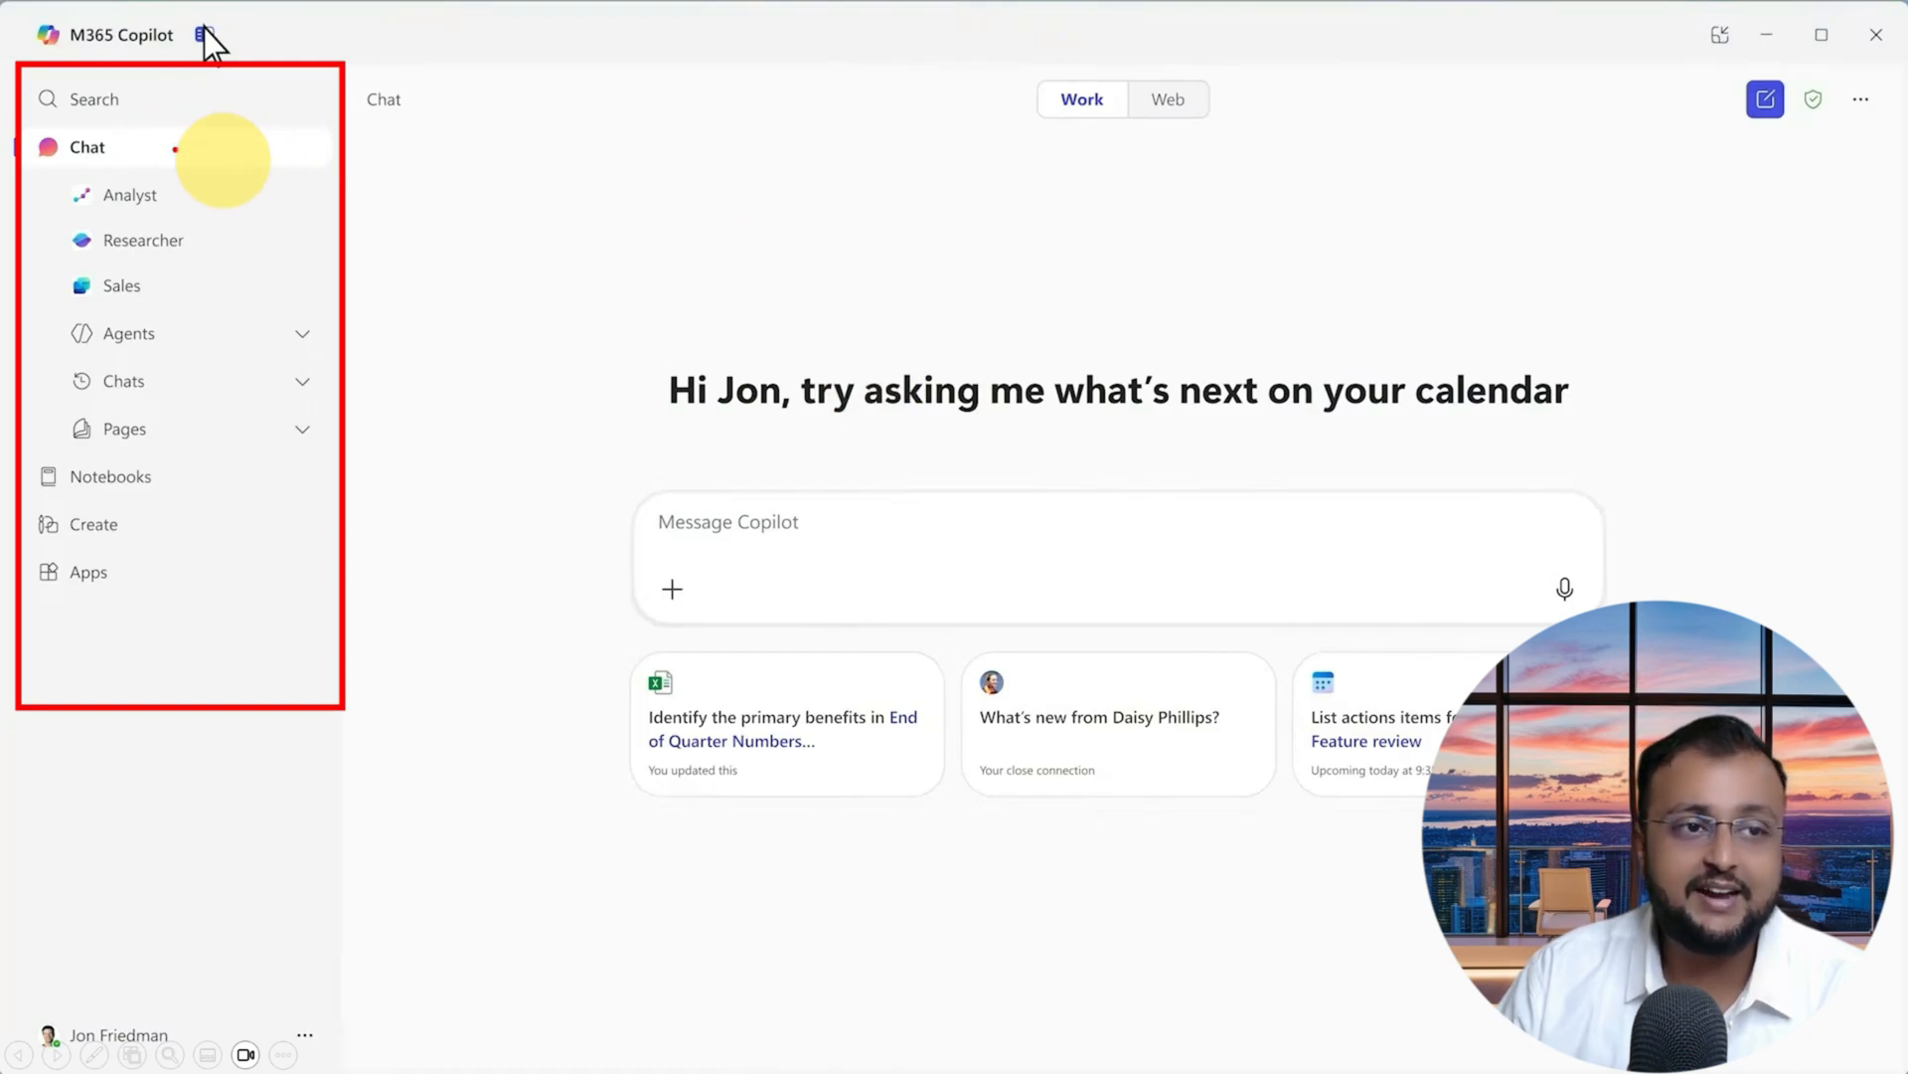
mouse_move(221, 201)
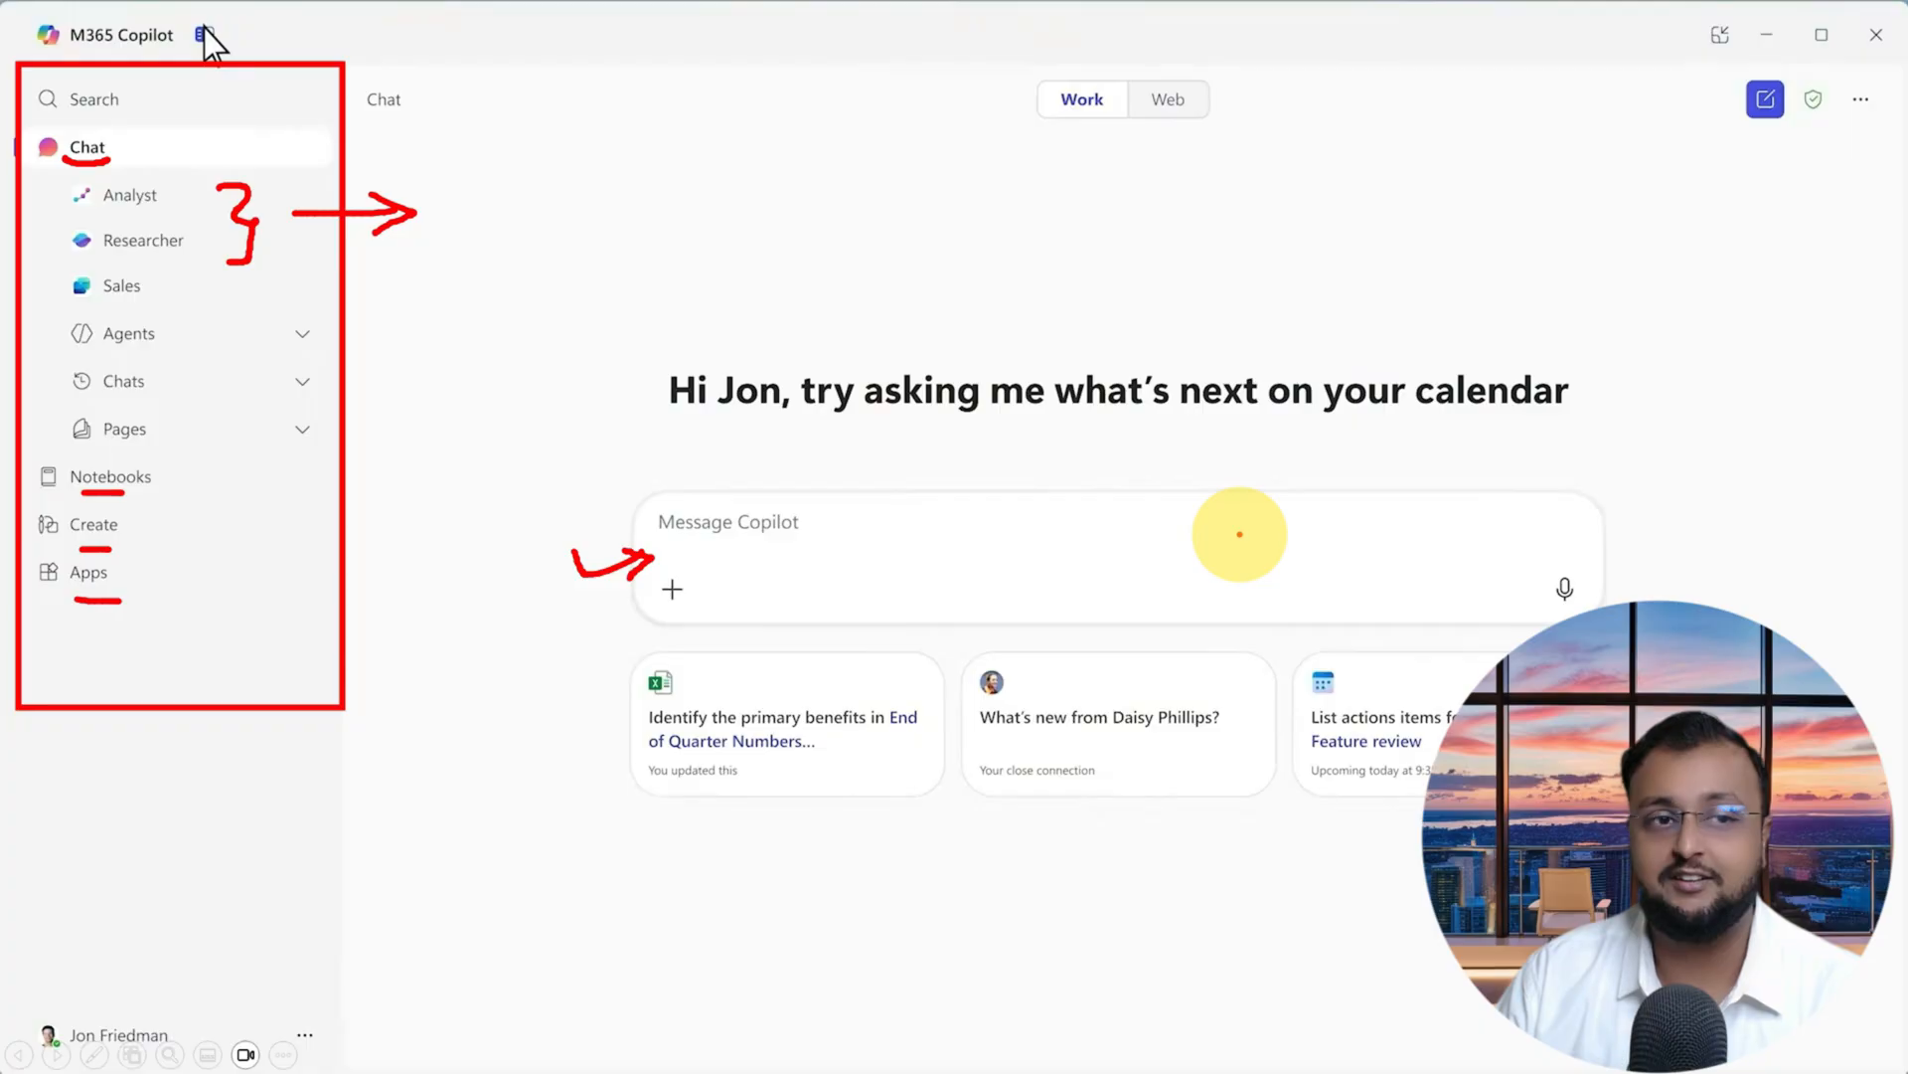
mouse_move(567, 149)
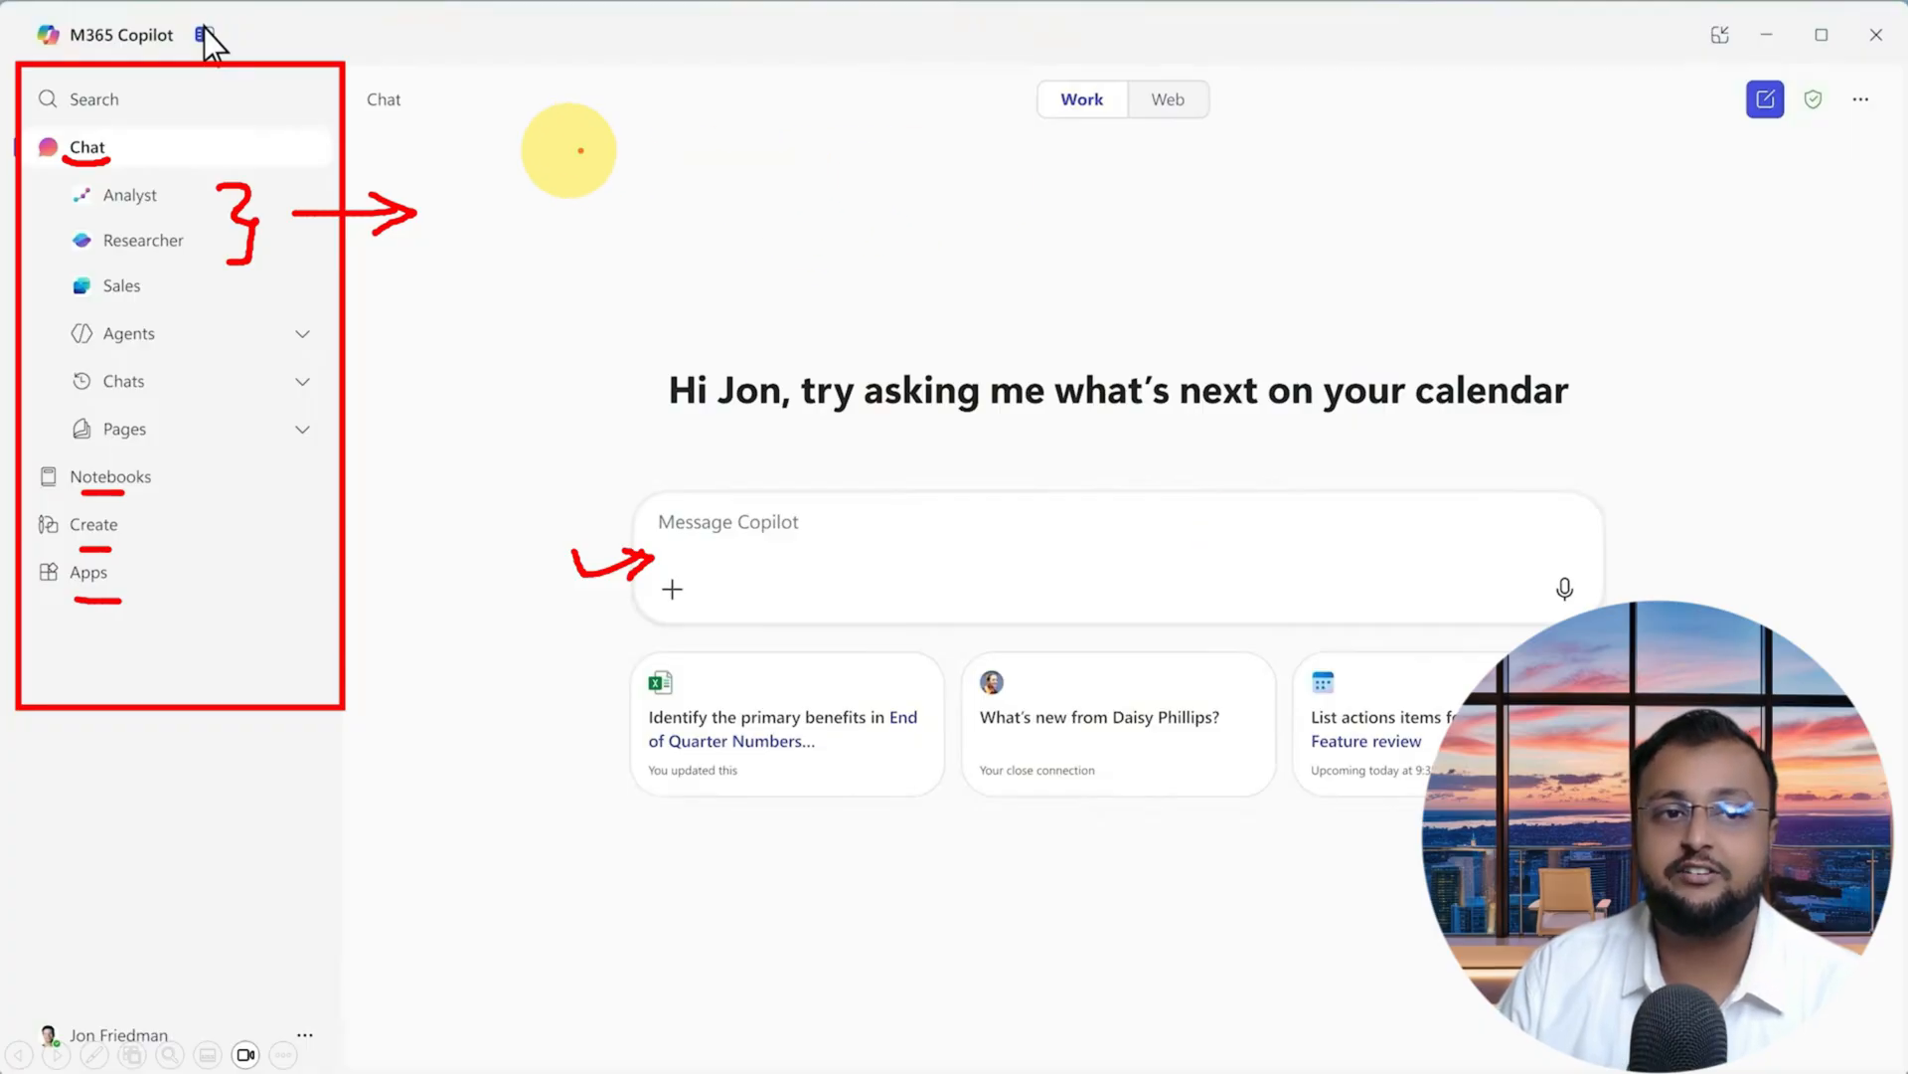
mouse_move(447, 99)
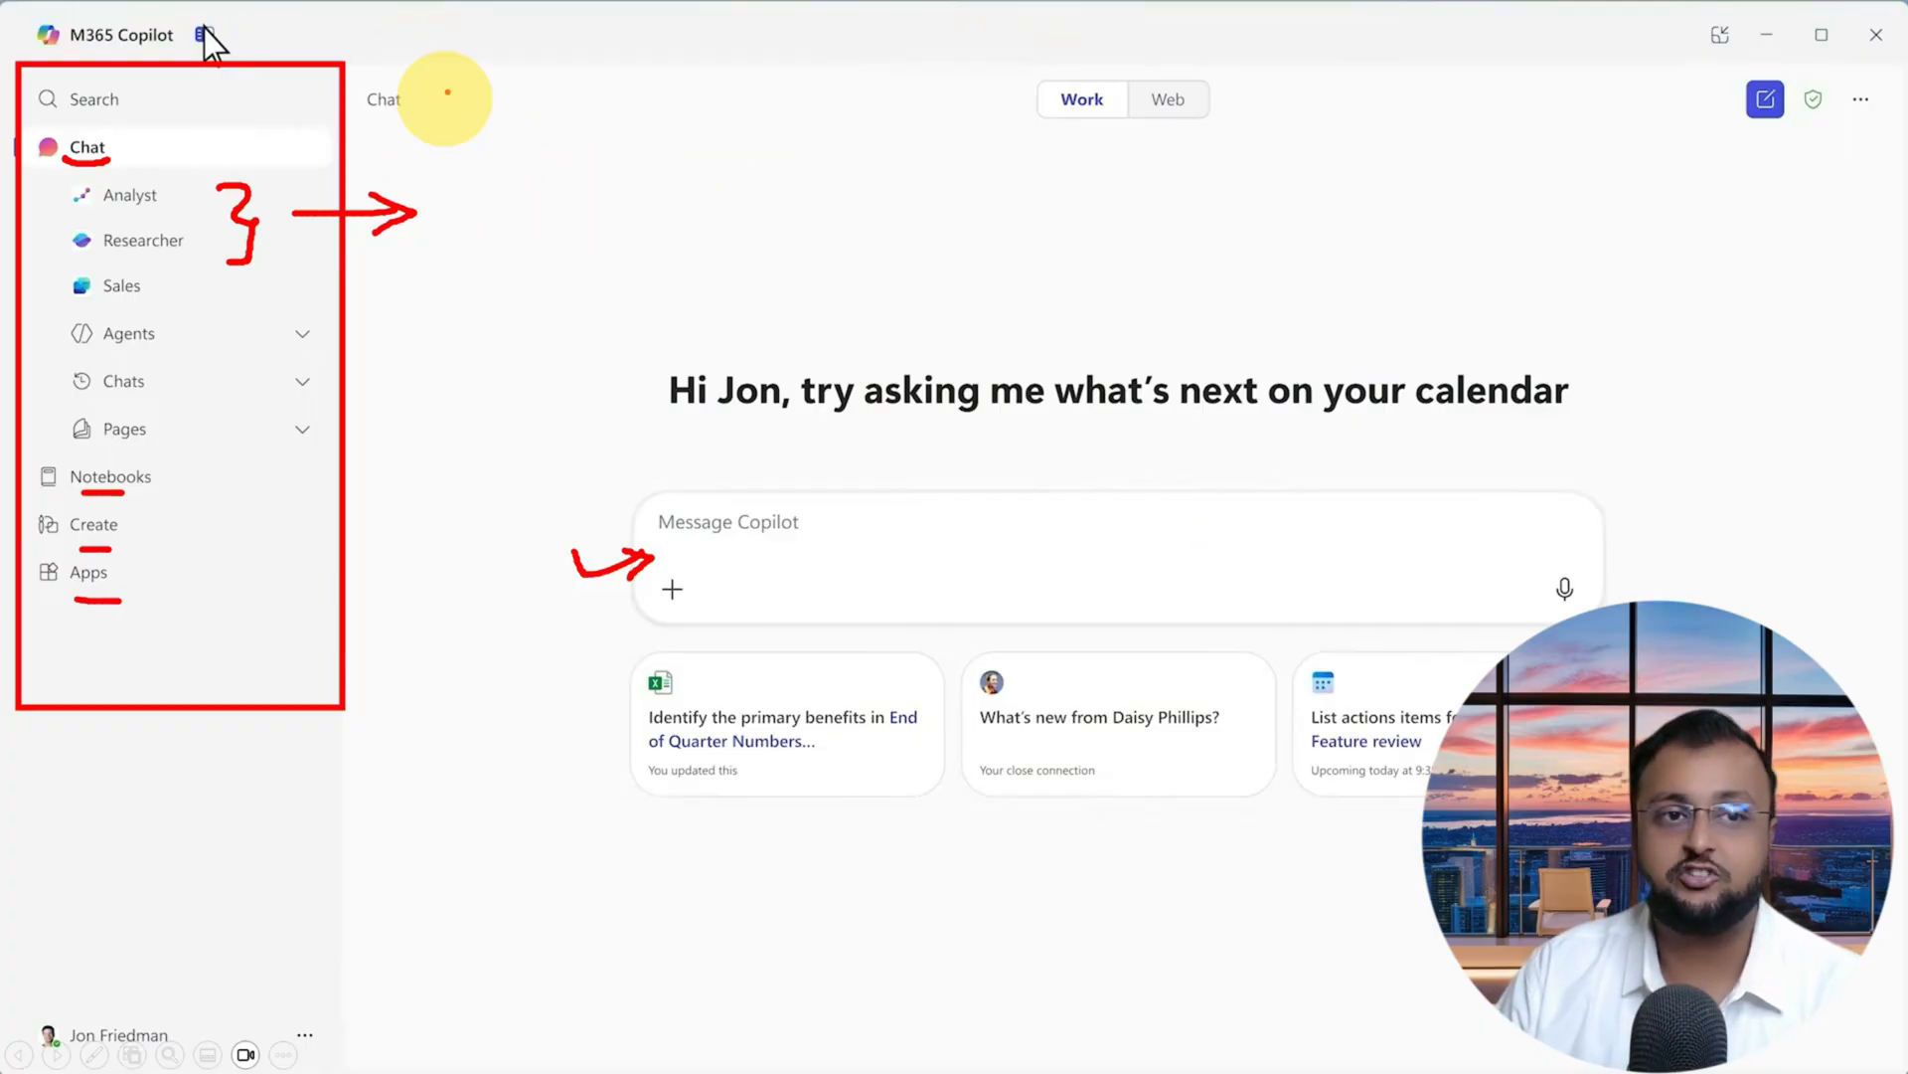
mouse_move(165, 111)
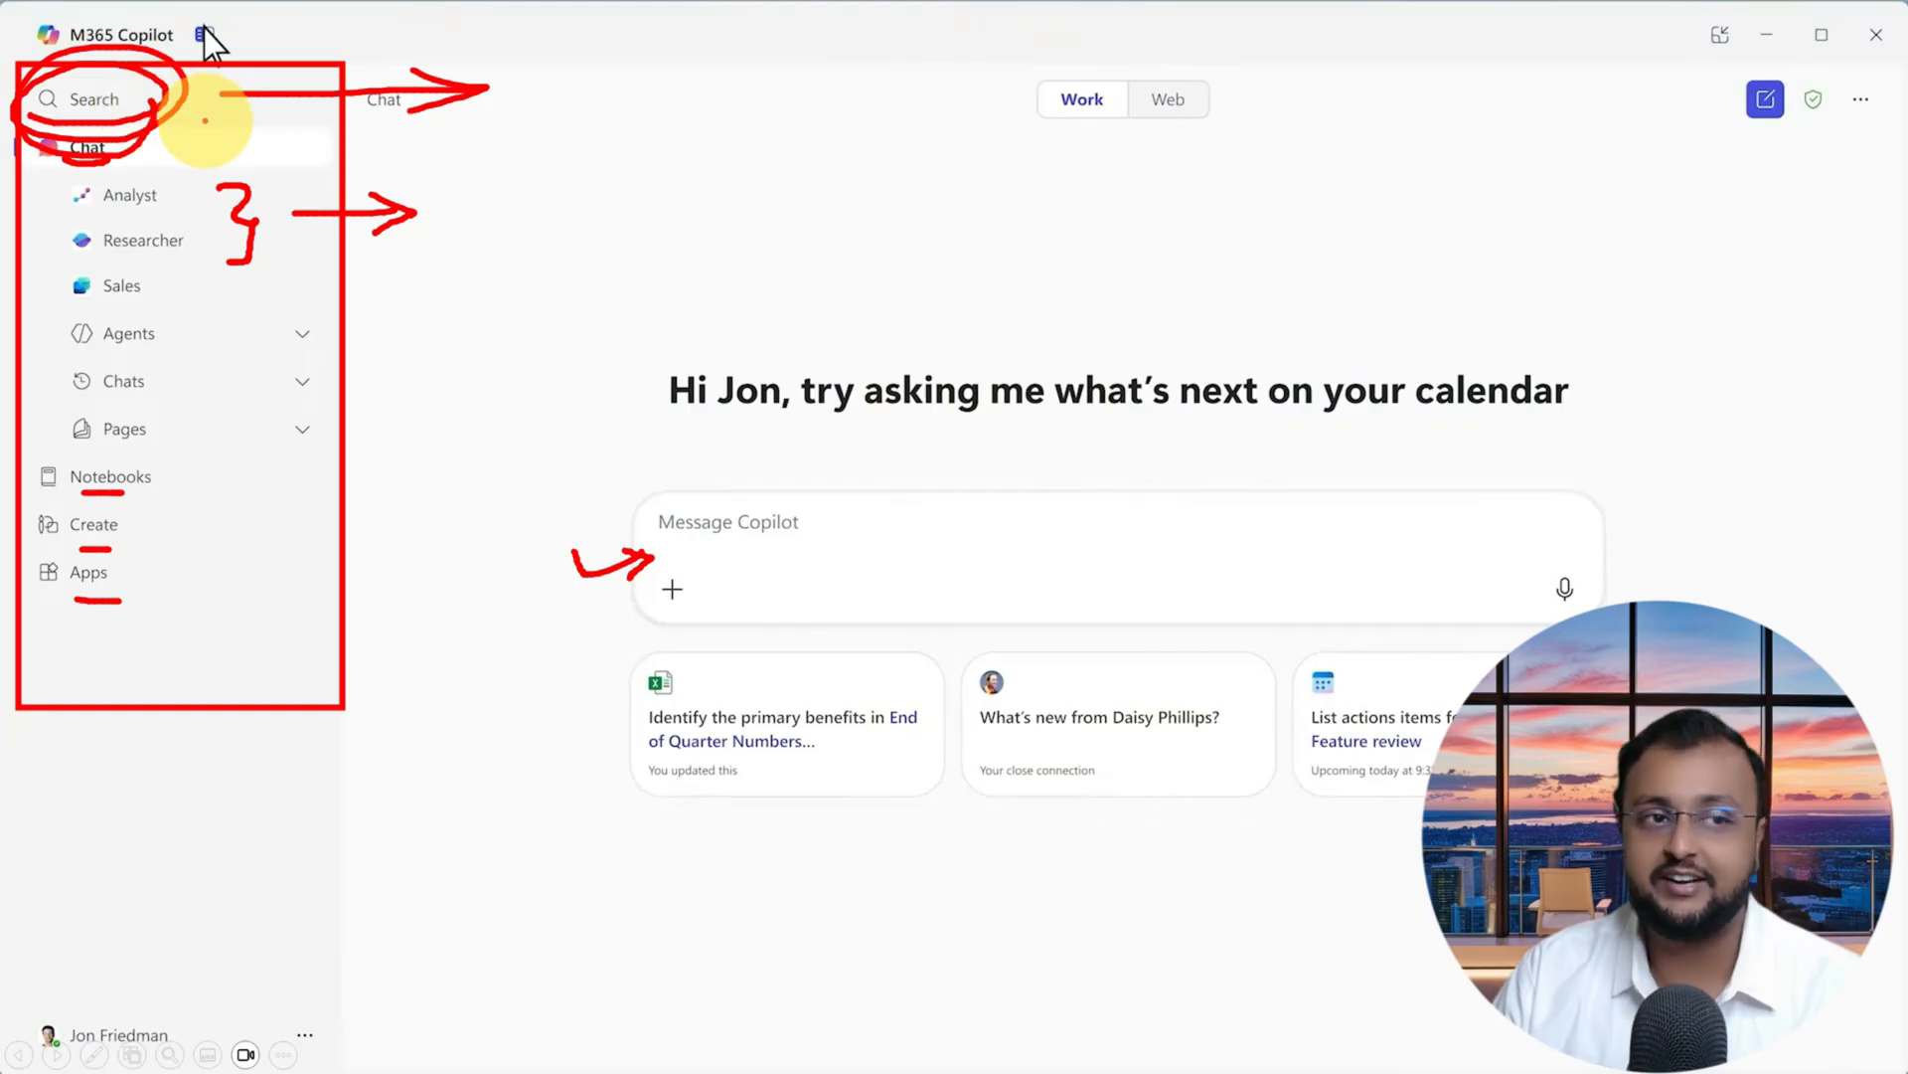
mouse_move(457, 269)
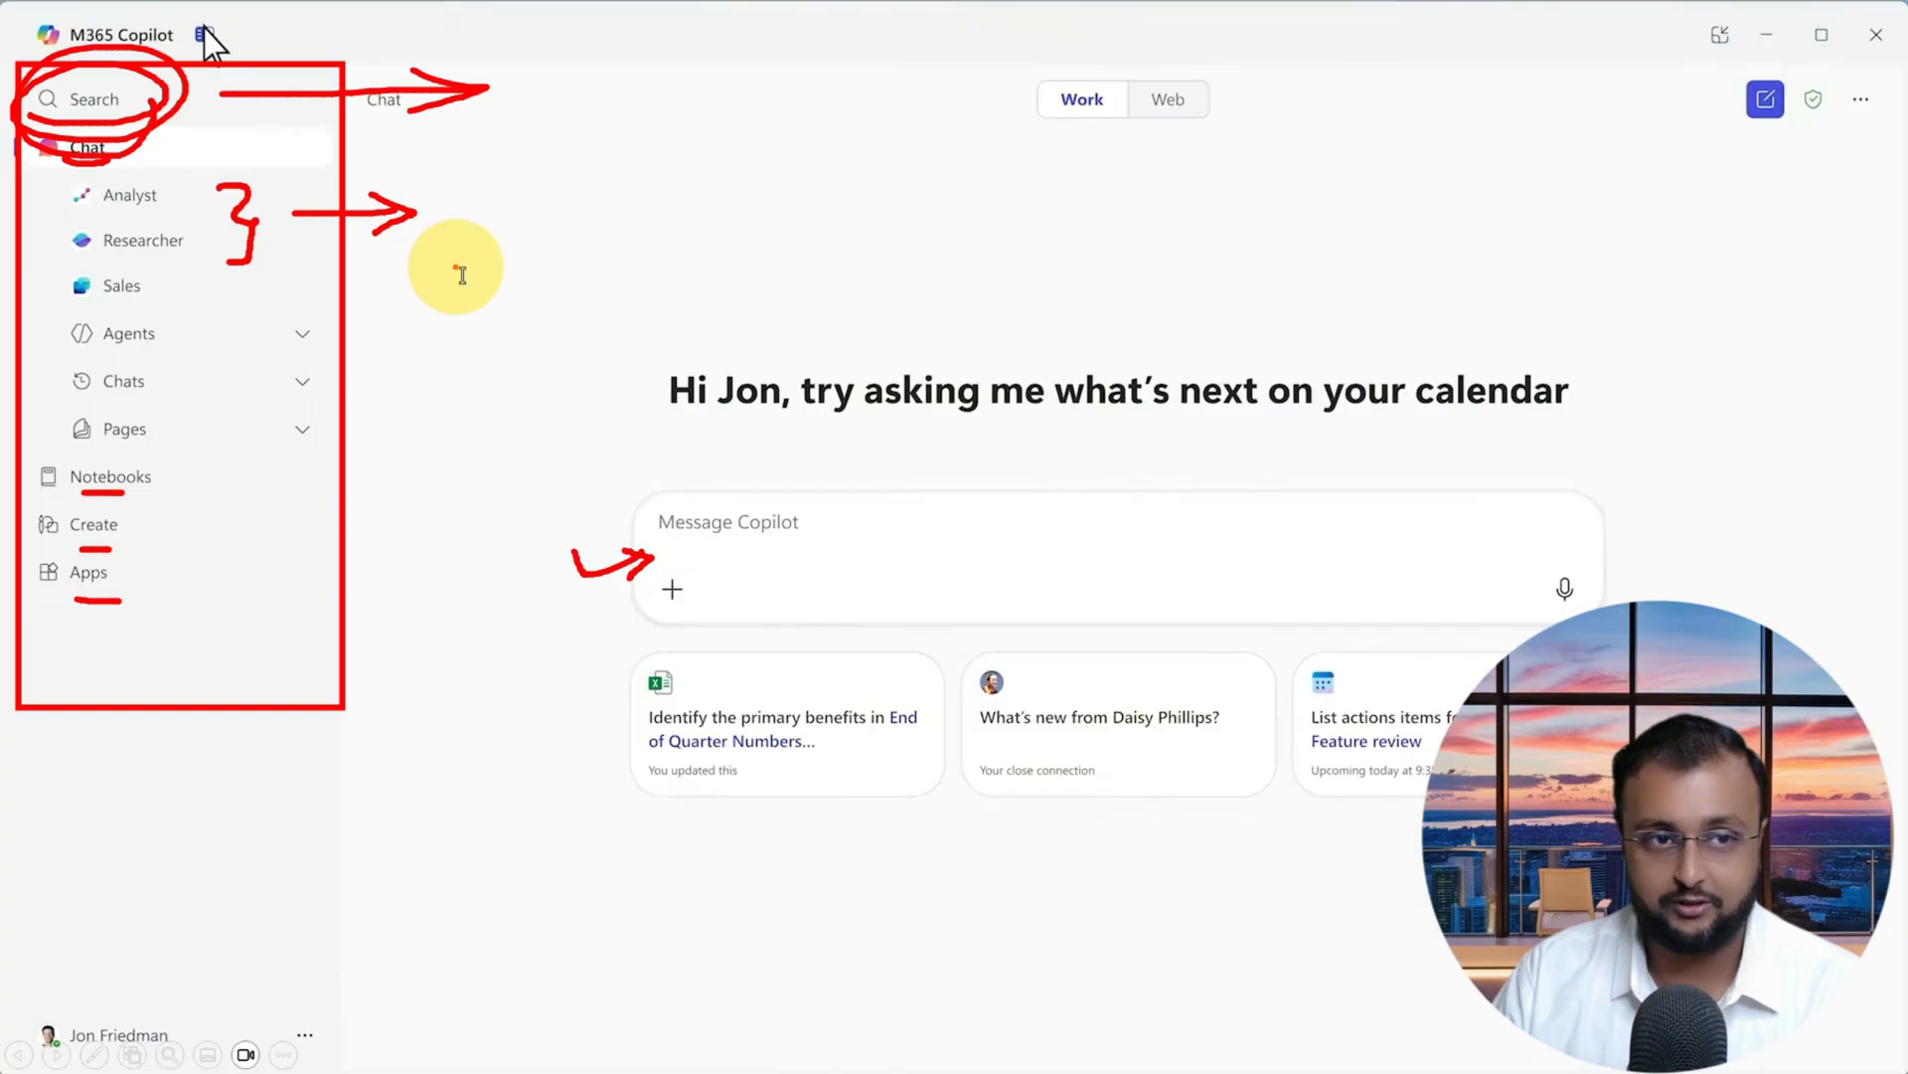
Step: Browse the Notebooks workspace, then switch to the Researcher agent
click(109, 475)
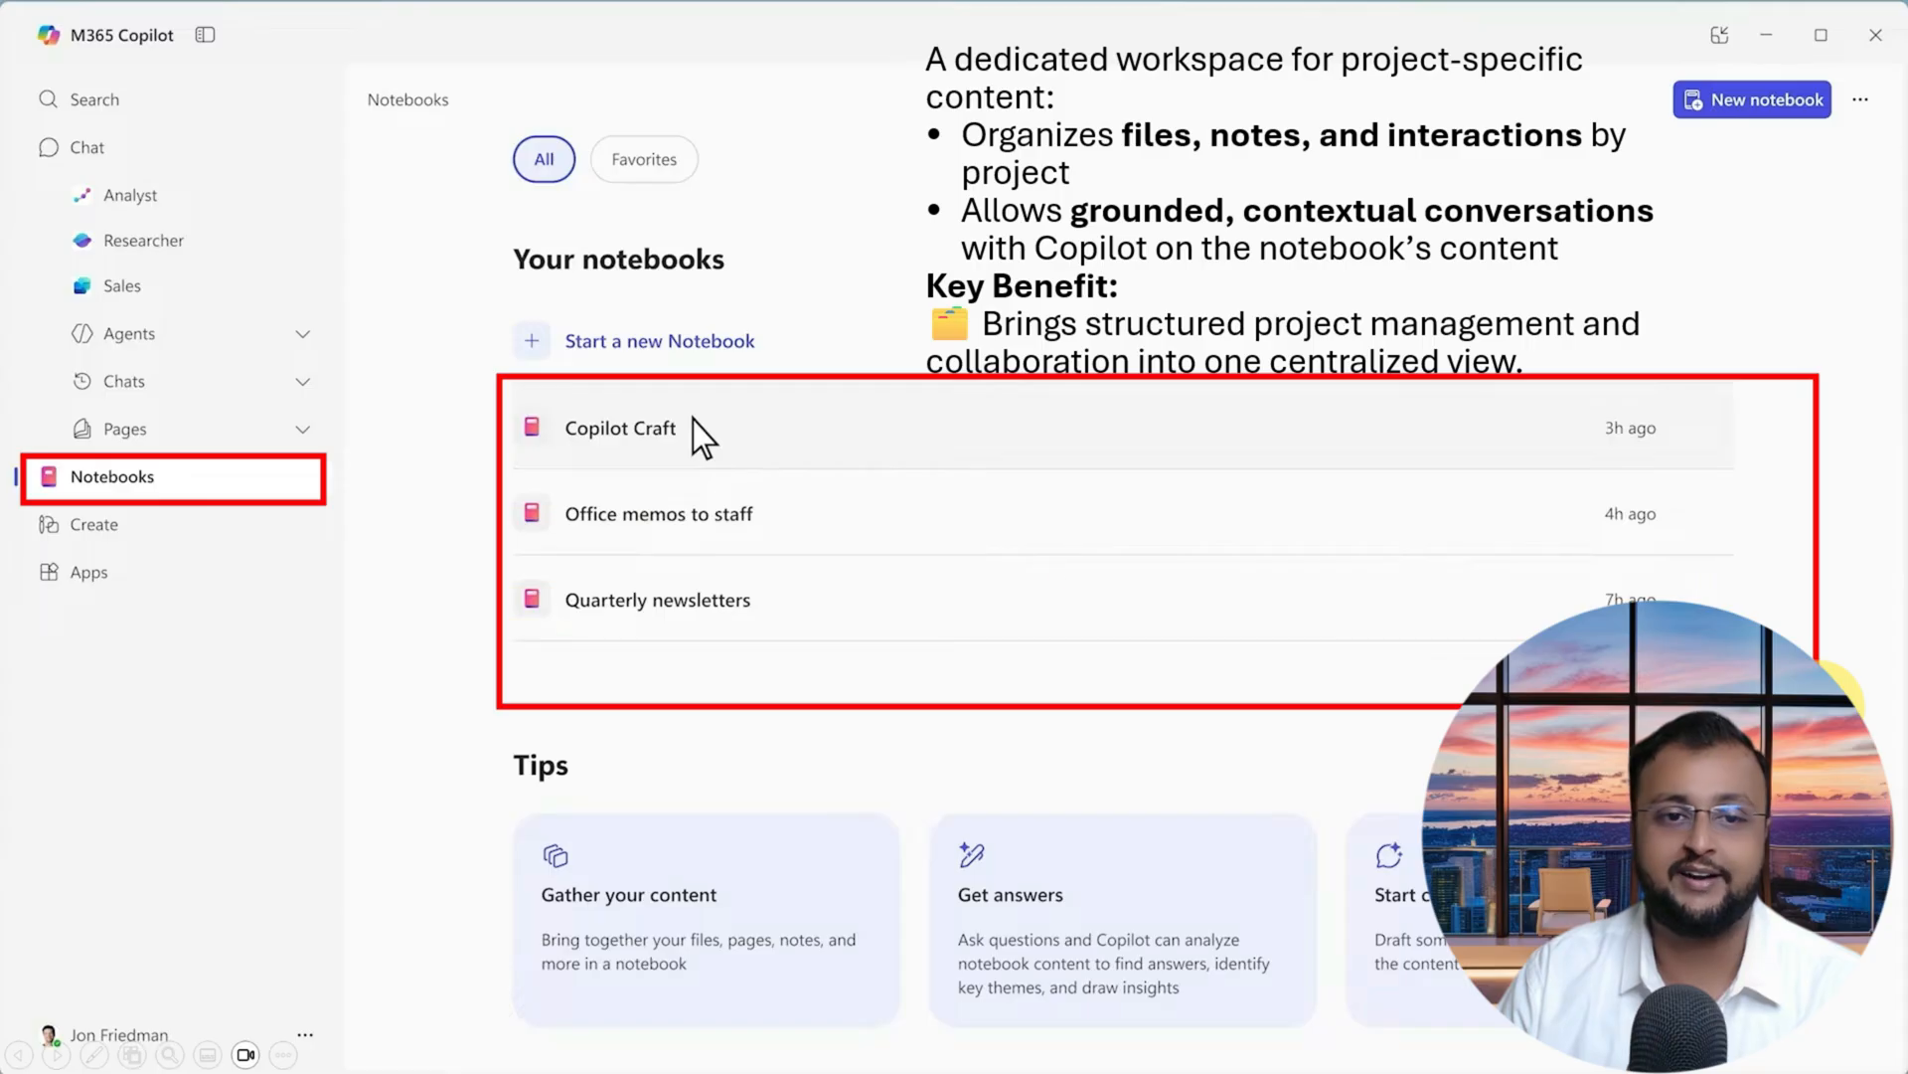
click(618, 427)
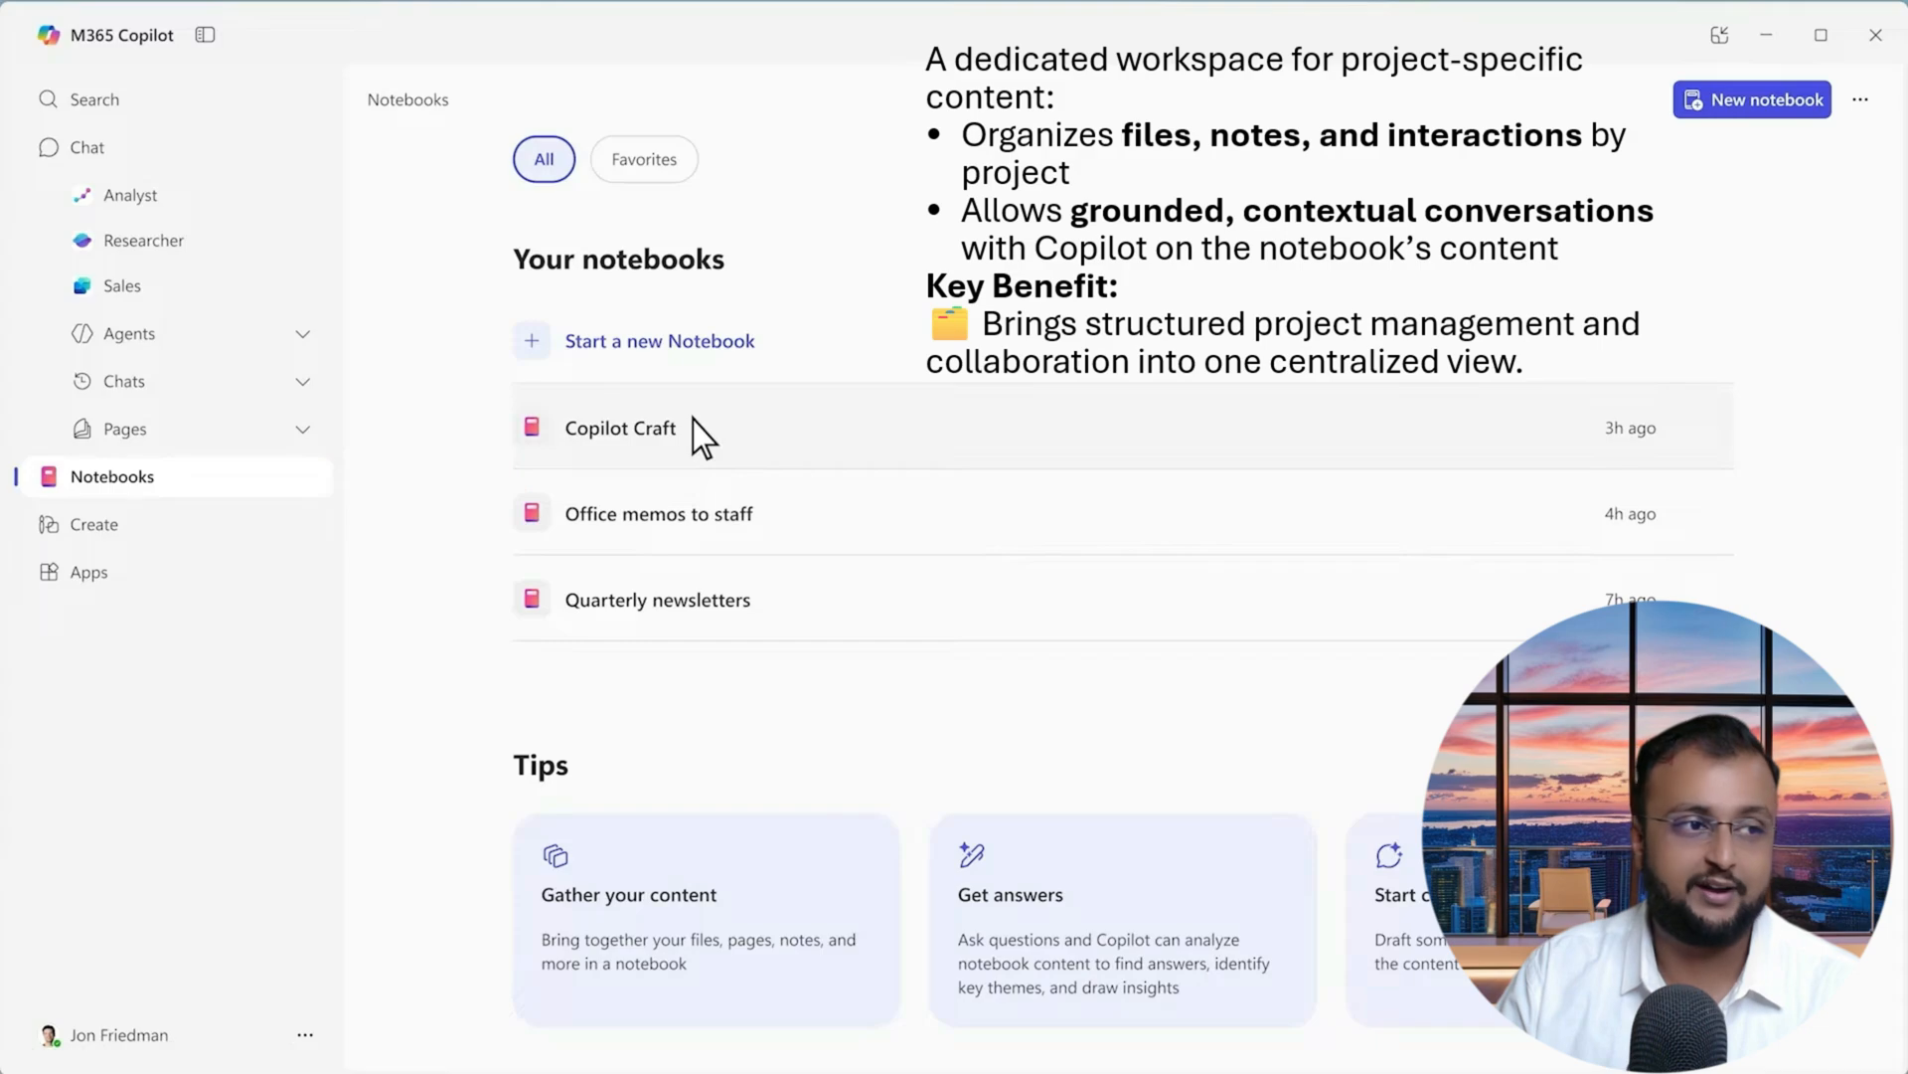
click(145, 241)
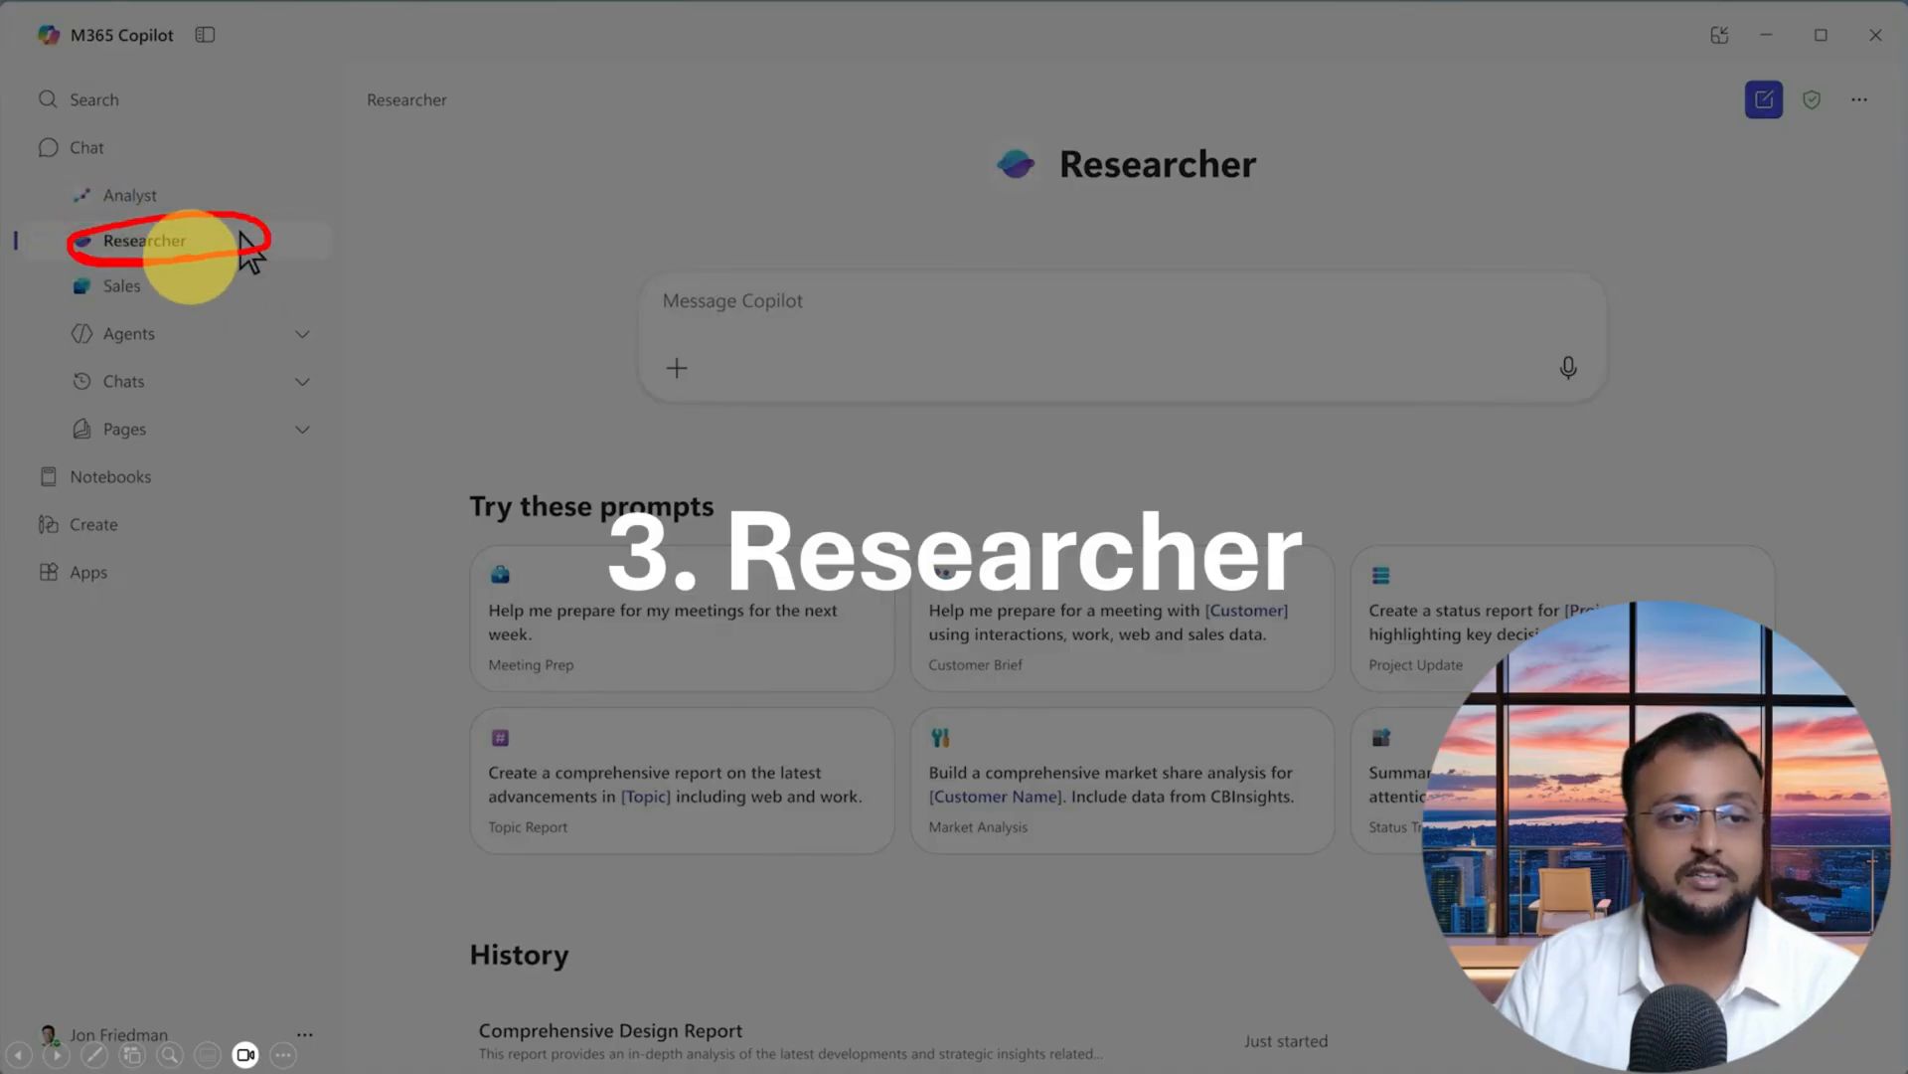
Step: Send Researcher the request: 'Create a marketing plan for the upcoming smart sneaker product launch...'
text(Create a marketing plan for the upcoming smart sneaker product launch. Emphasize its ergonomic design, health tracking, and GPS integration. Make sure to include recommendations on the right digital channels and content strategy. Include insights from competitive landscape and our past campaigns.)
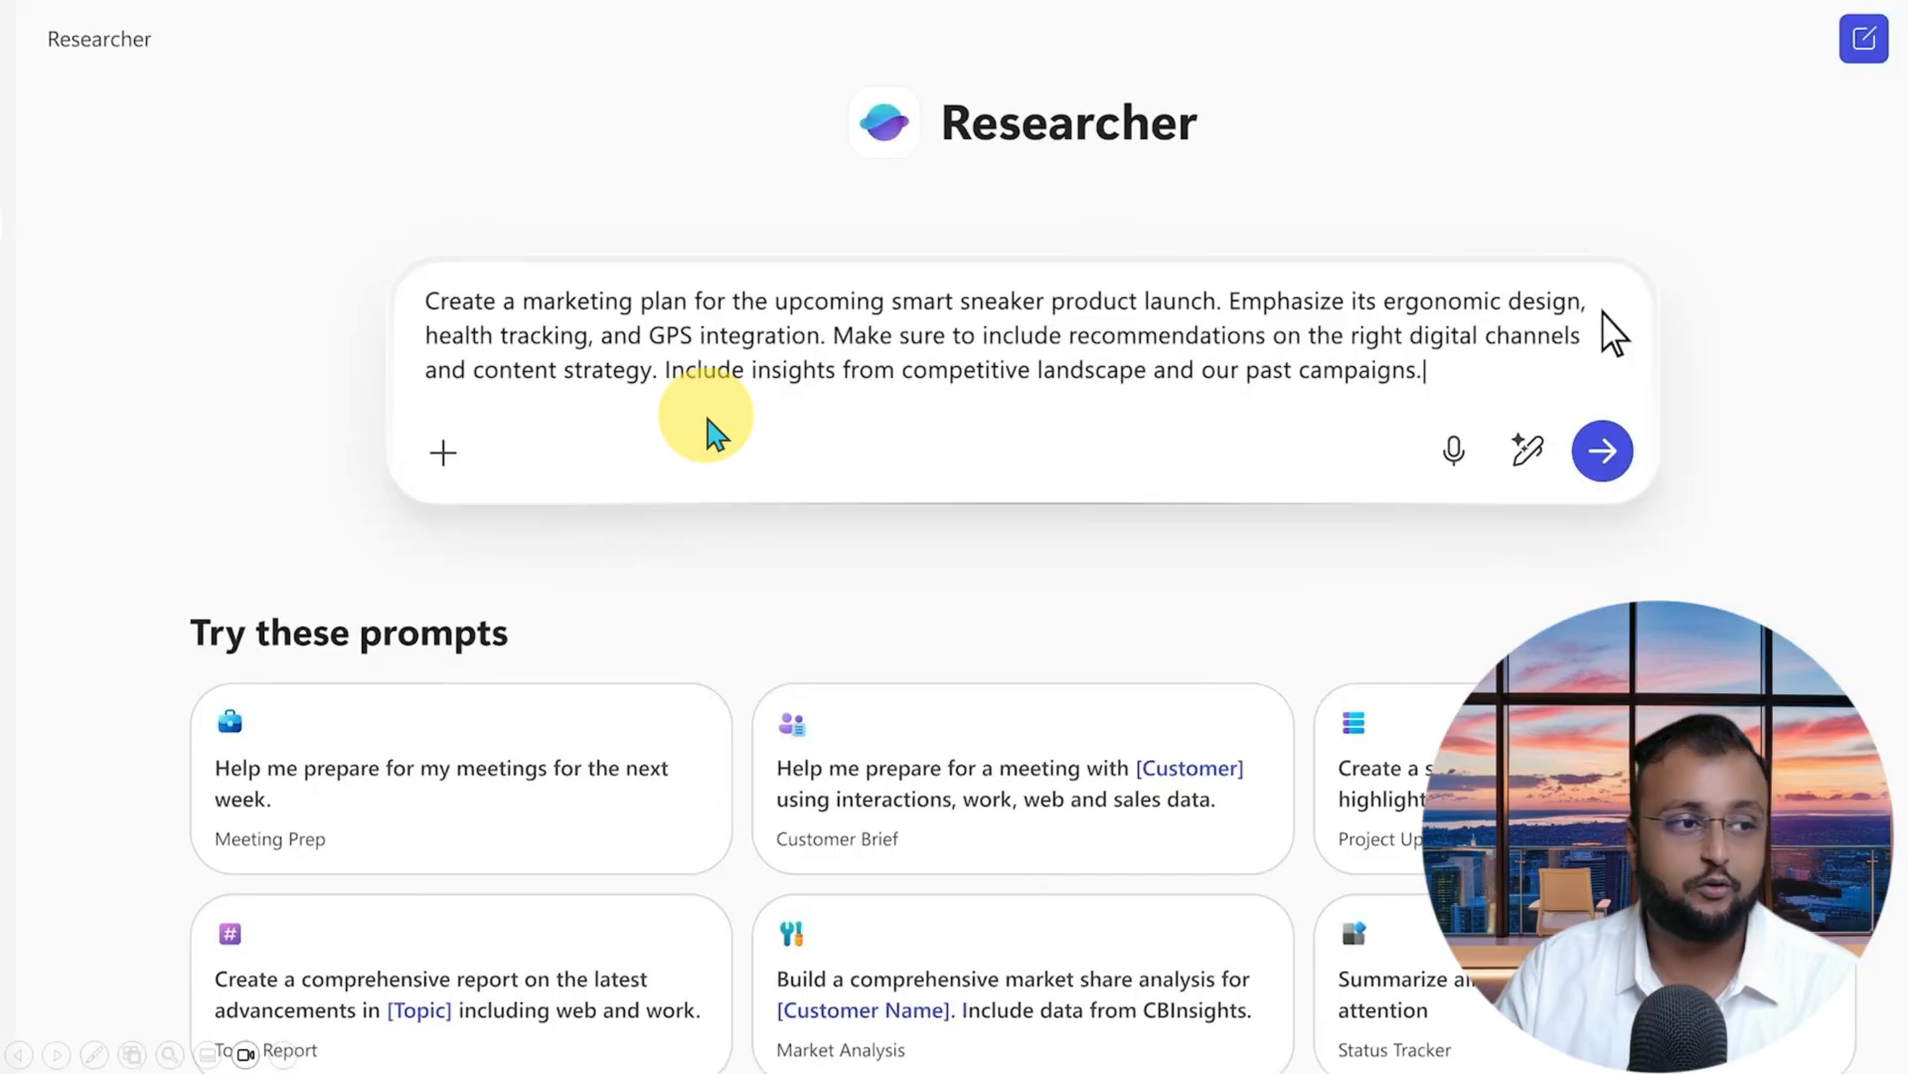
mouse_move(664, 419)
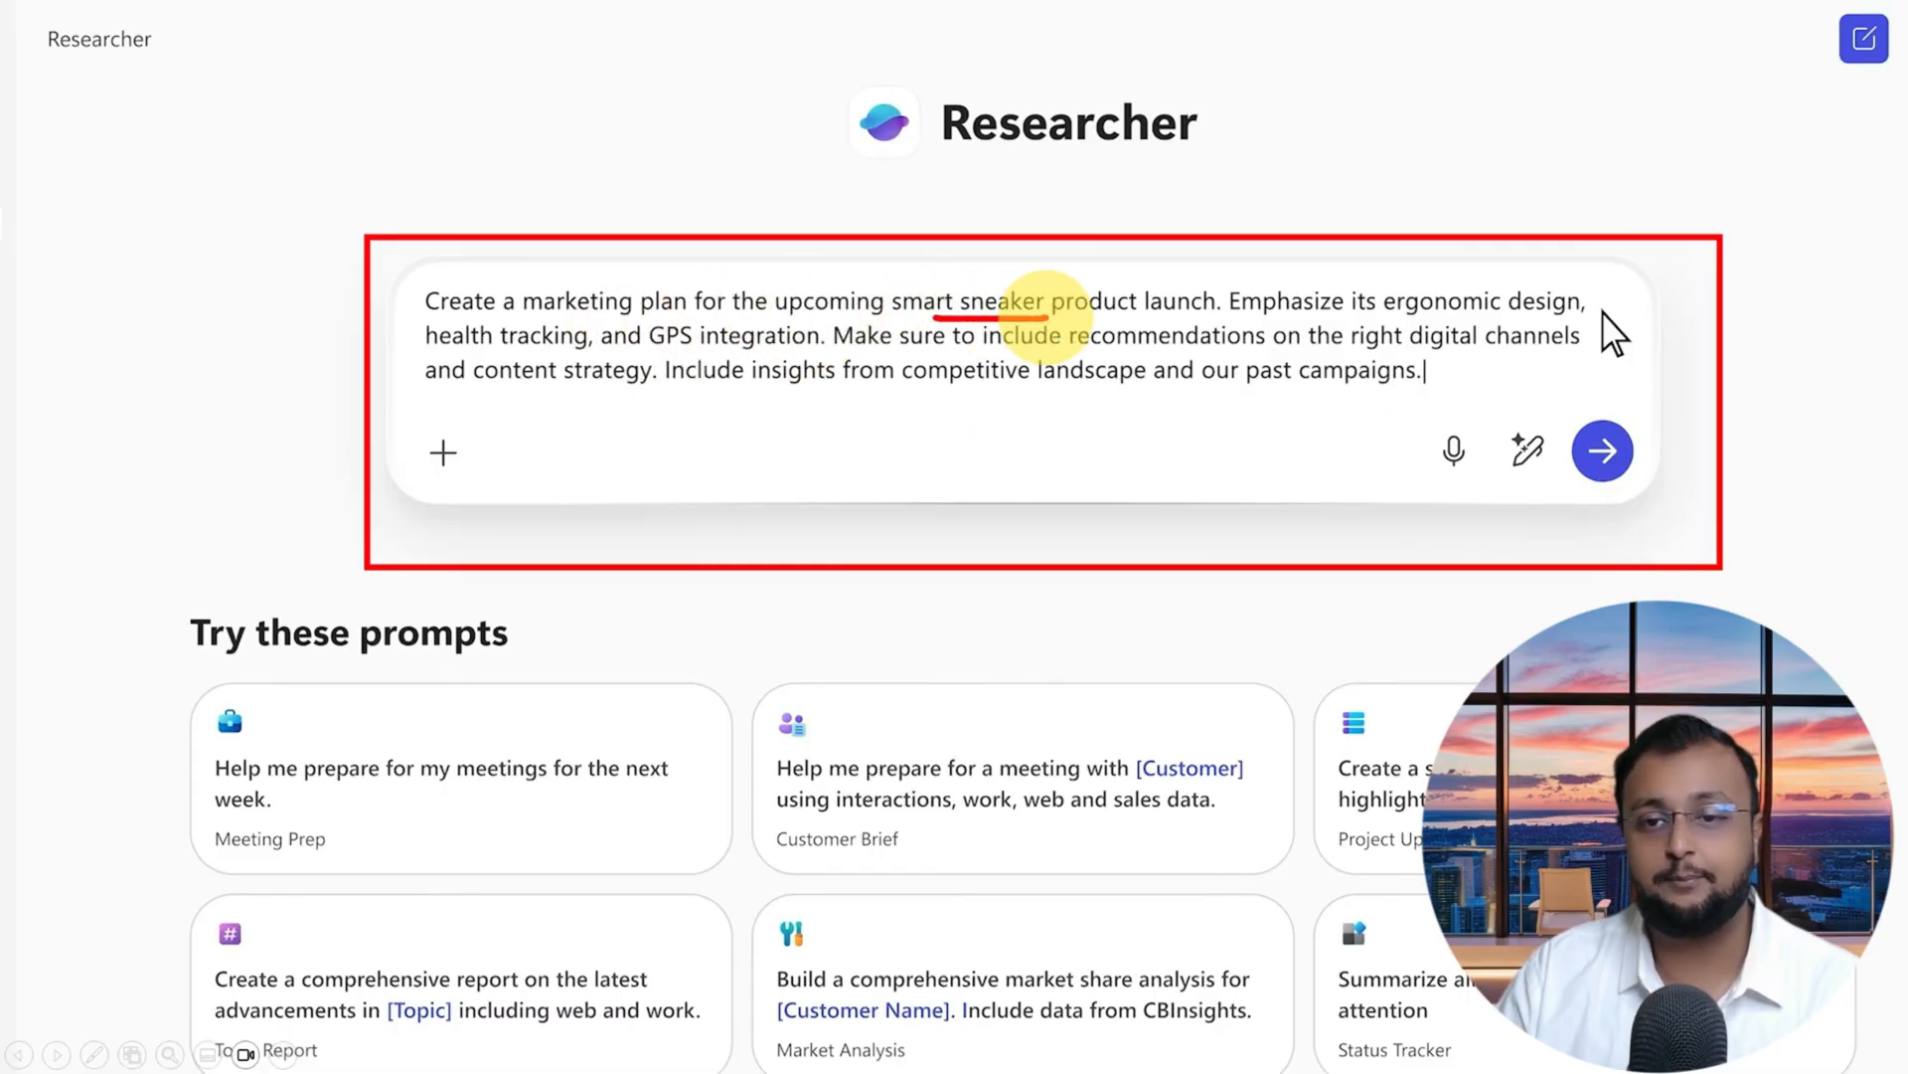
mouse_move(1346, 422)
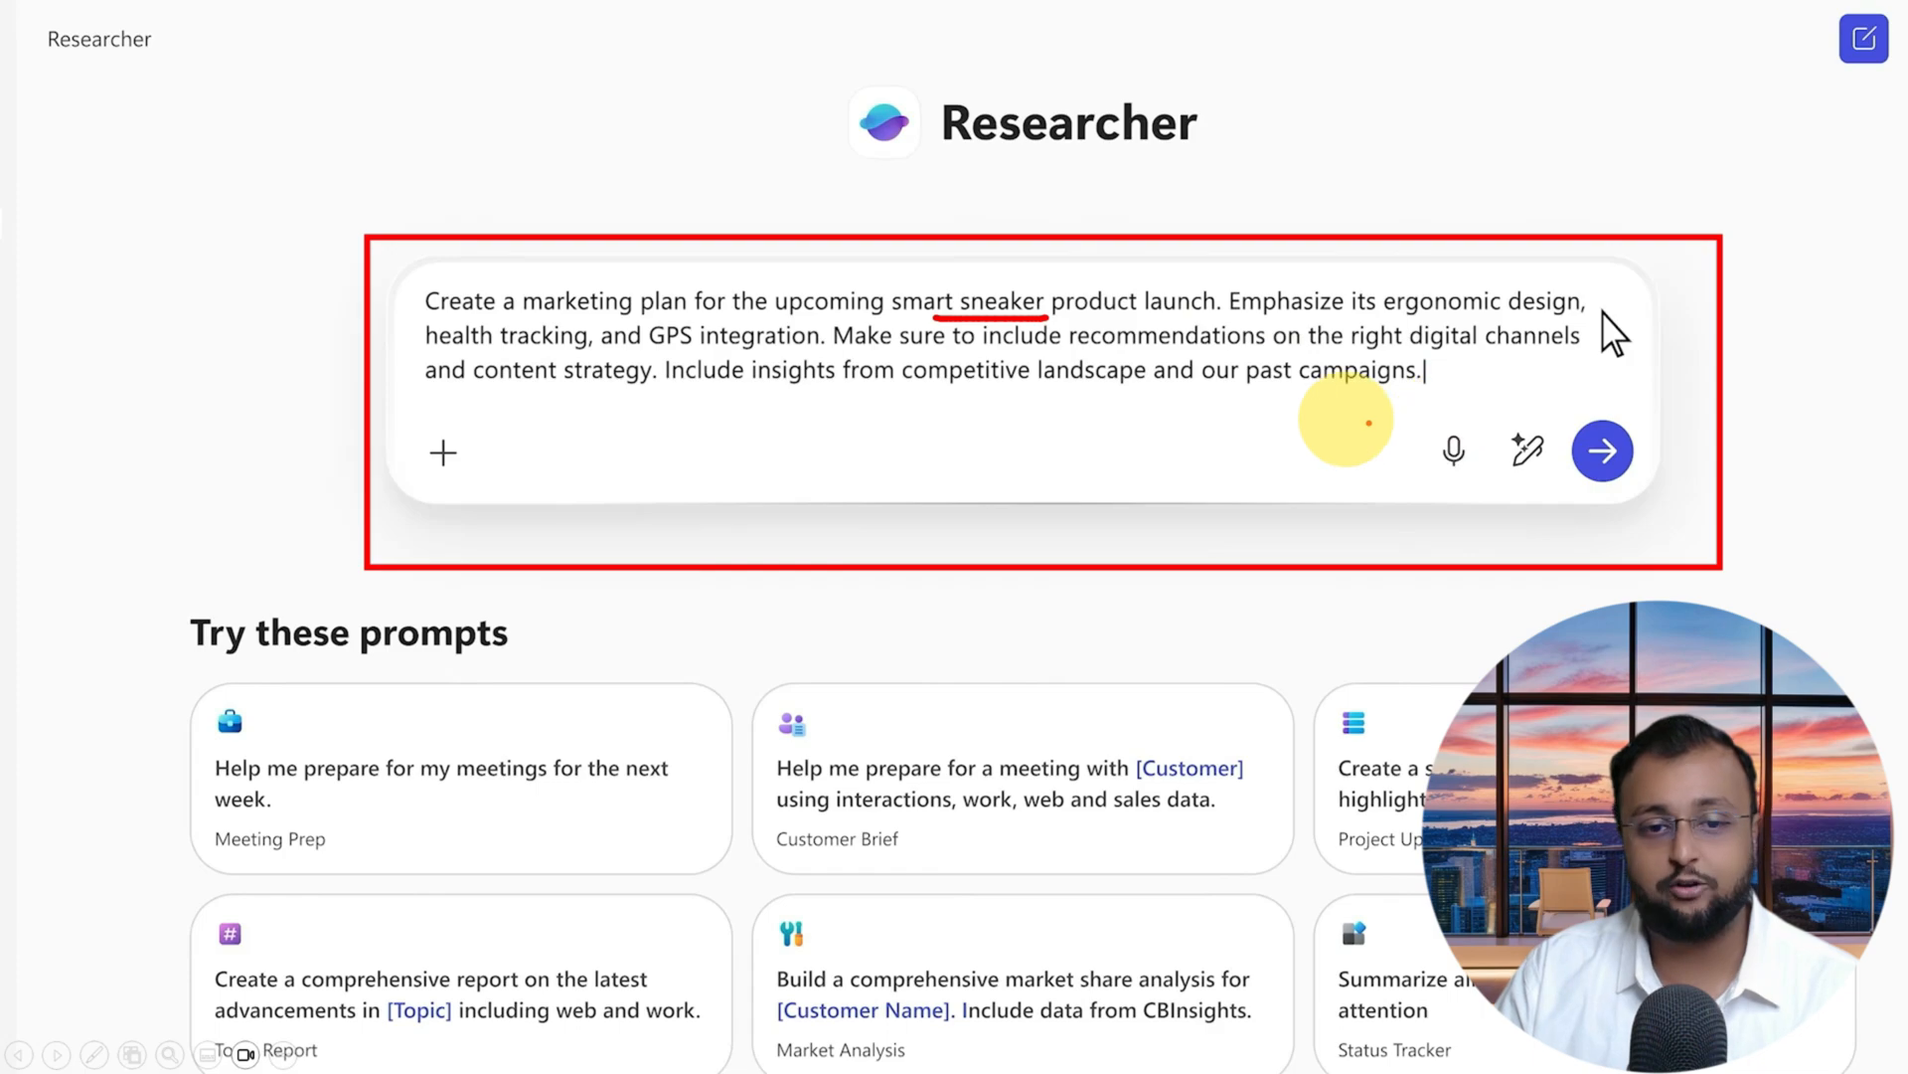
click(1602, 452)
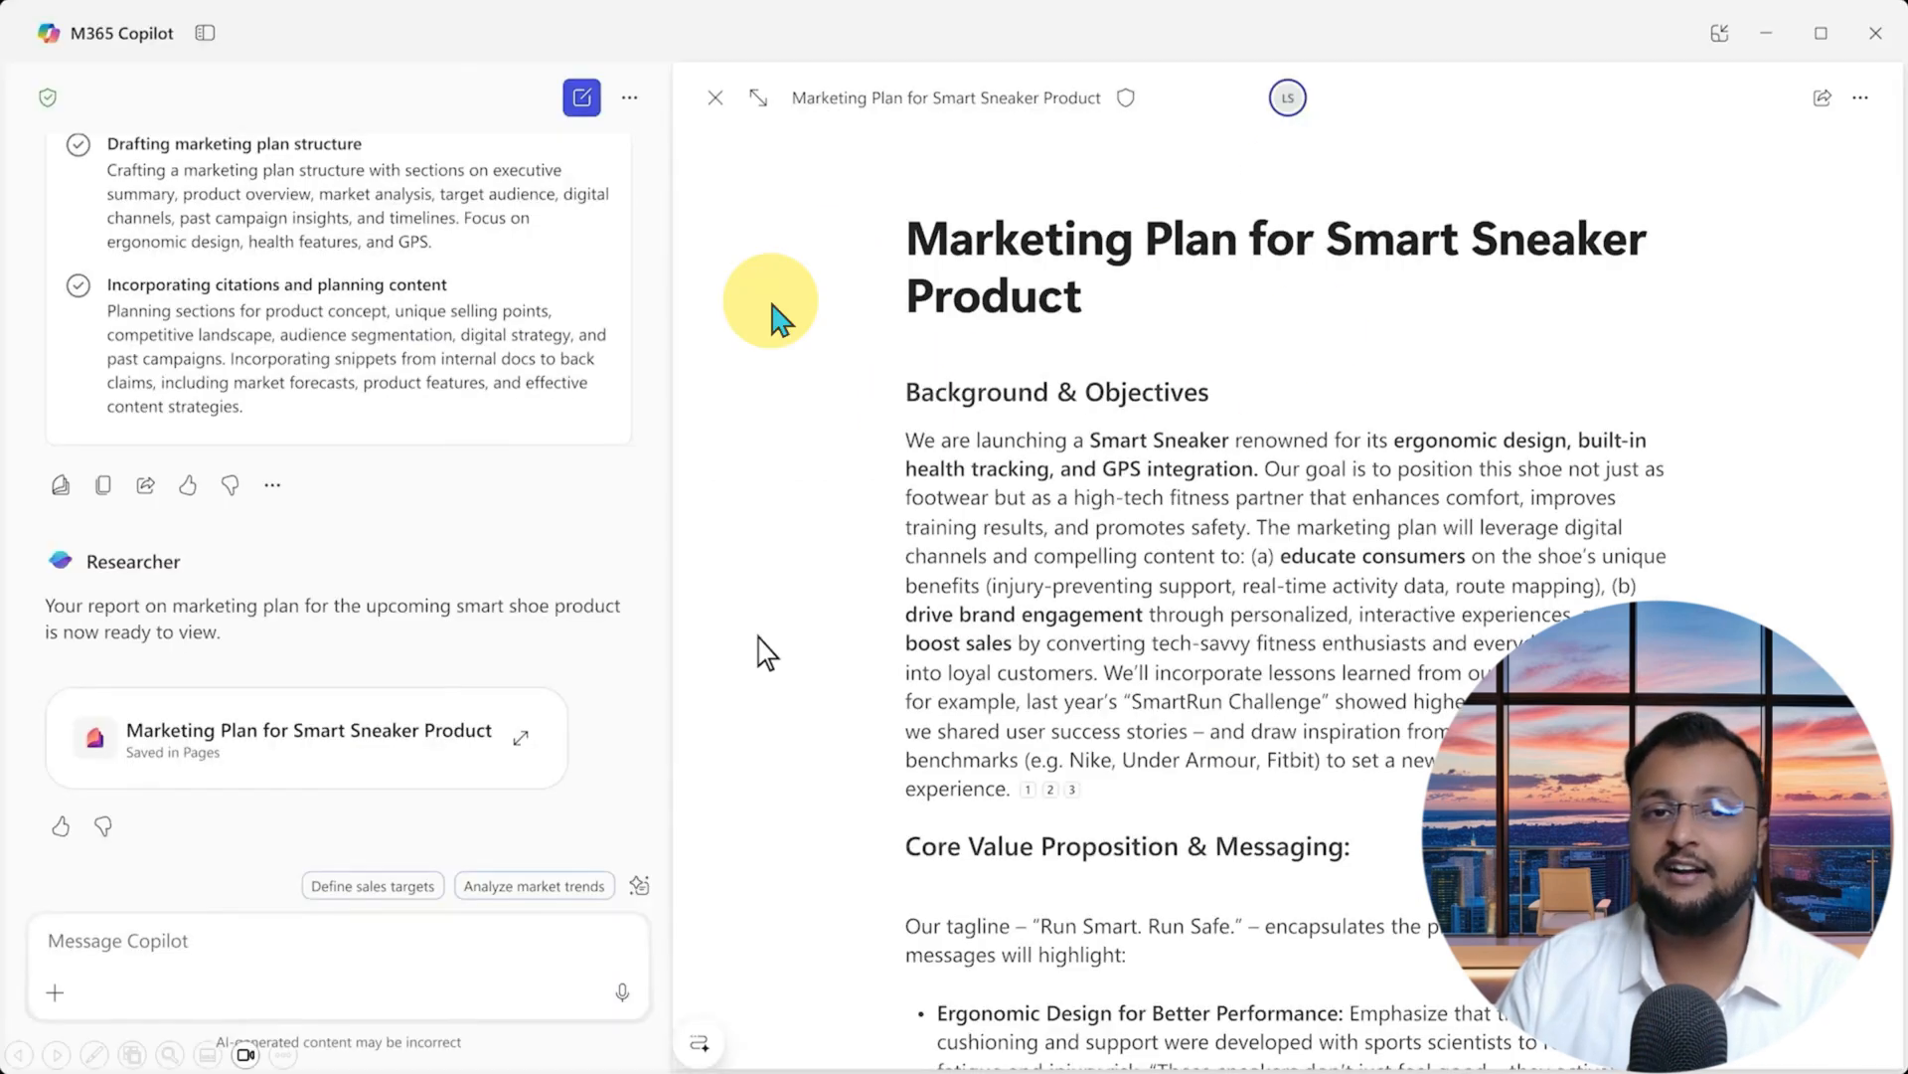
mouse_move(1755, 231)
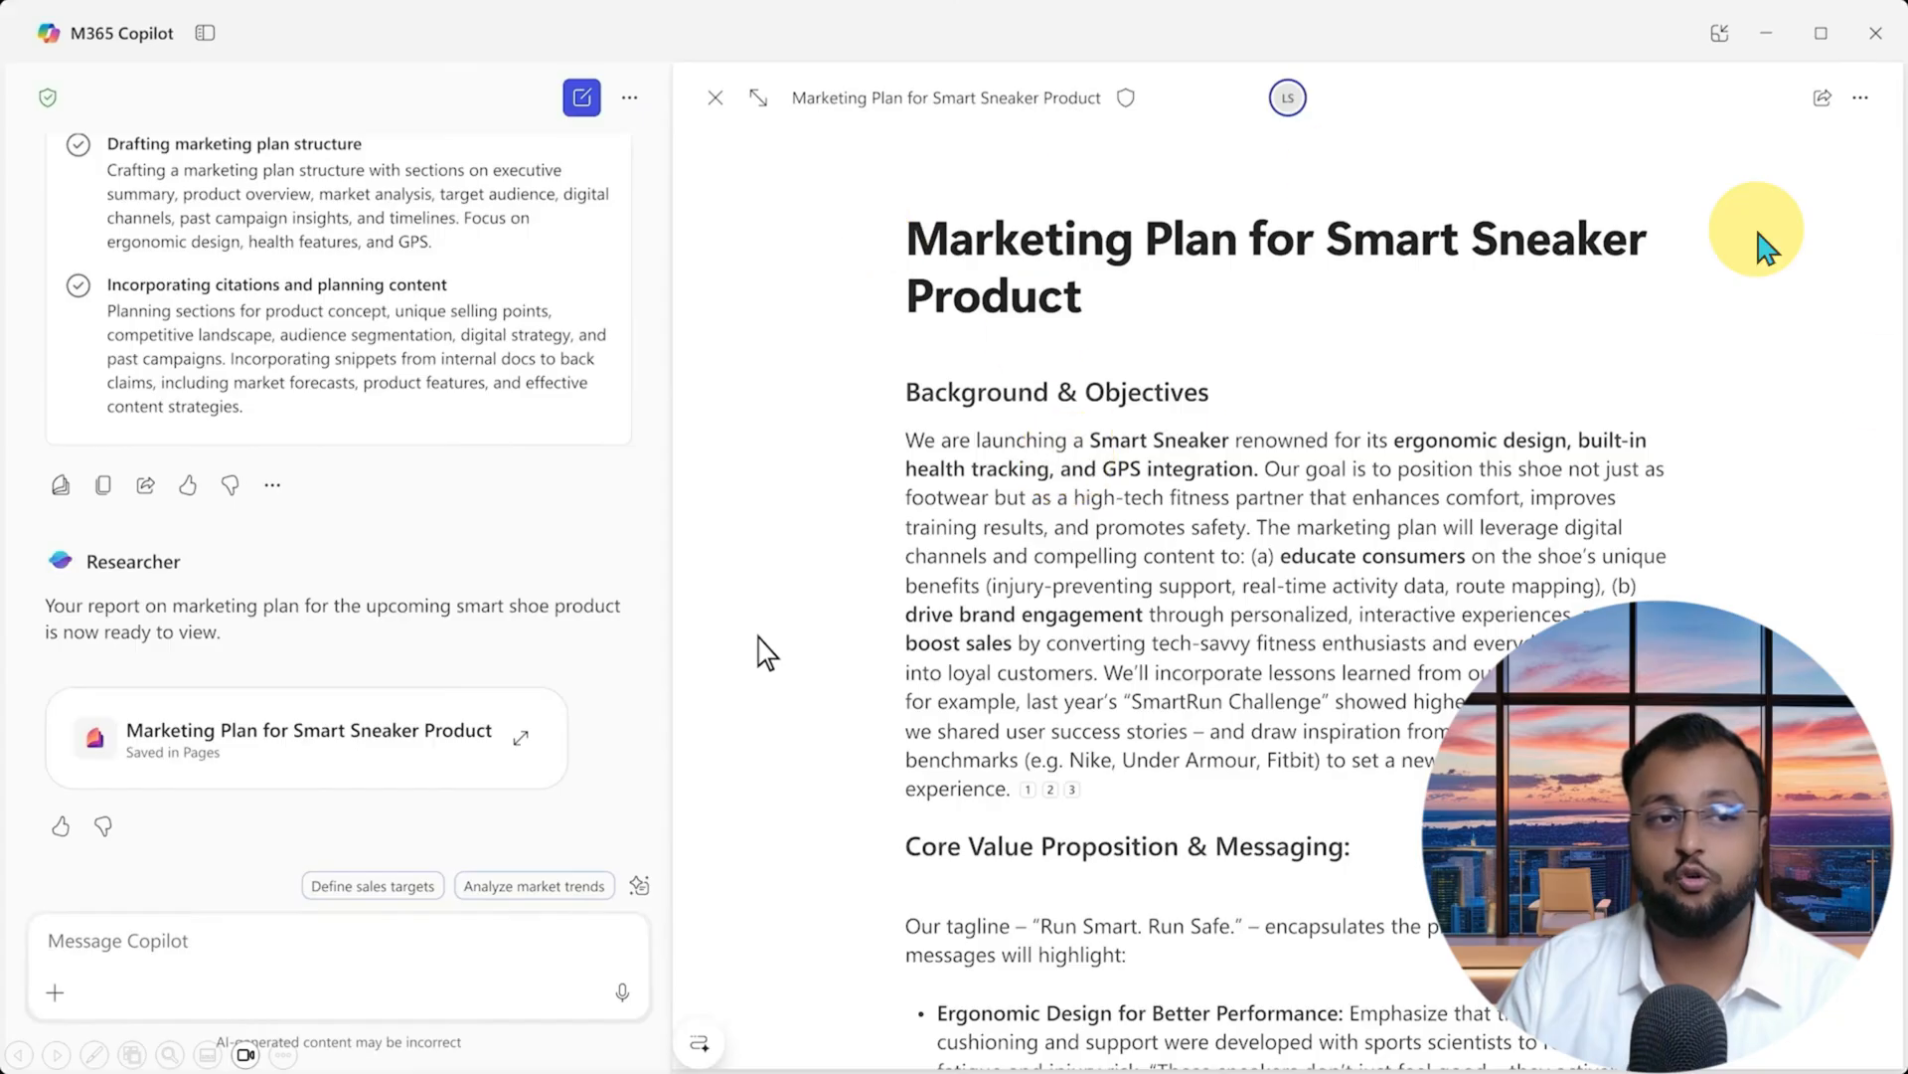
mouse_move(1277, 937)
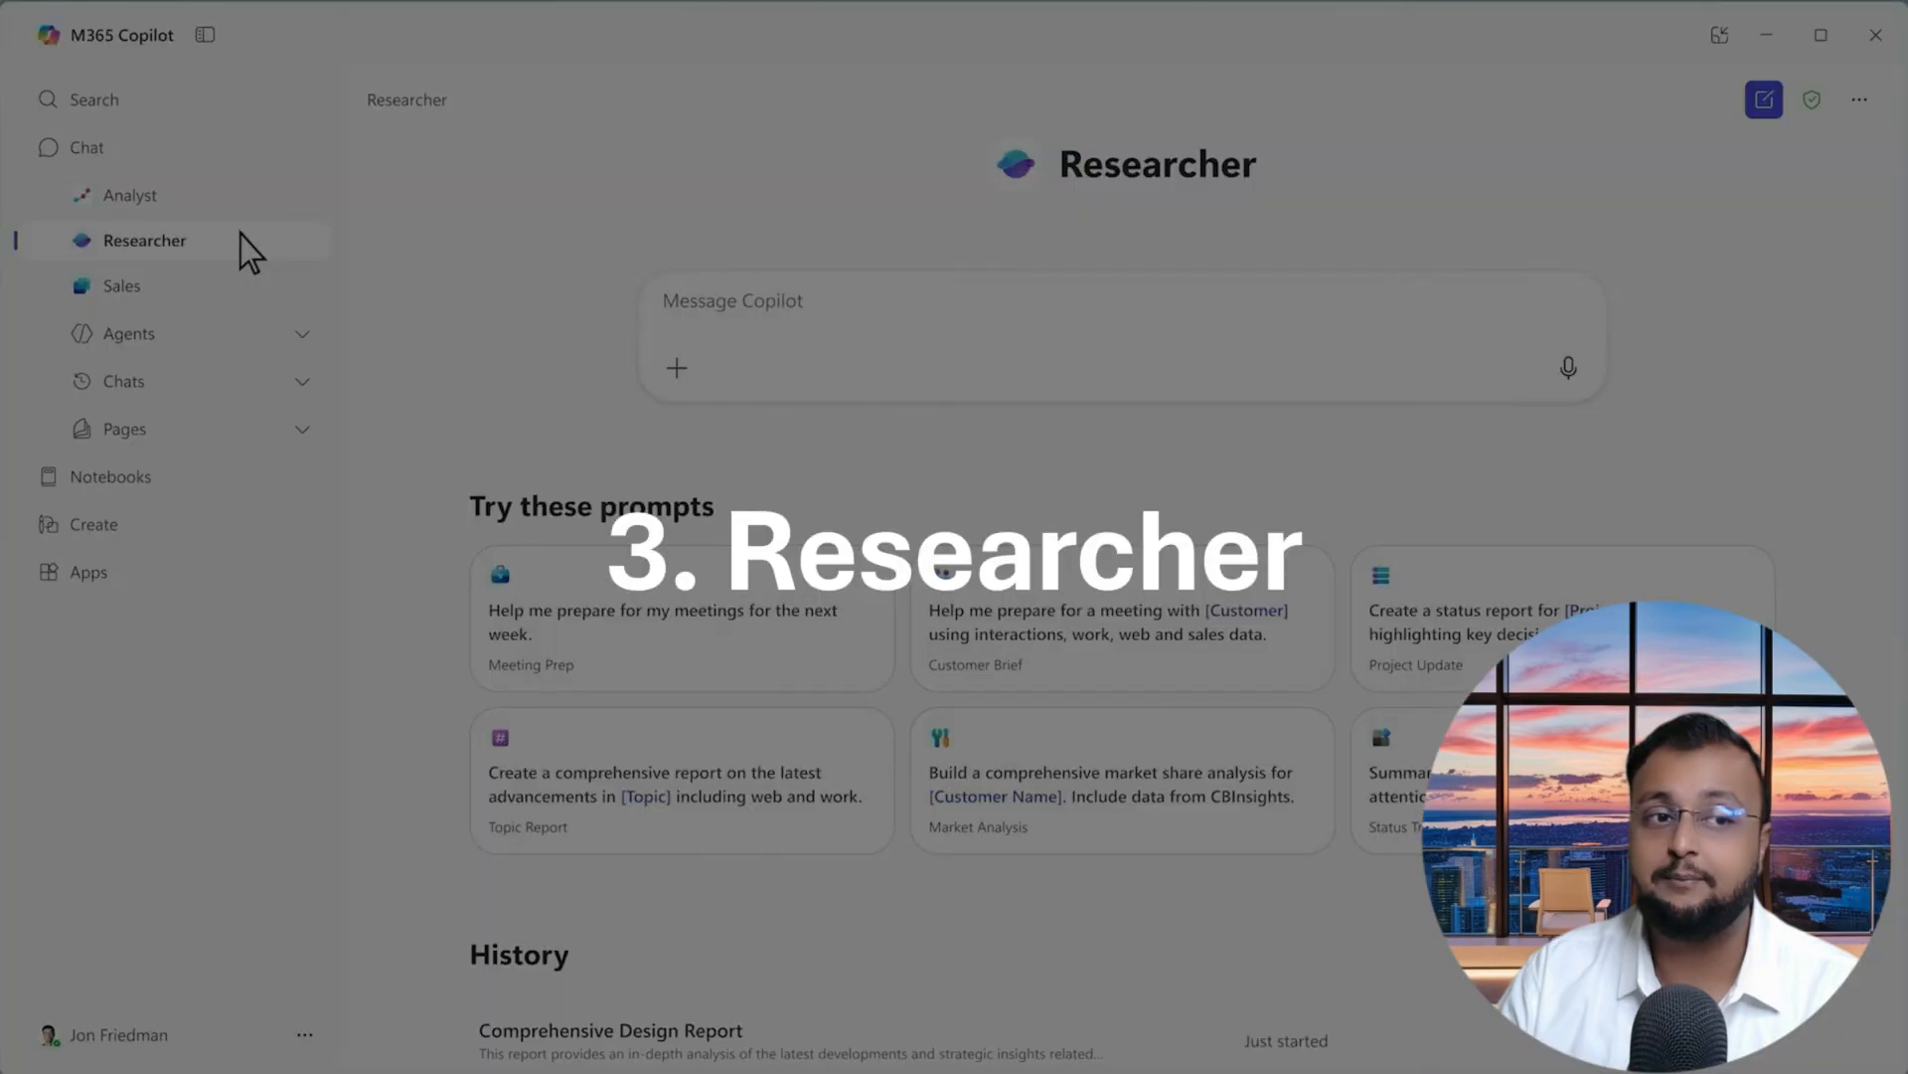
mouse_move(854, 299)
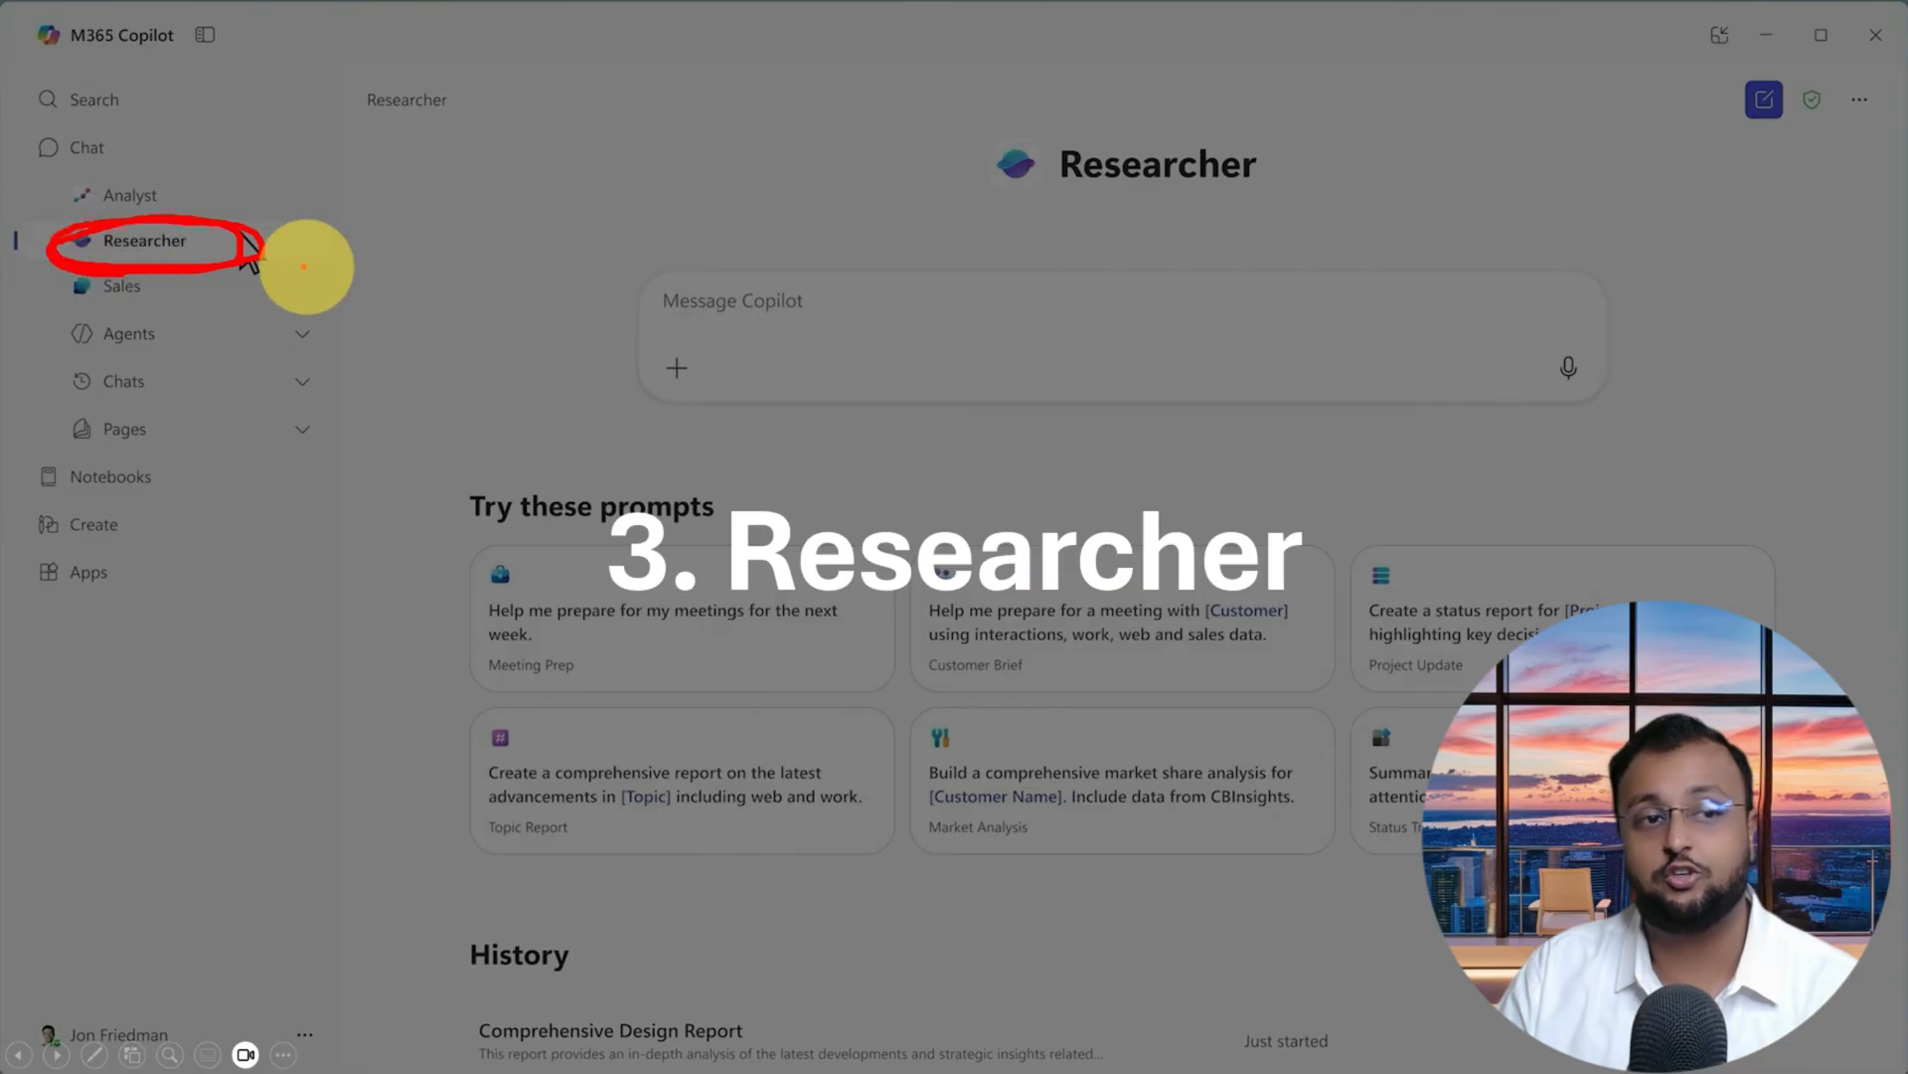
mouse_move(833, 425)
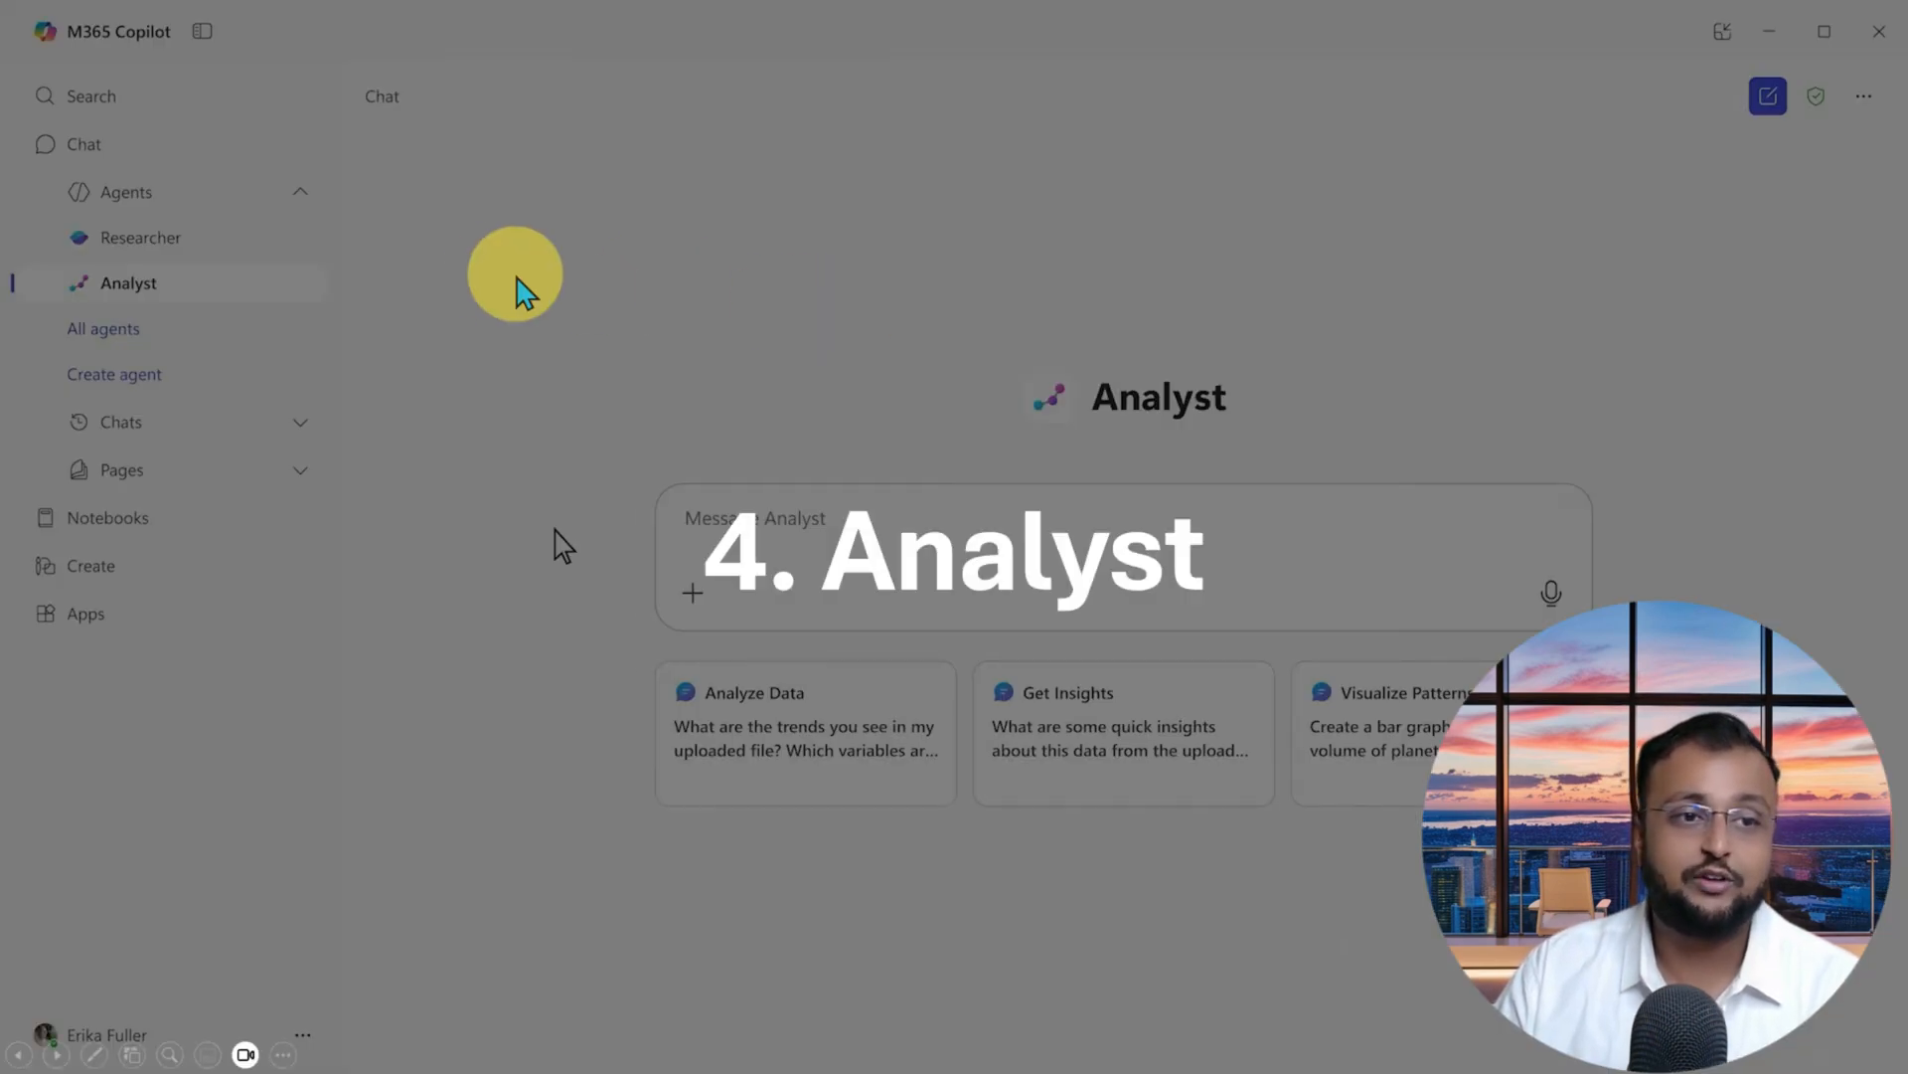
mouse_move(171, 305)
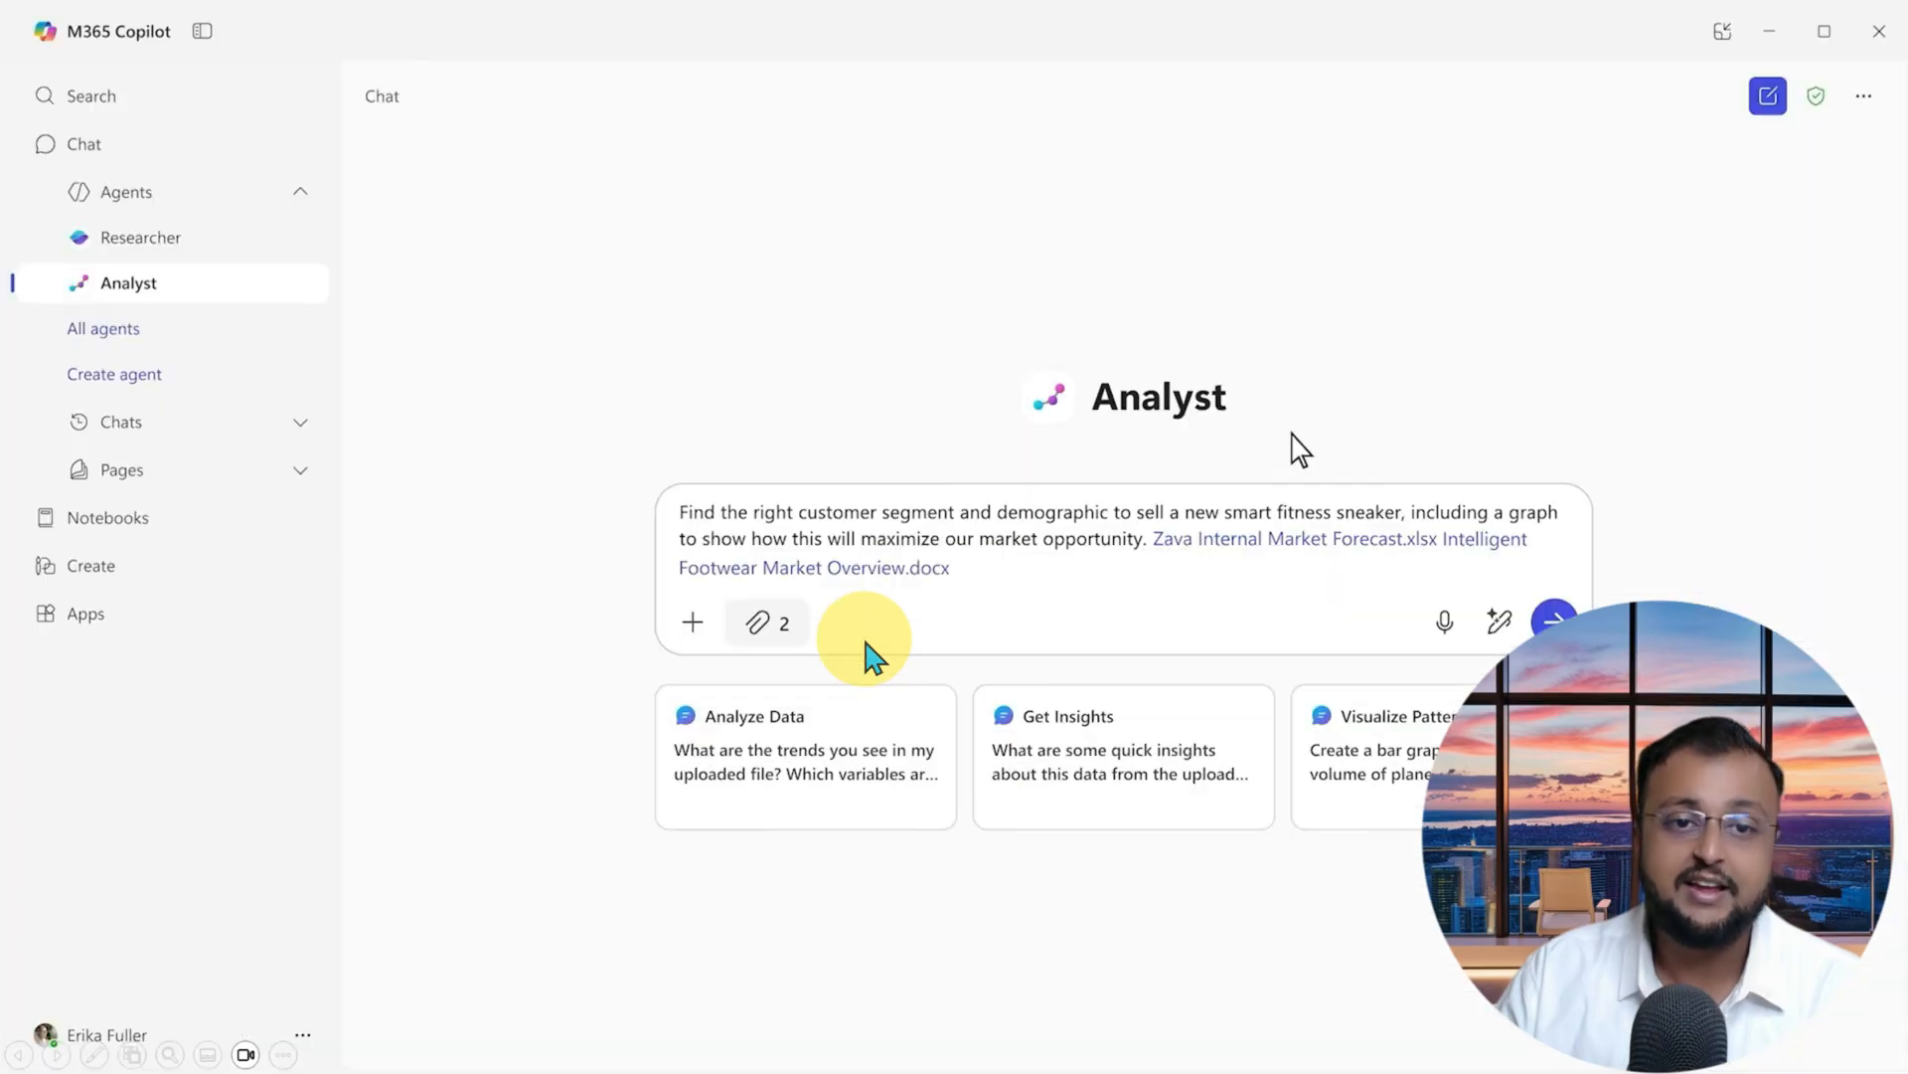
mouse_move(1531, 479)
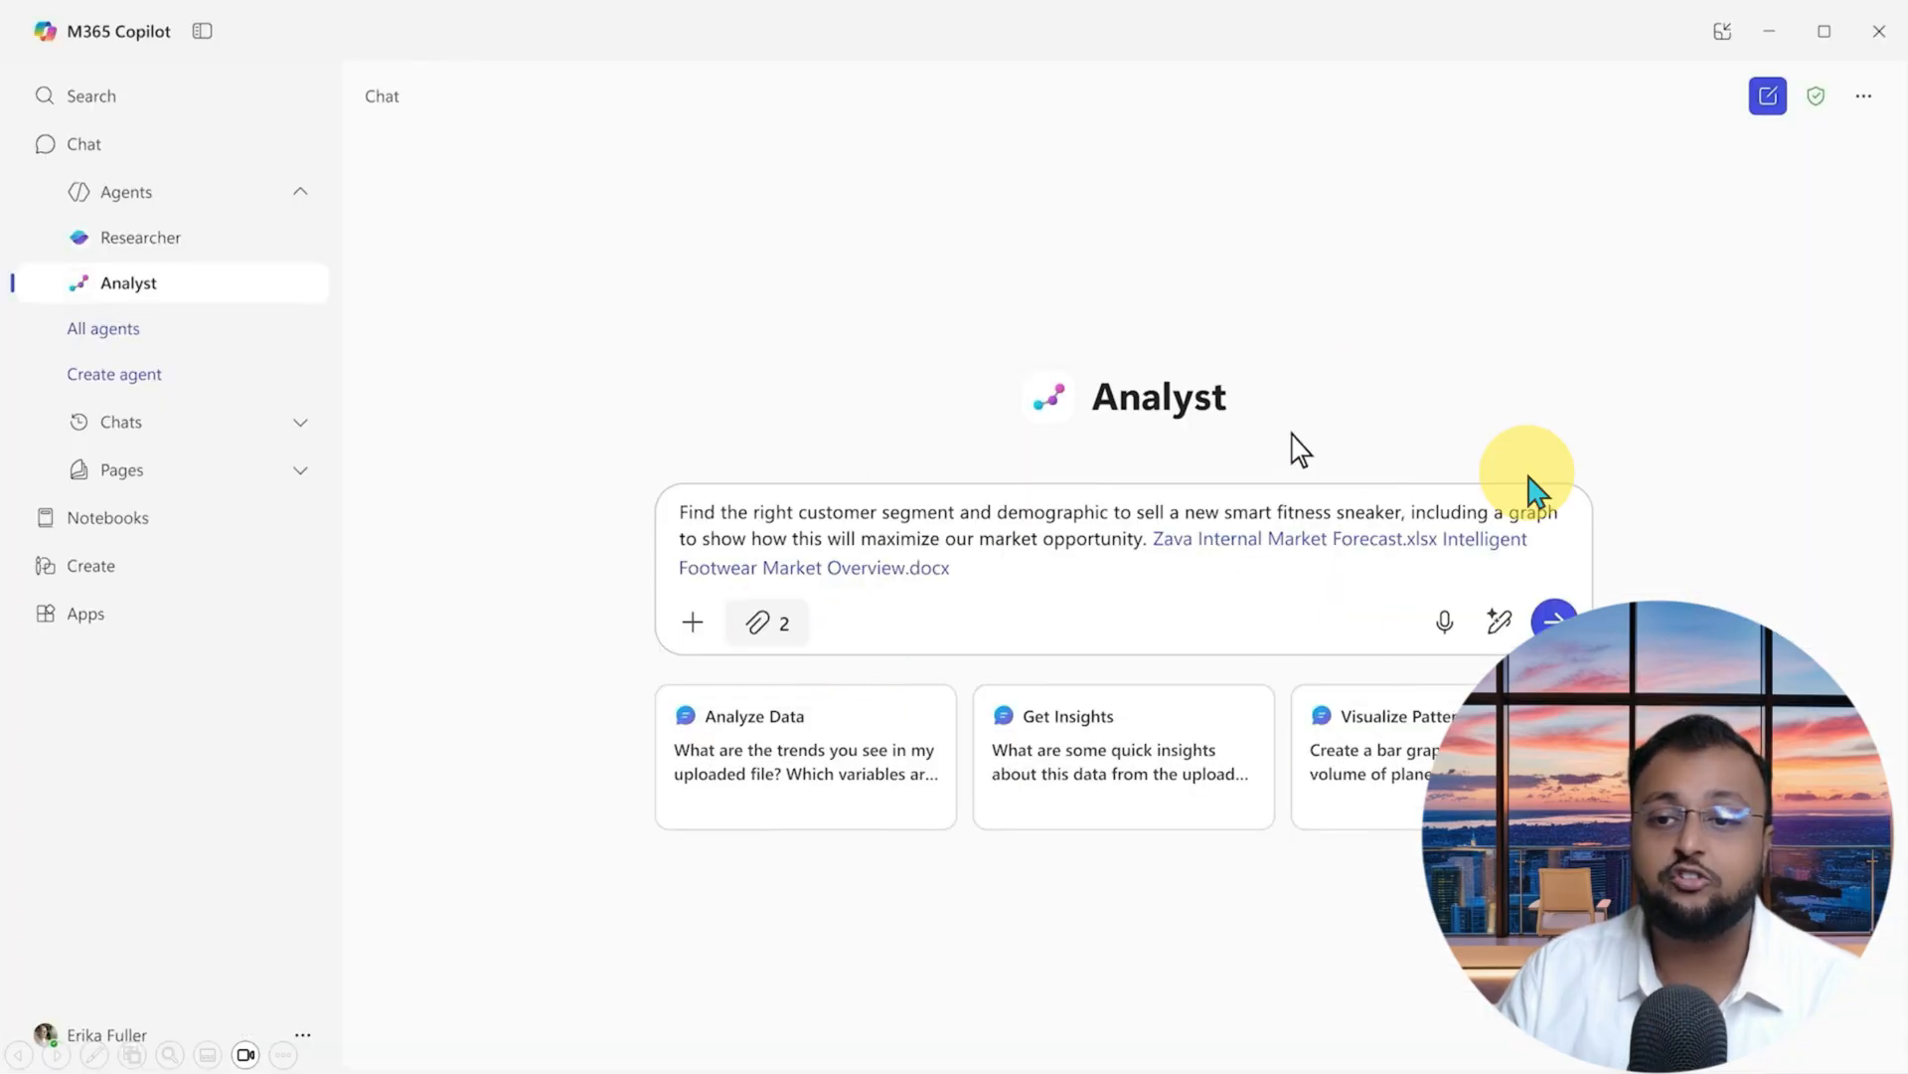
mouse_move(907, 511)
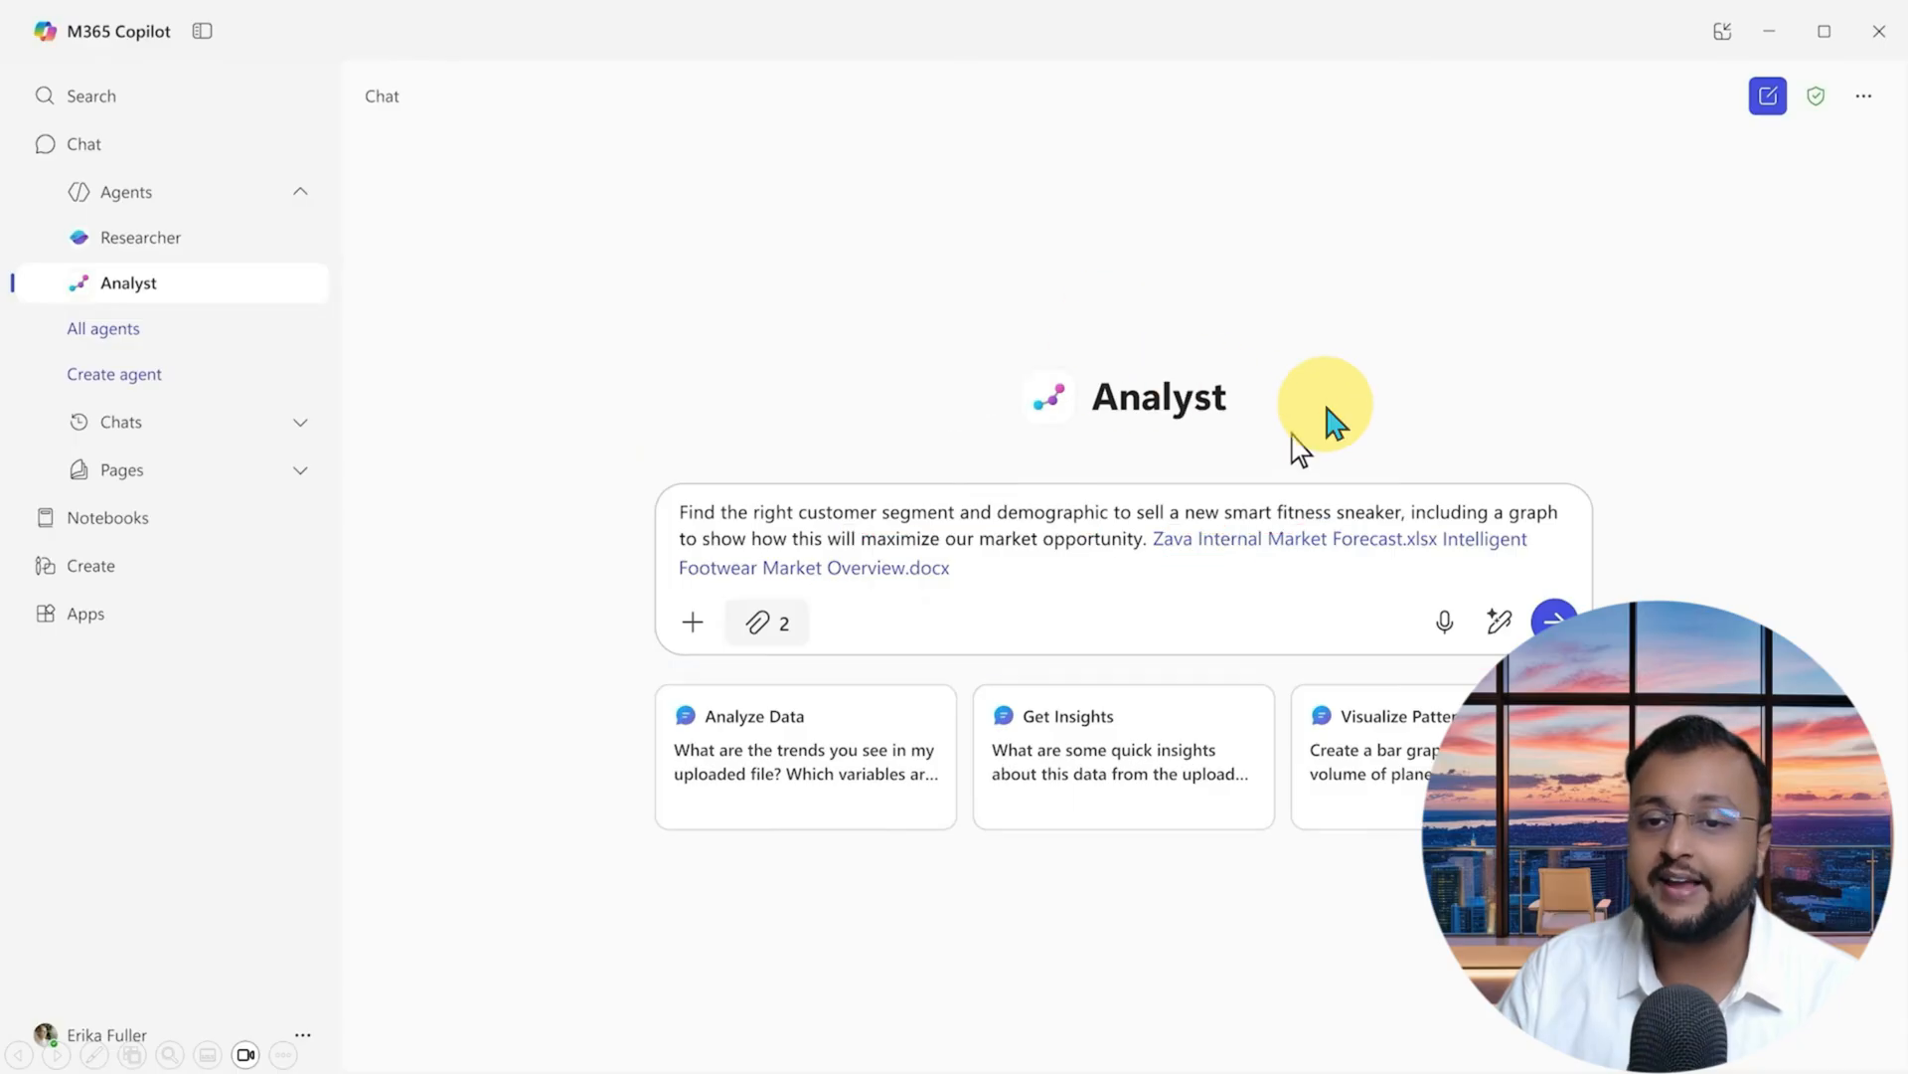
Step: Submit the smart fitness sneaker customer-segment question to Analyst with the two market files
click(1555, 623)
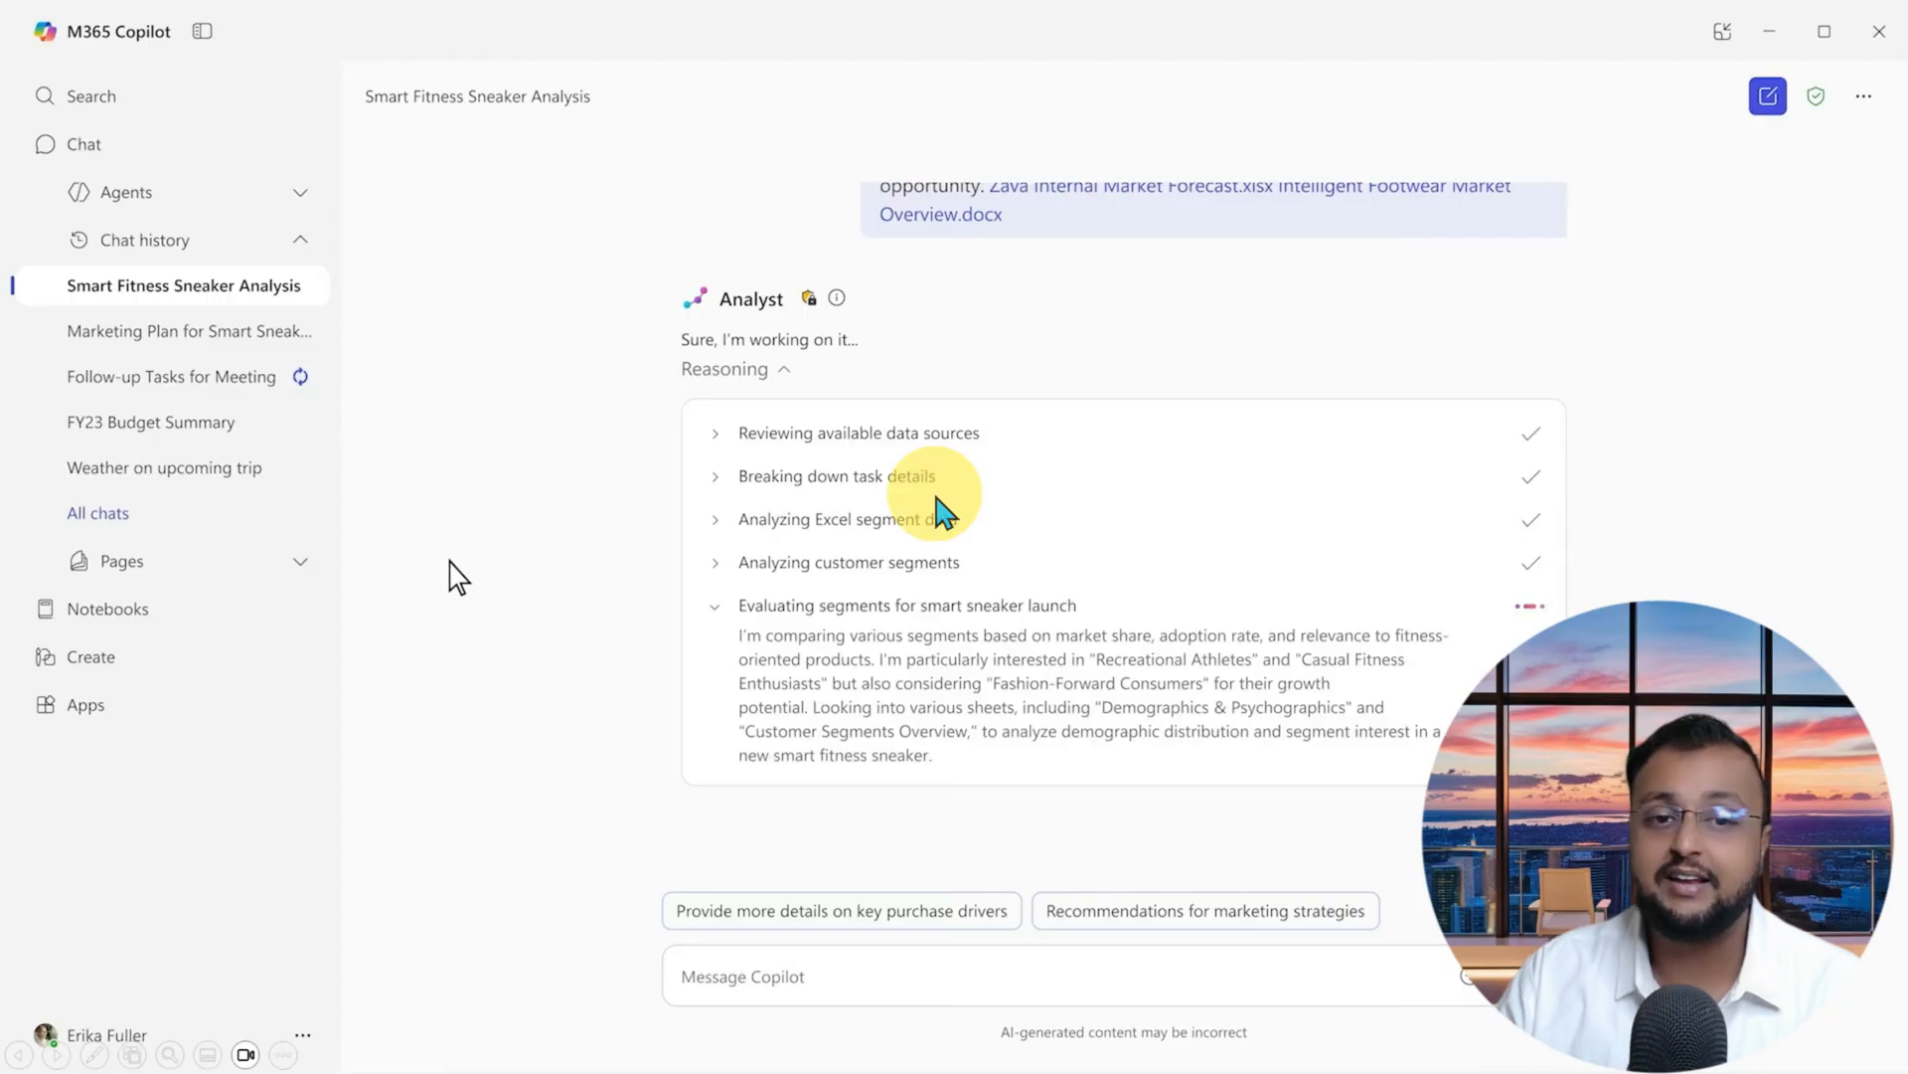
mouse_move(853, 523)
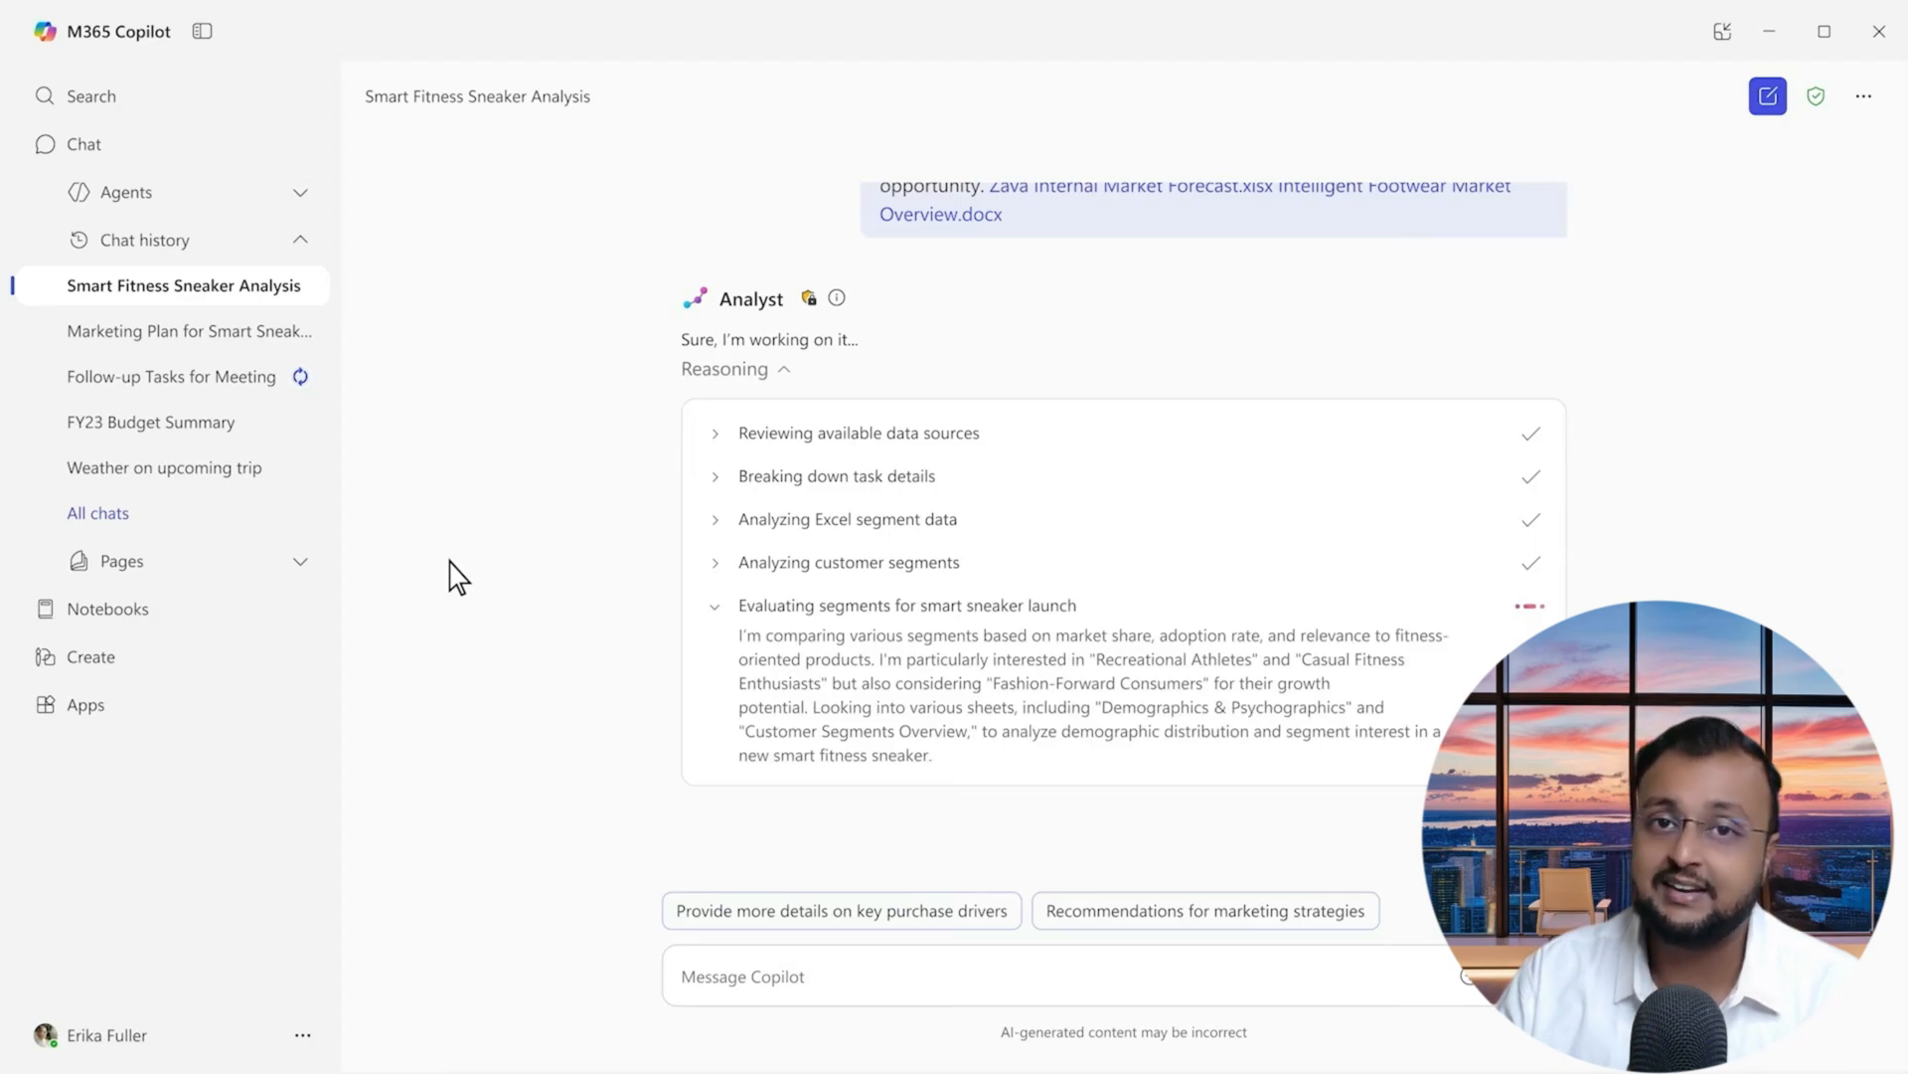
Step: Review the Python code Analyst generated from the Zava Internal Market Forecast data
scroll(down, 3)
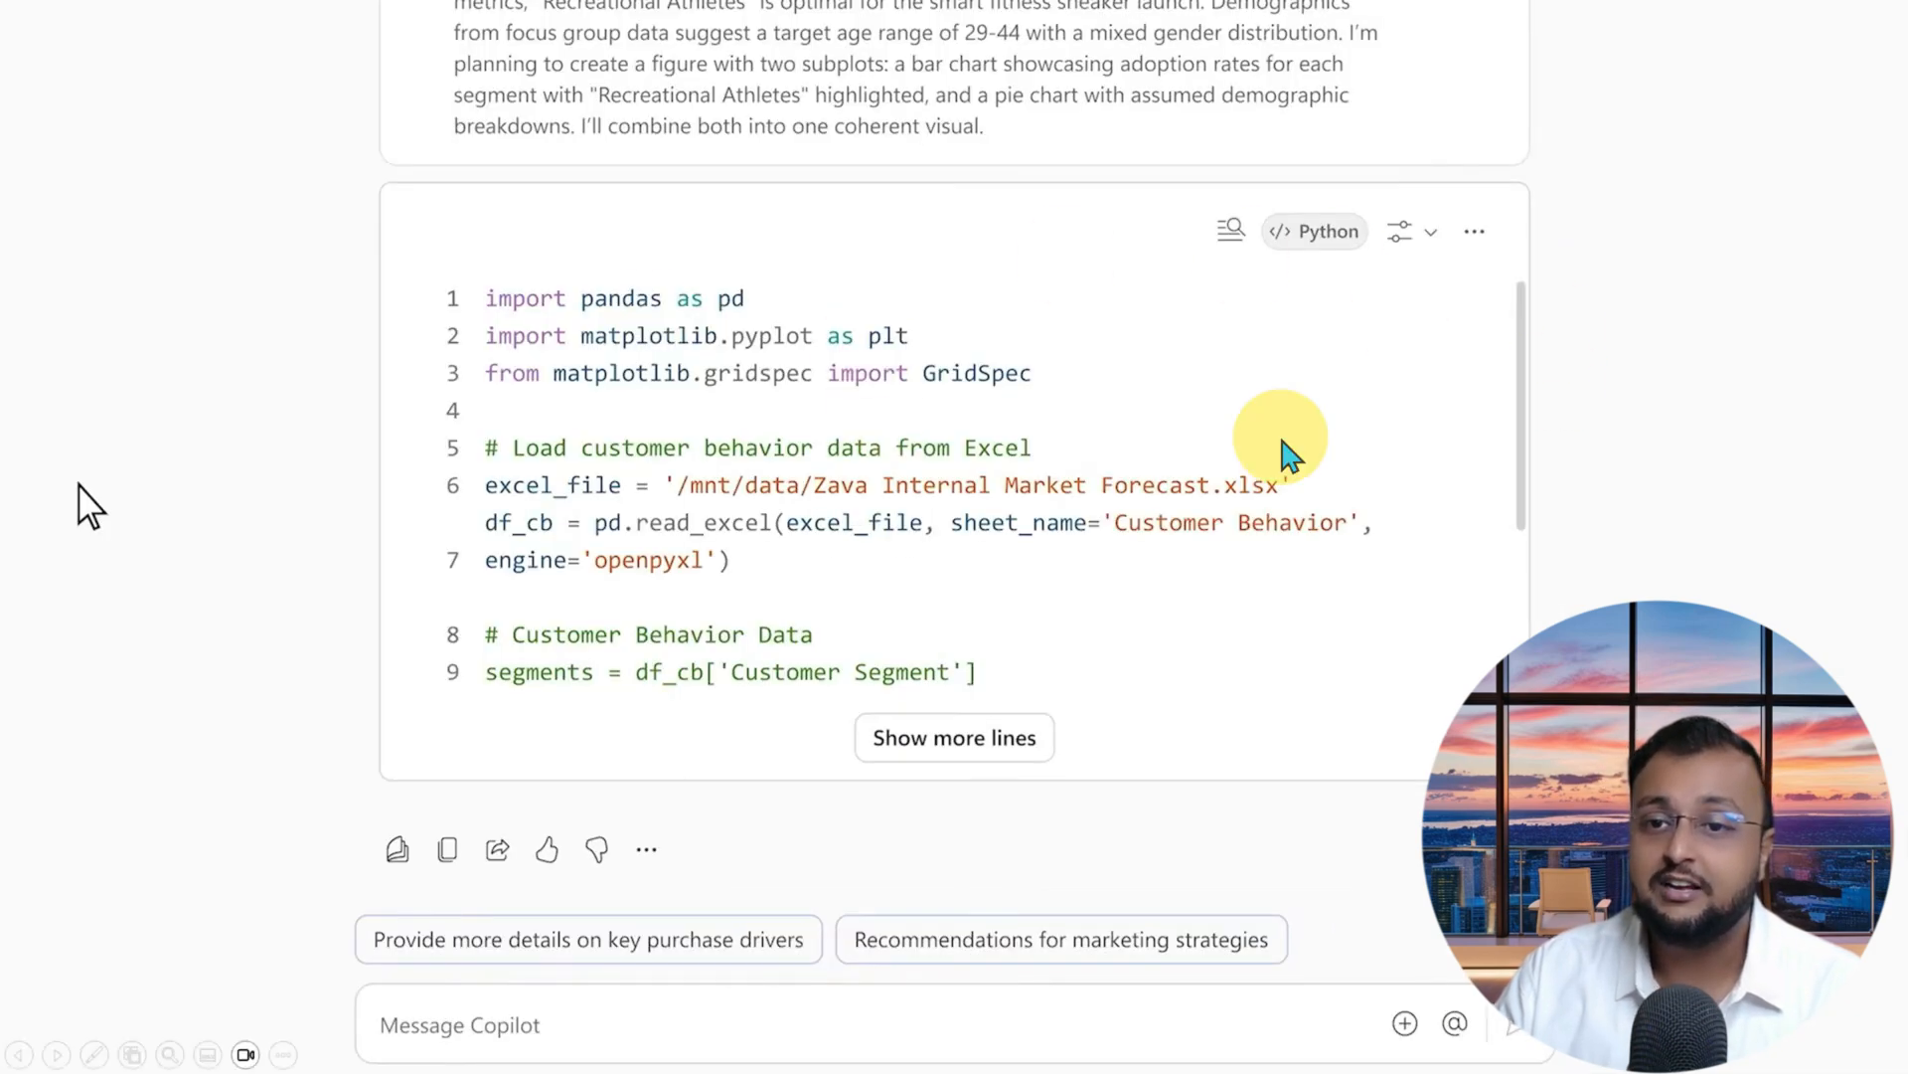
mouse_move(1187, 407)
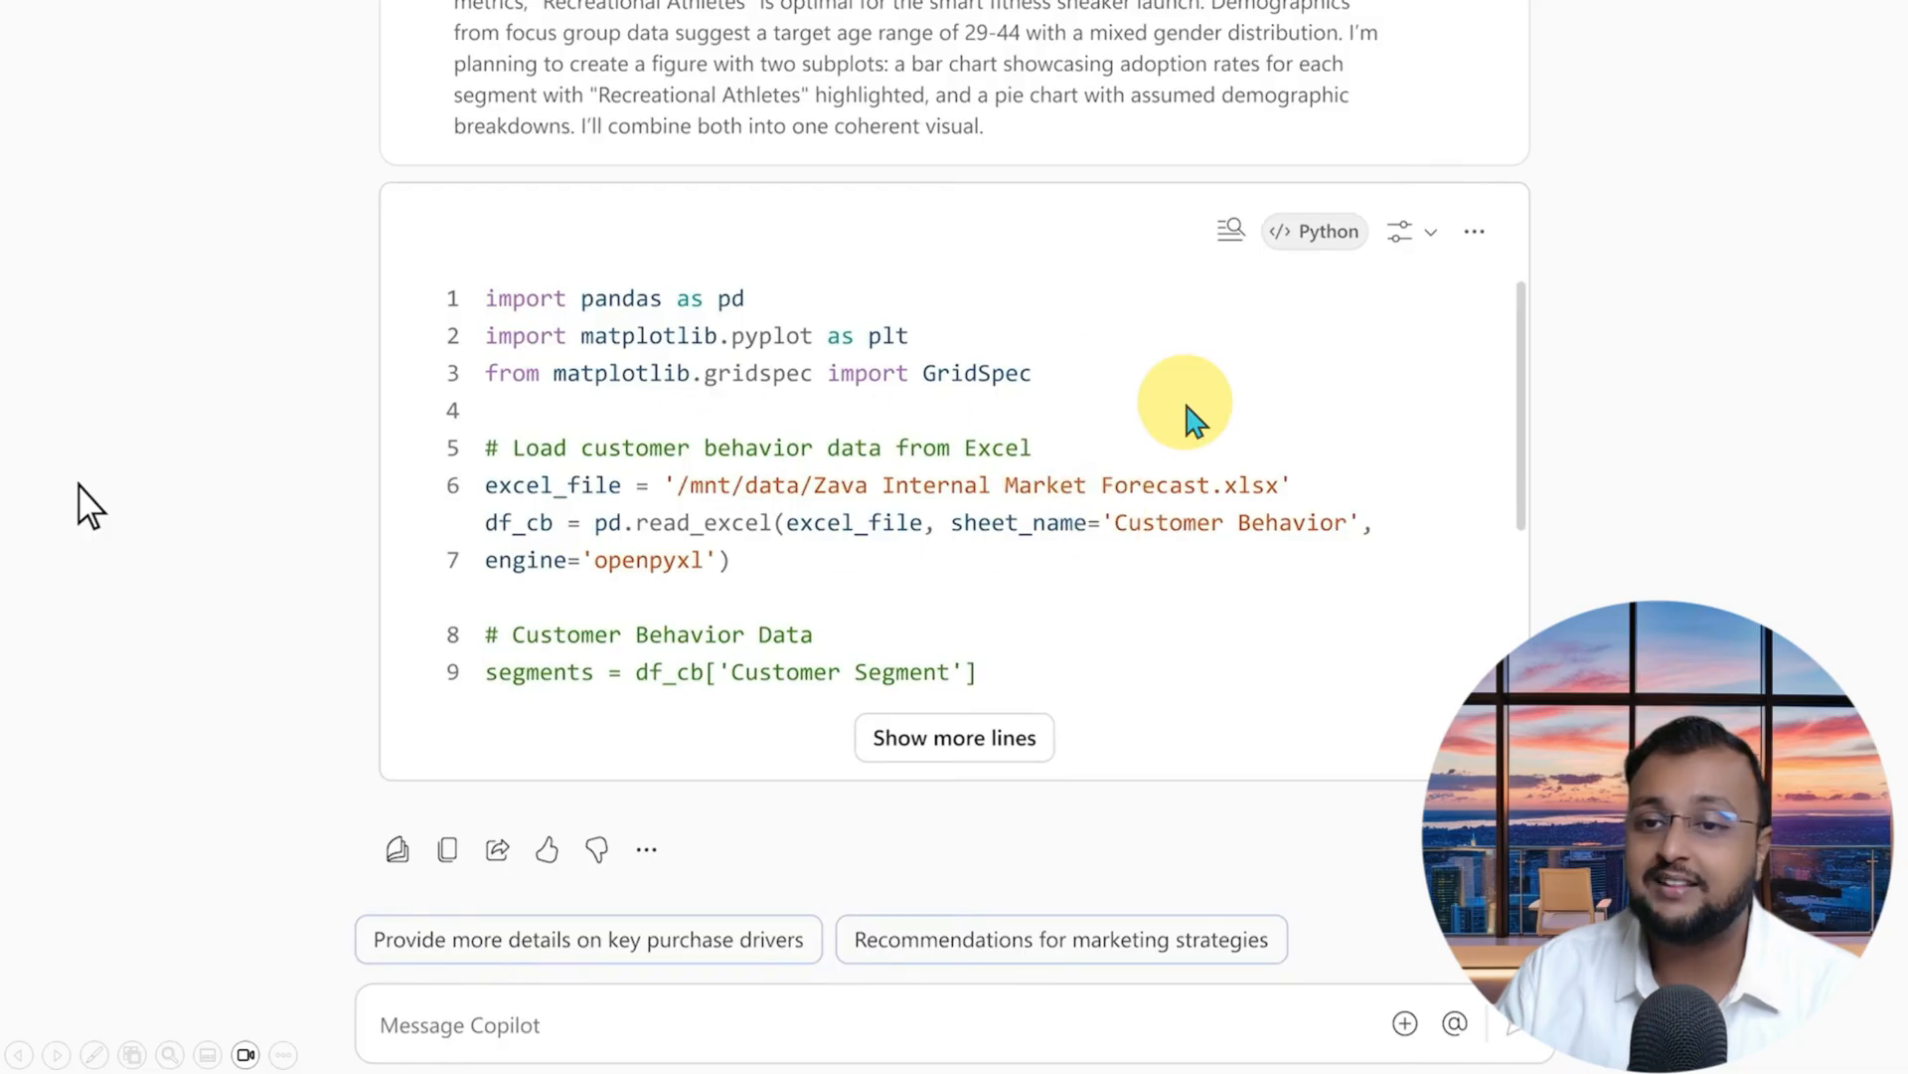
mouse_move(974, 425)
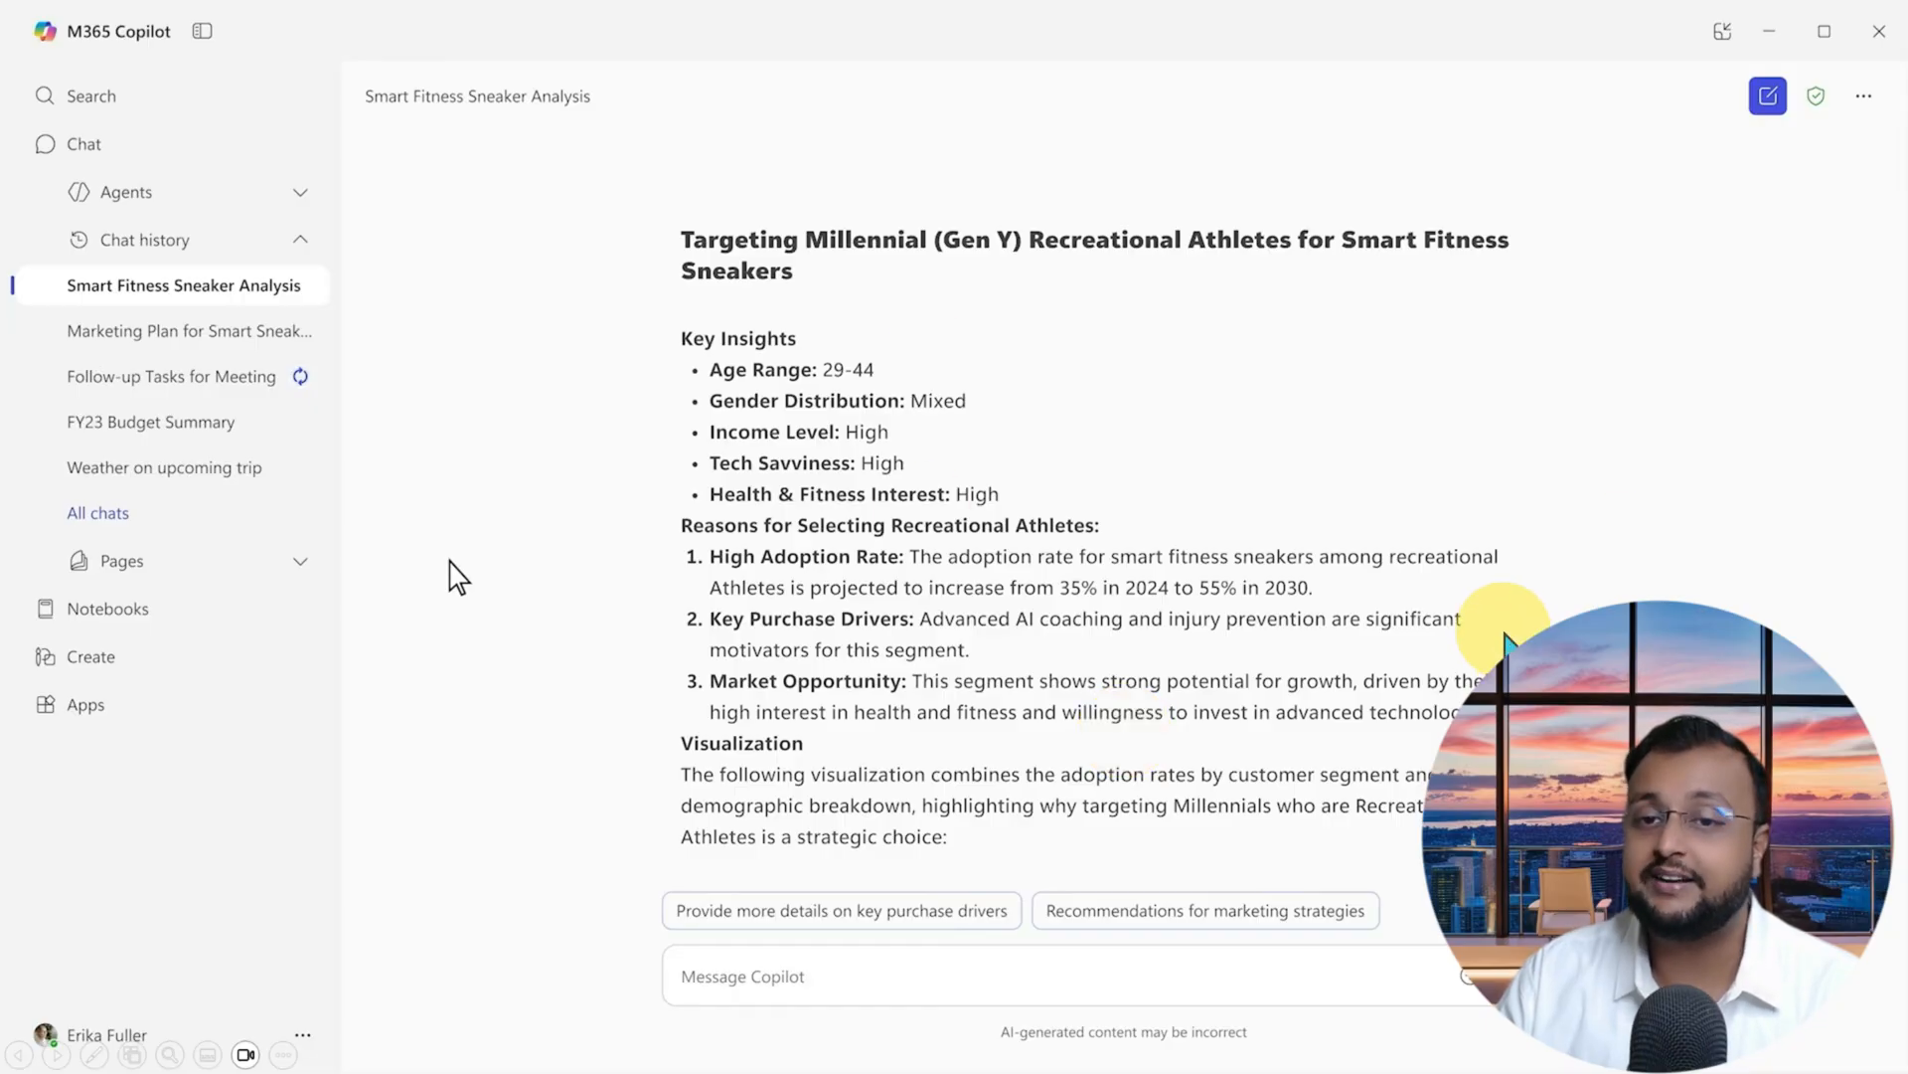
mouse_move(1320, 257)
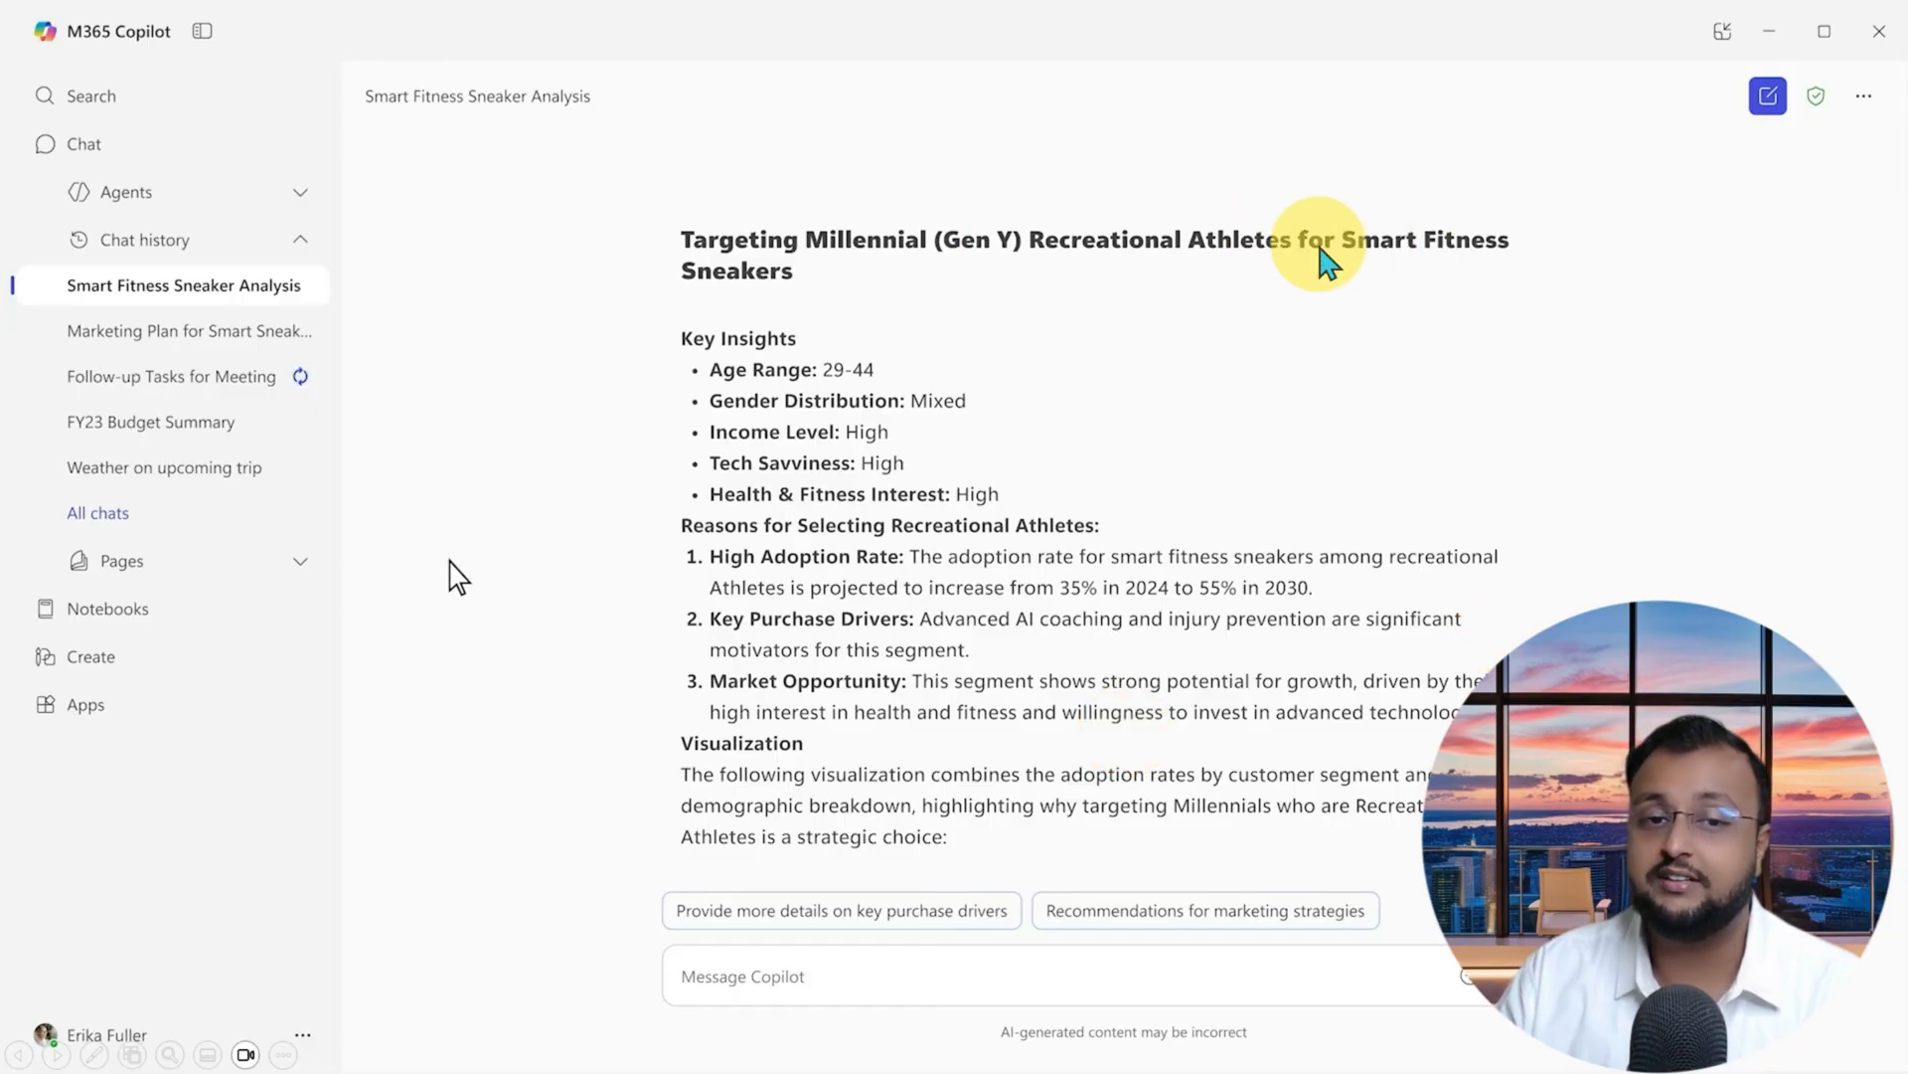
mouse_move(1346, 382)
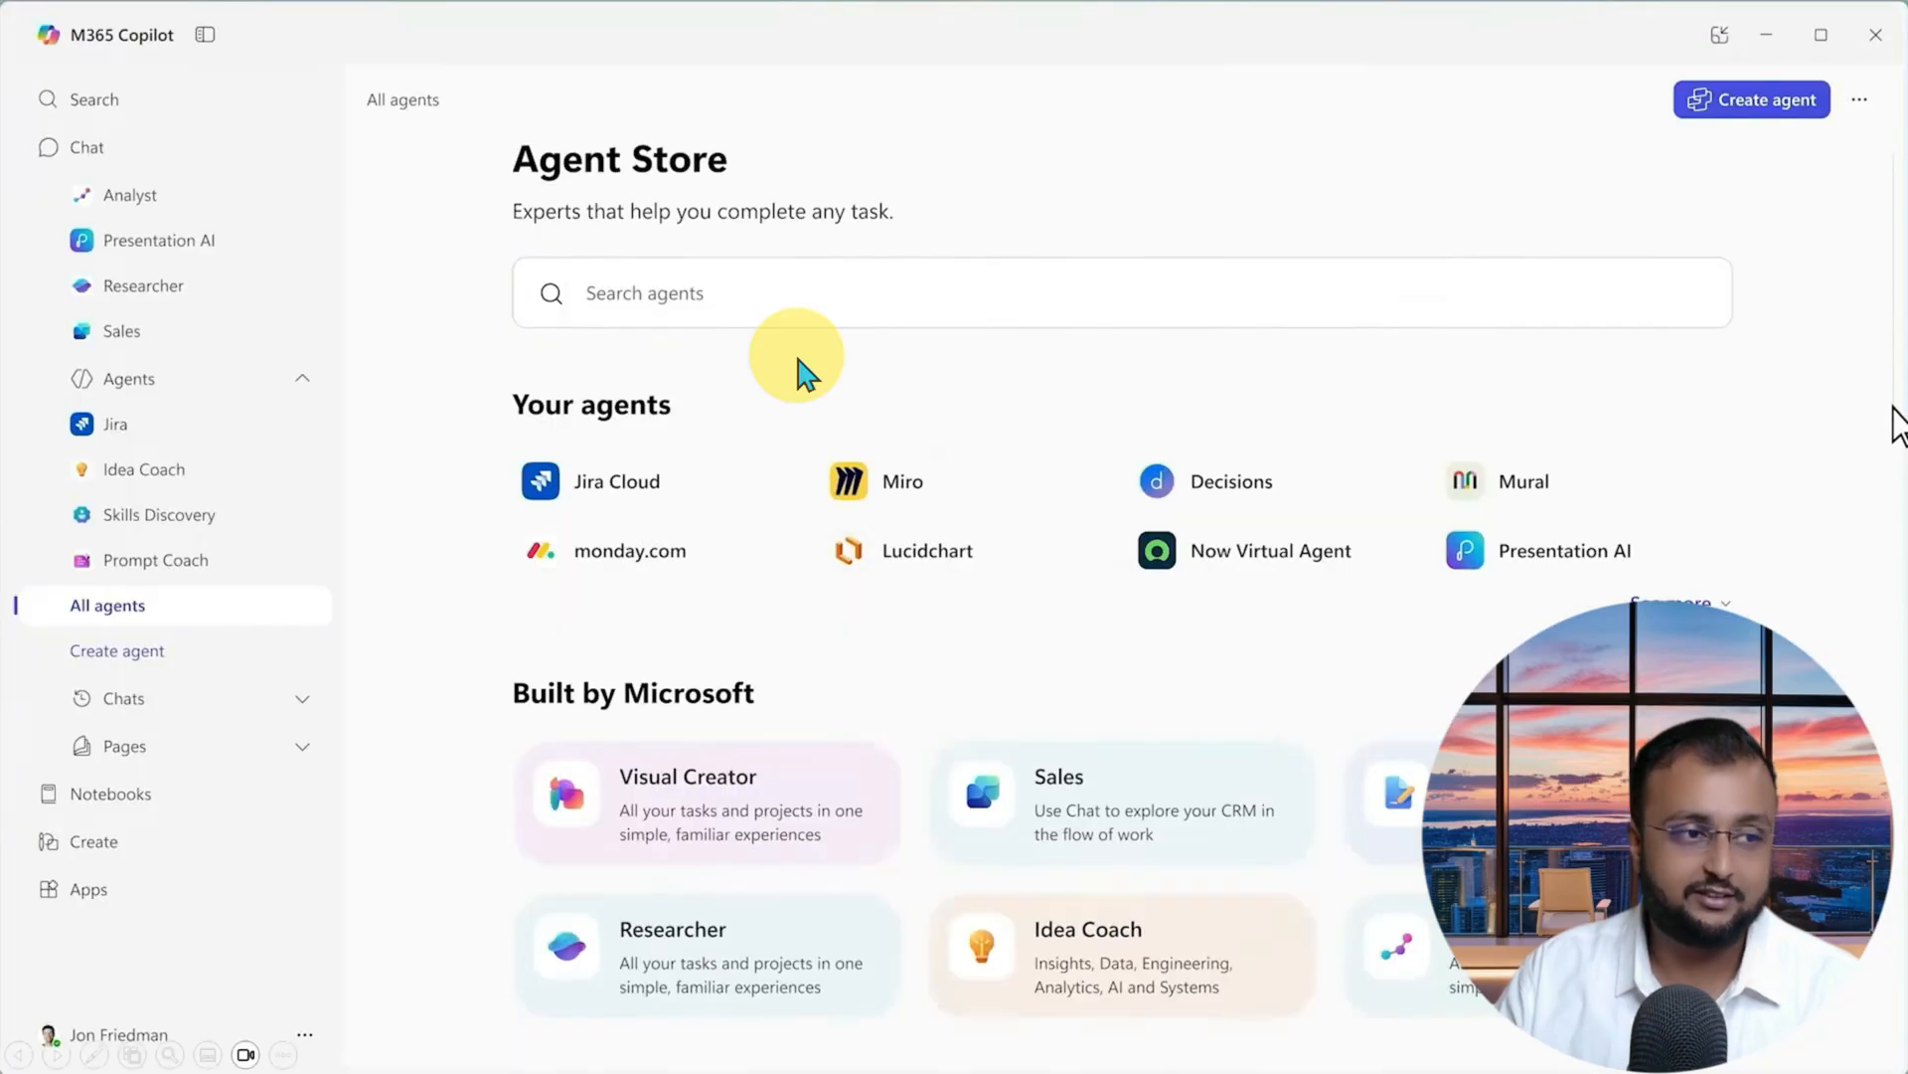
mouse_move(491, 572)
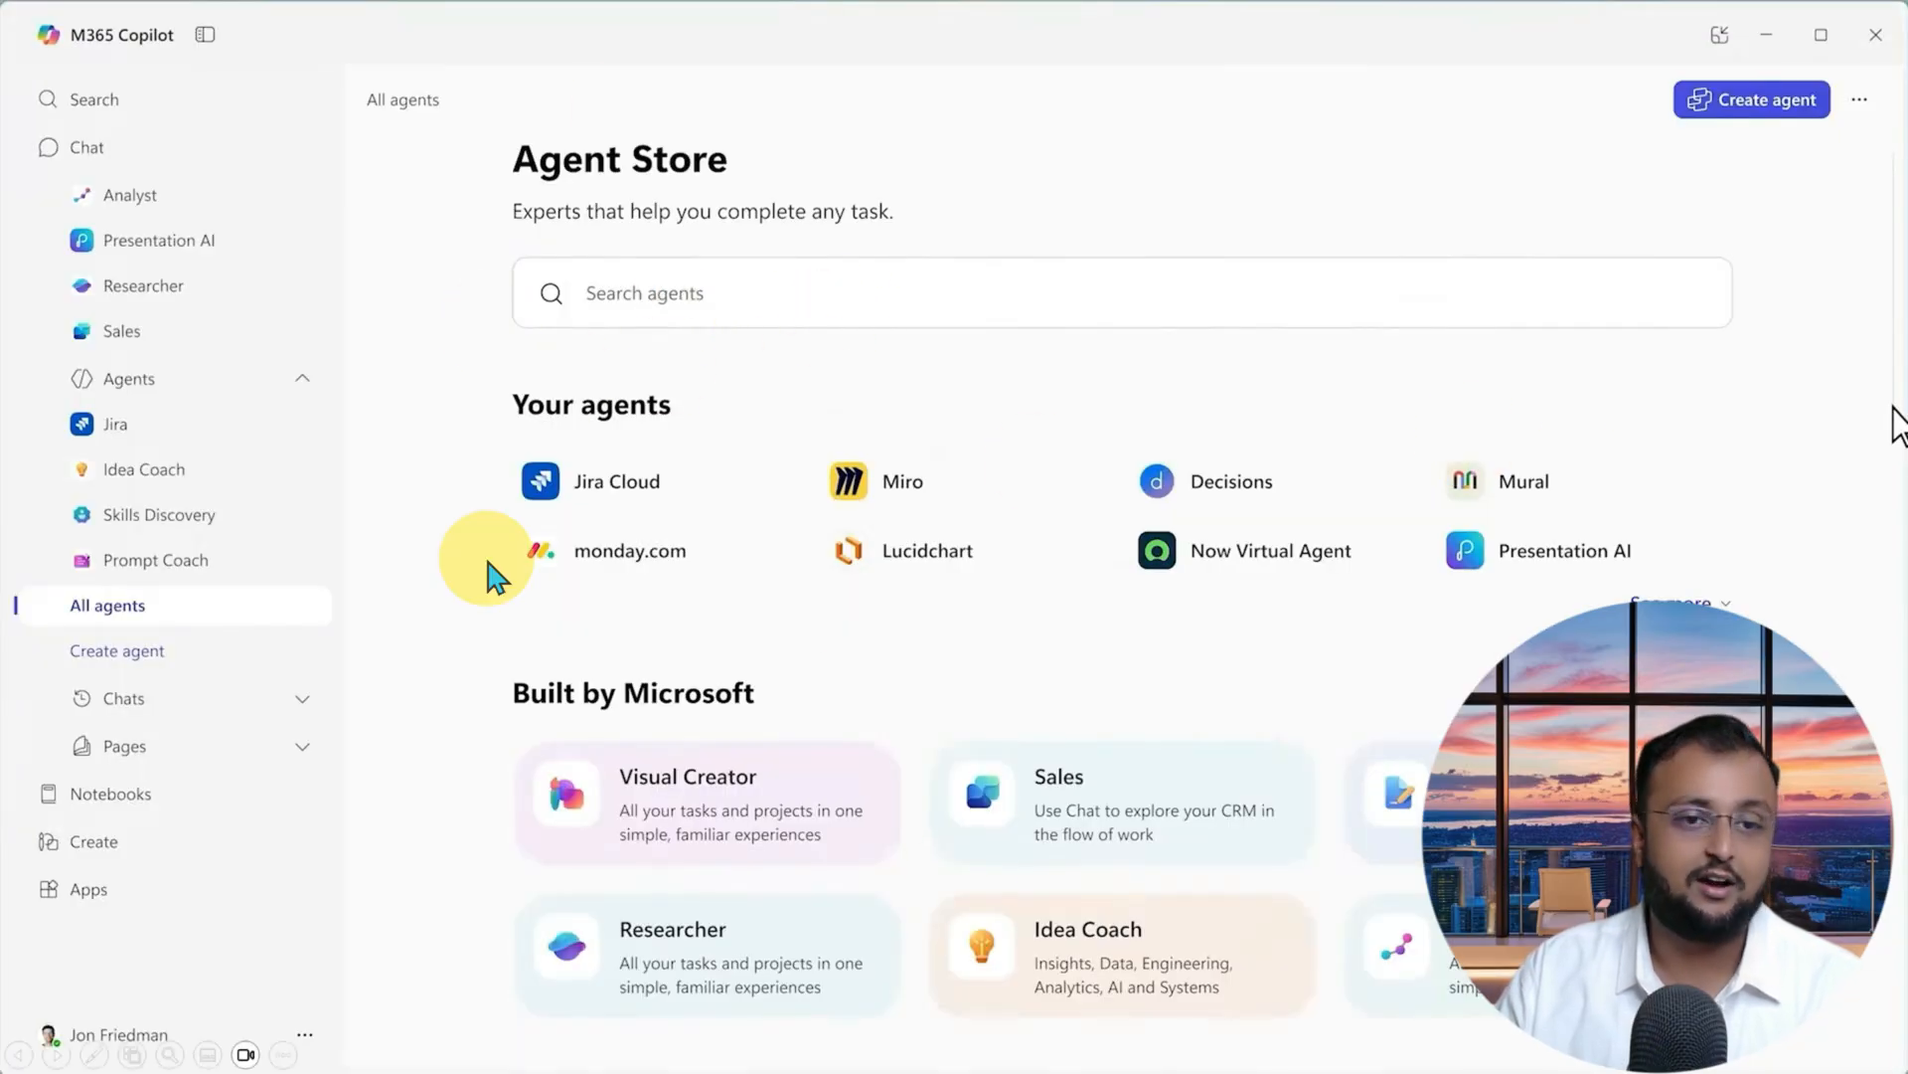
mouse_move(1229, 913)
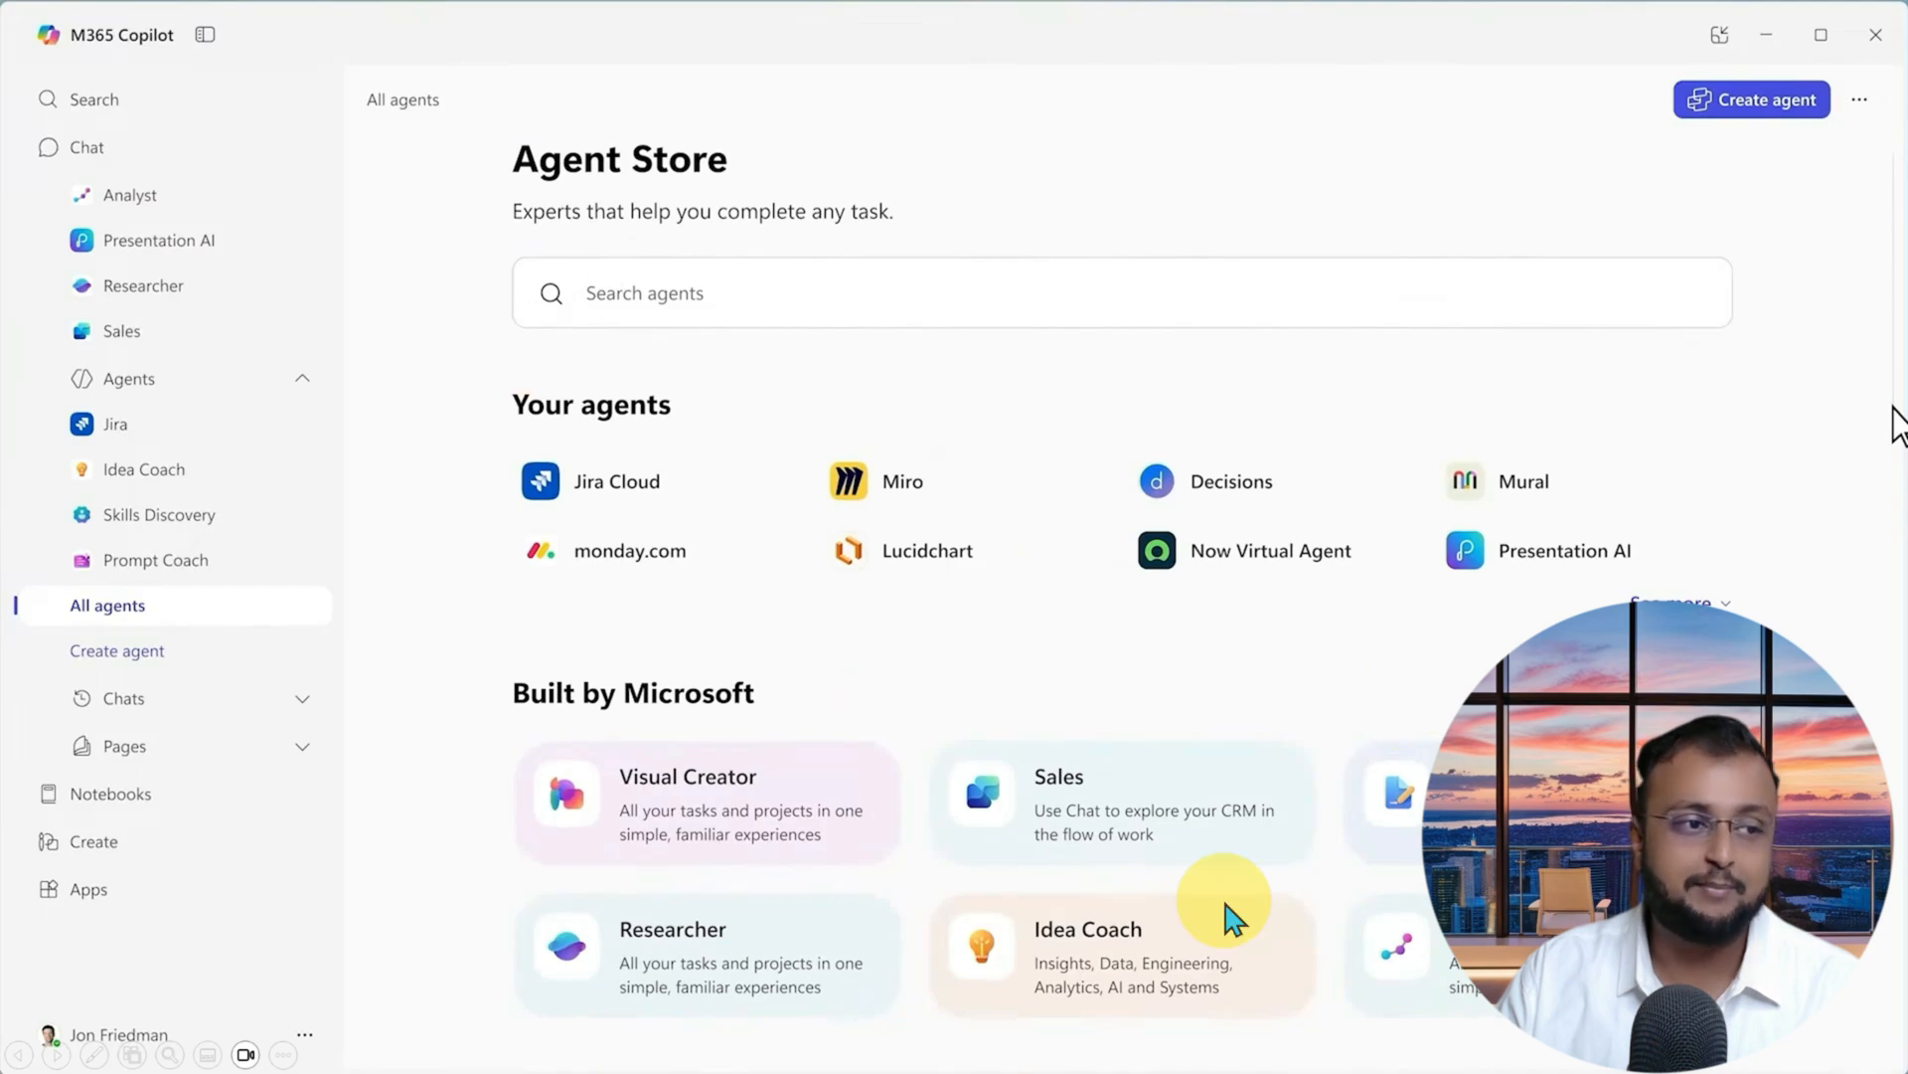
mouse_move(984, 578)
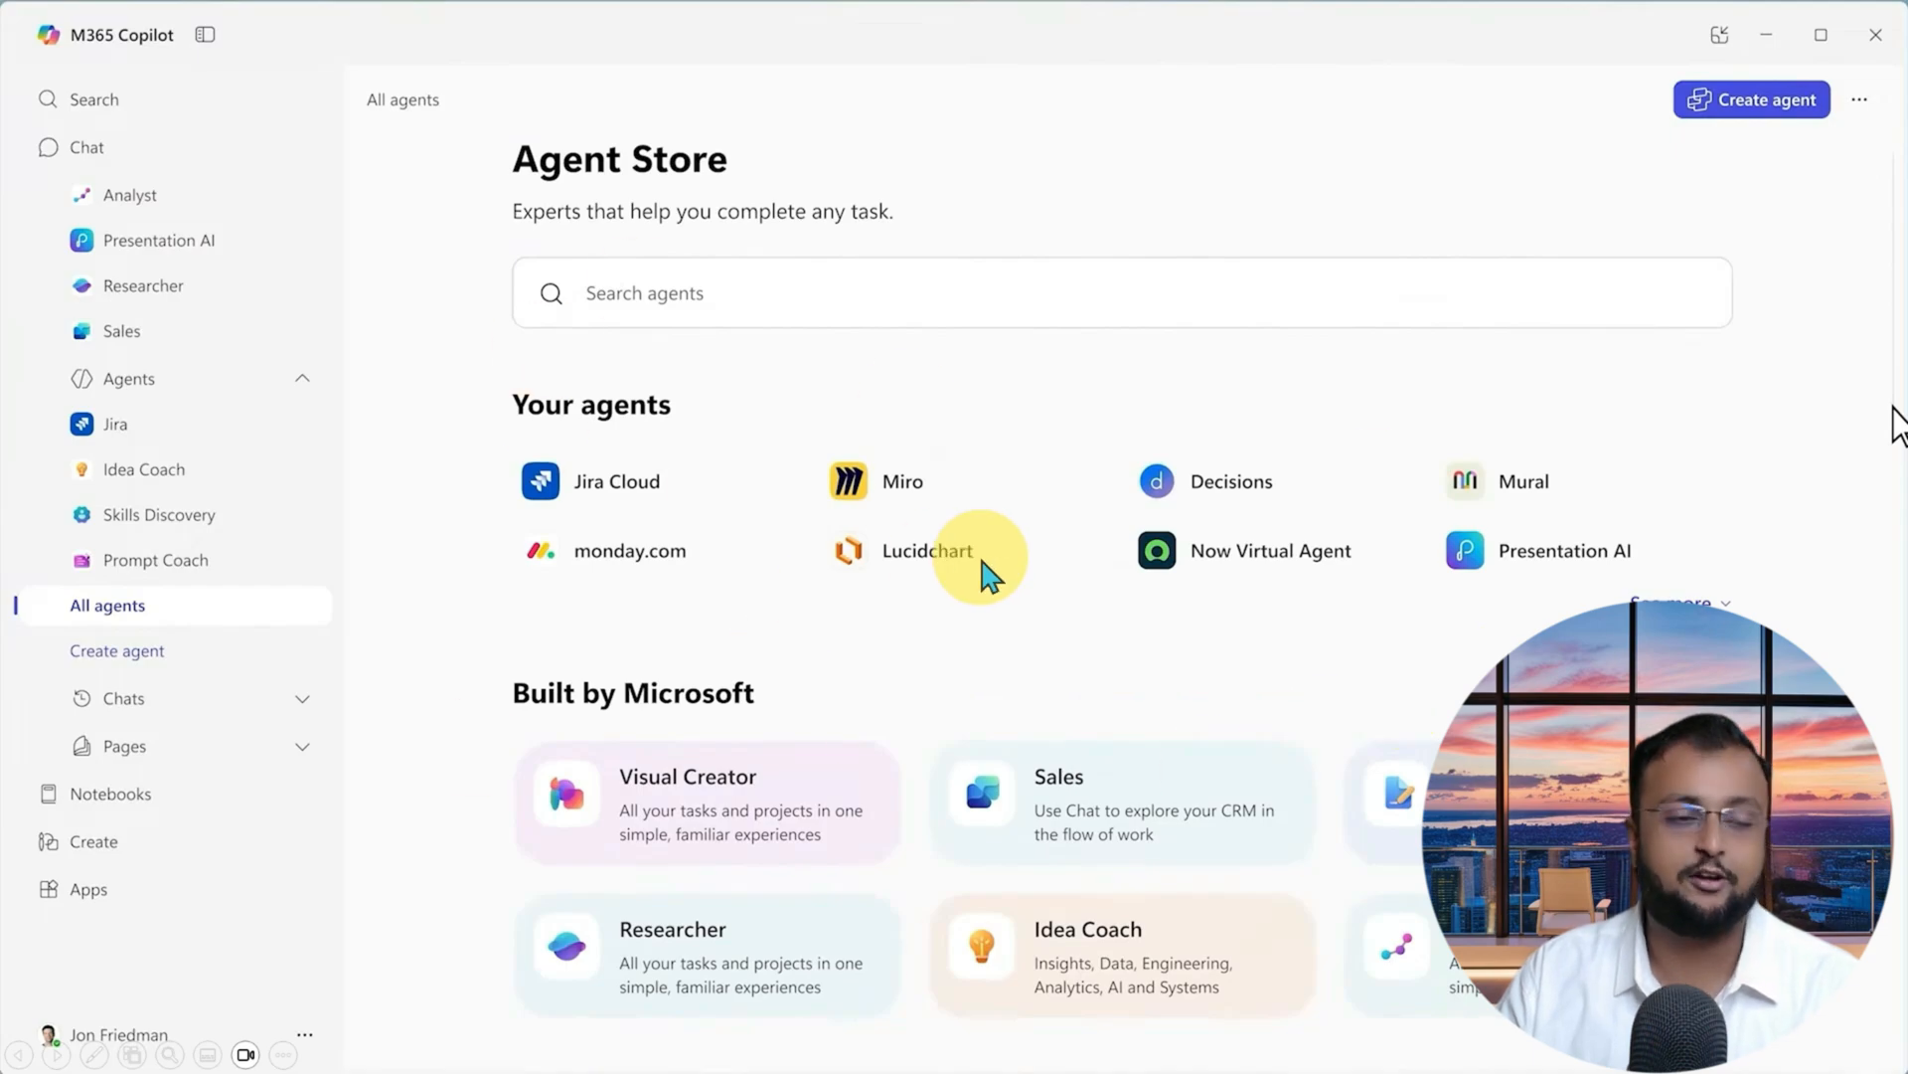
mouse_move(1059, 742)
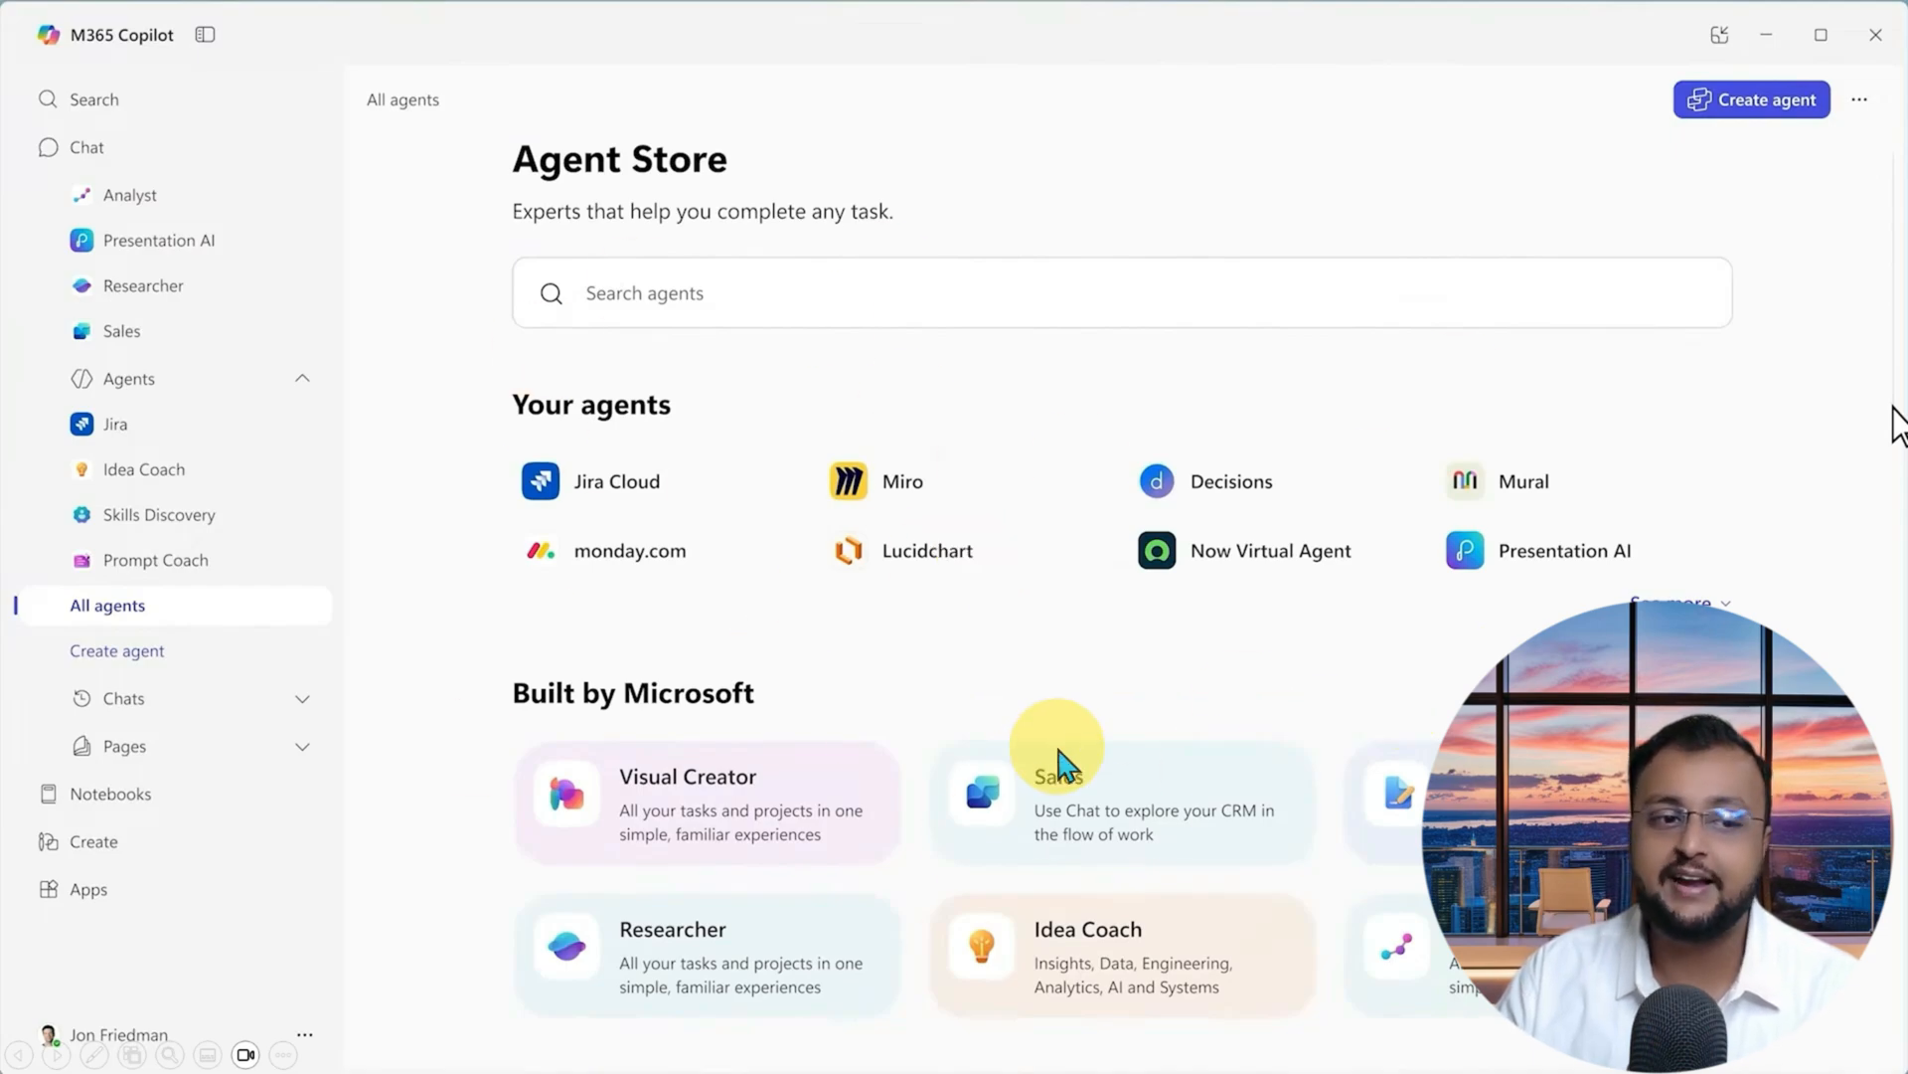
mouse_move(108, 704)
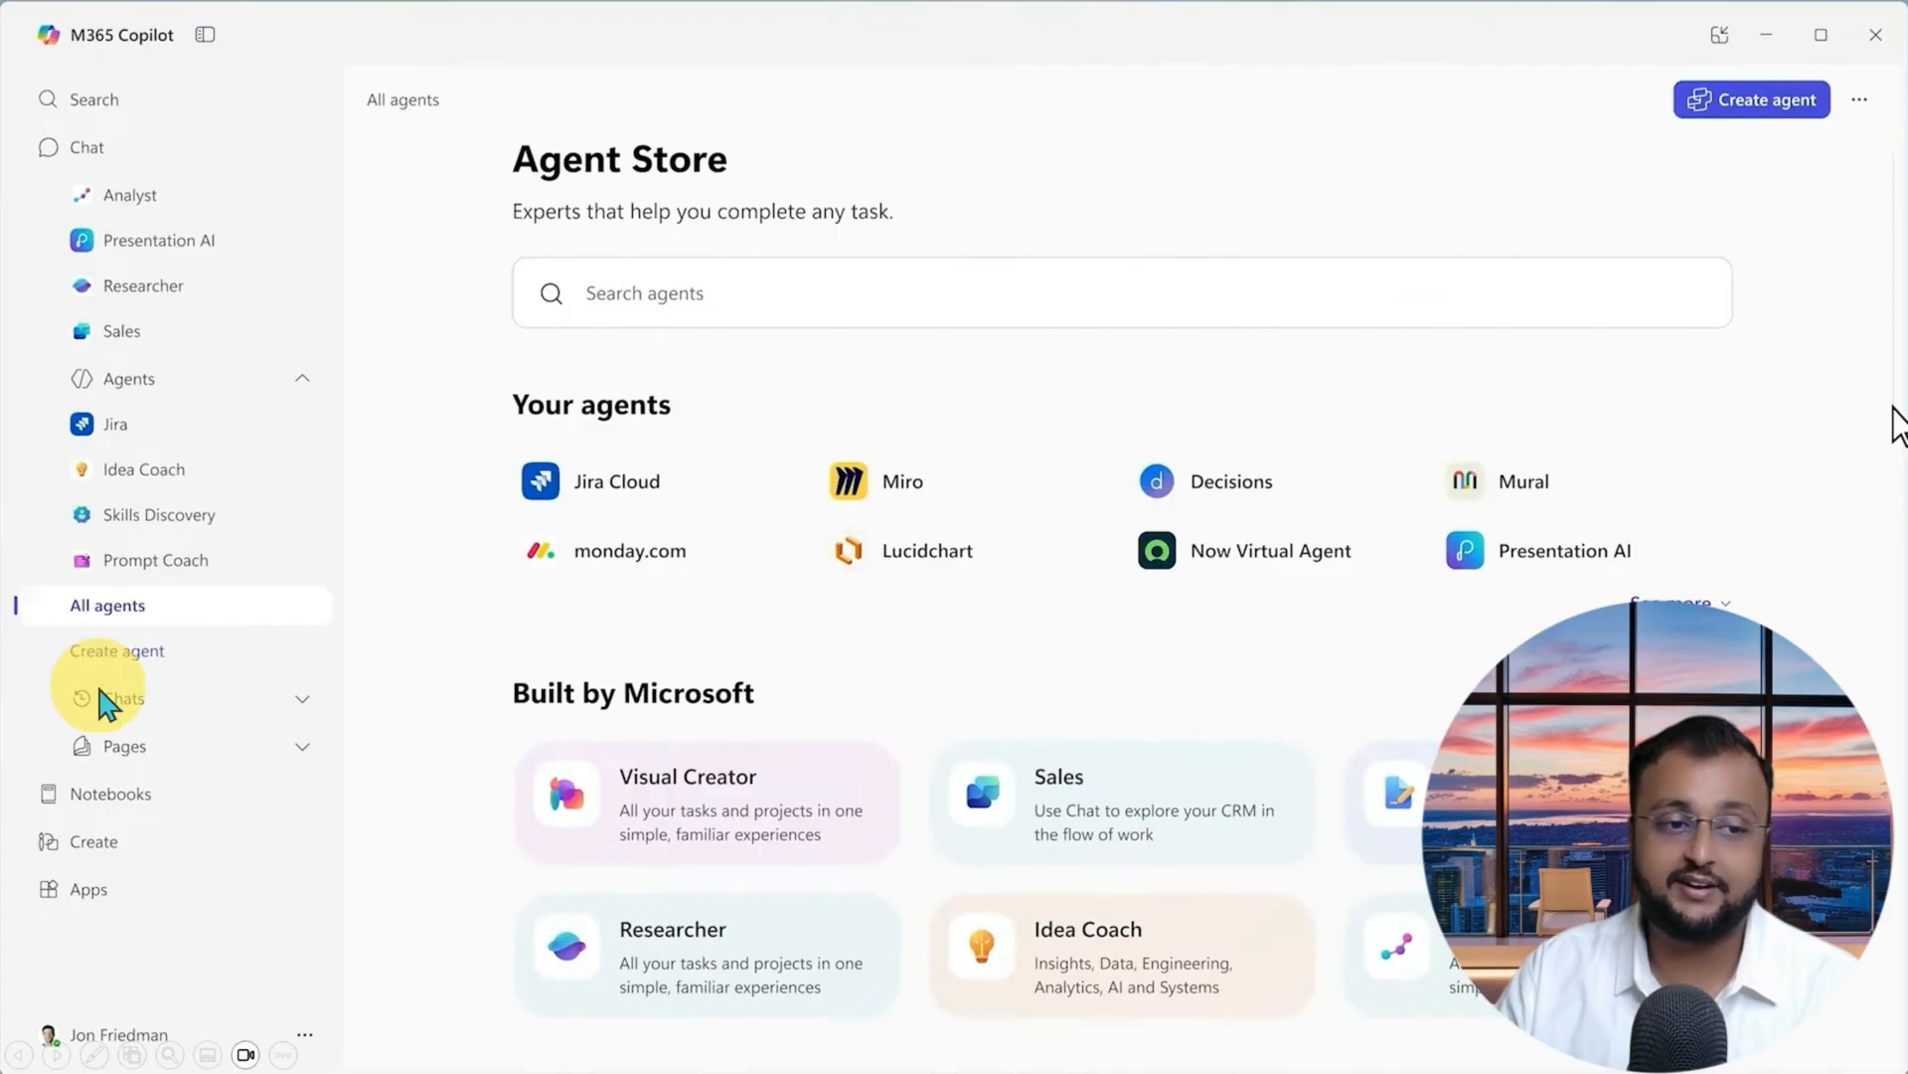
mouse_move(405, 225)
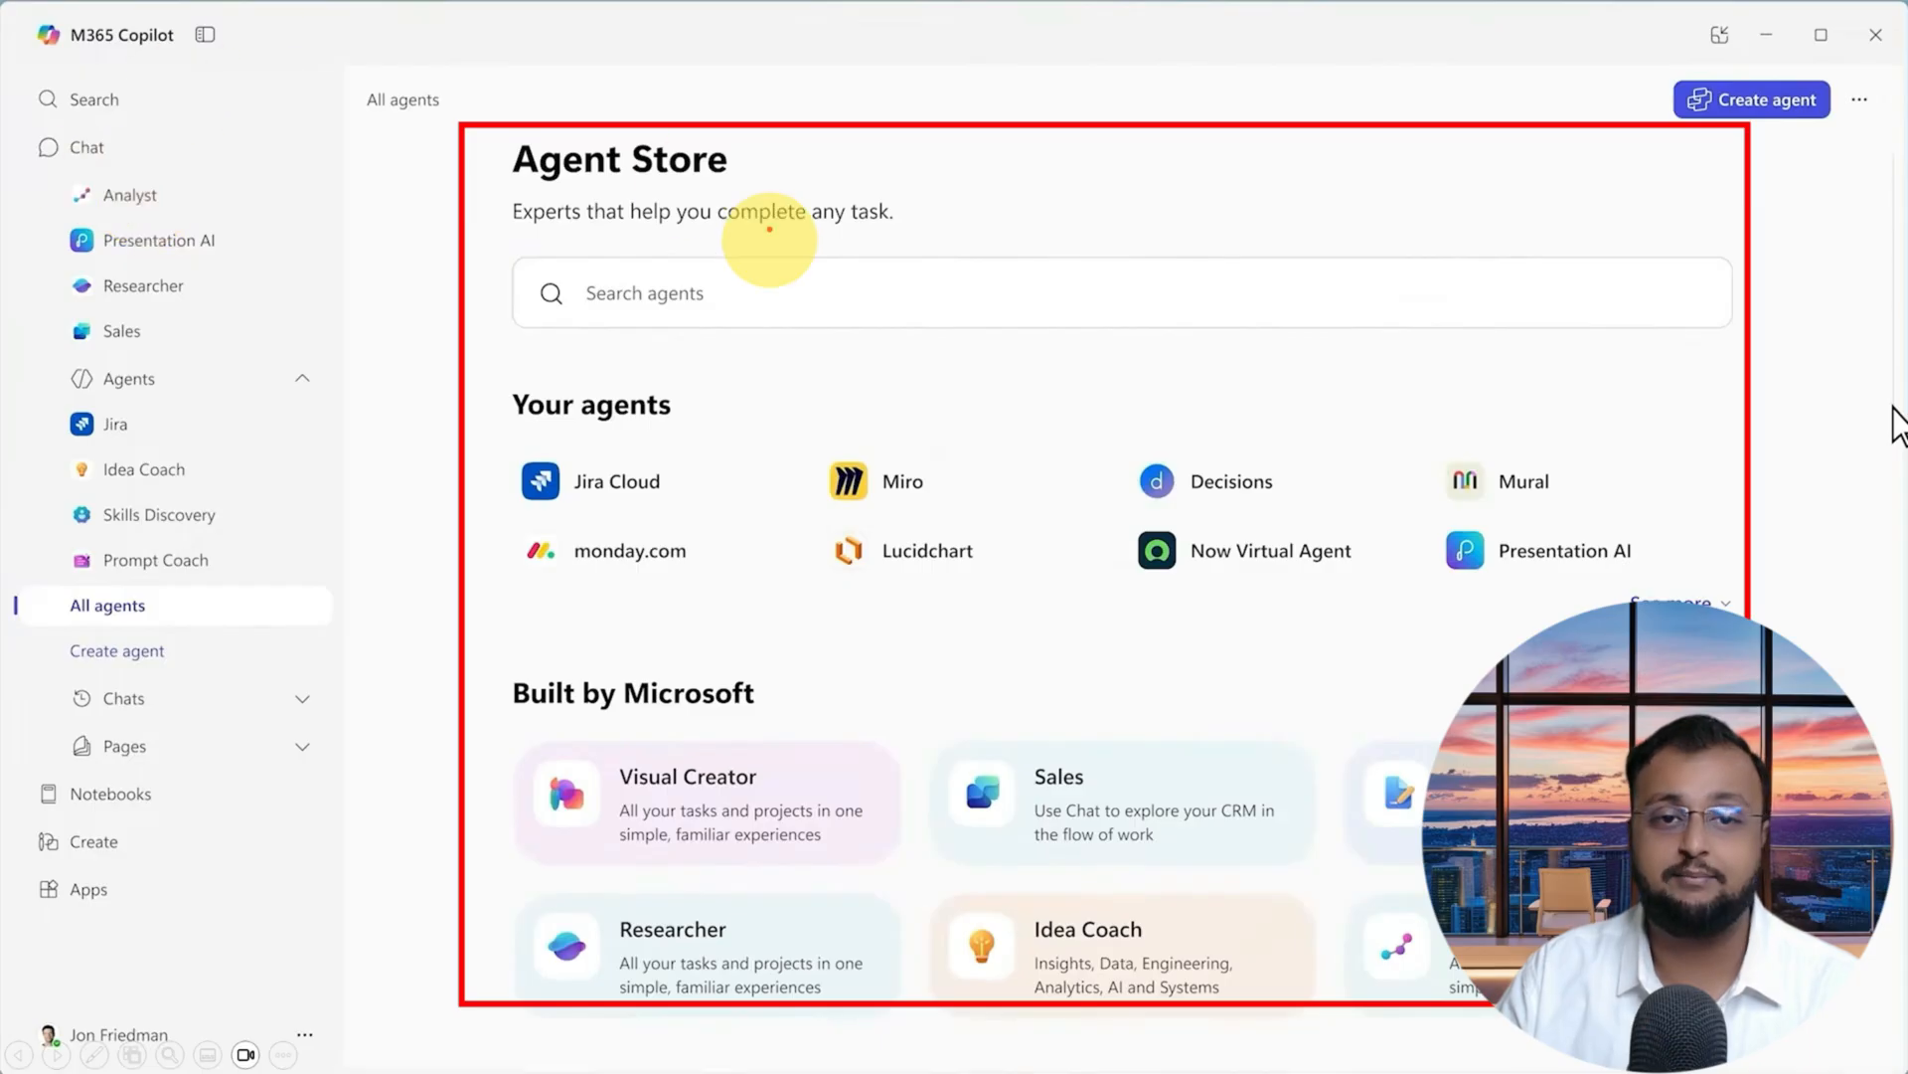
mouse_move(749, 605)
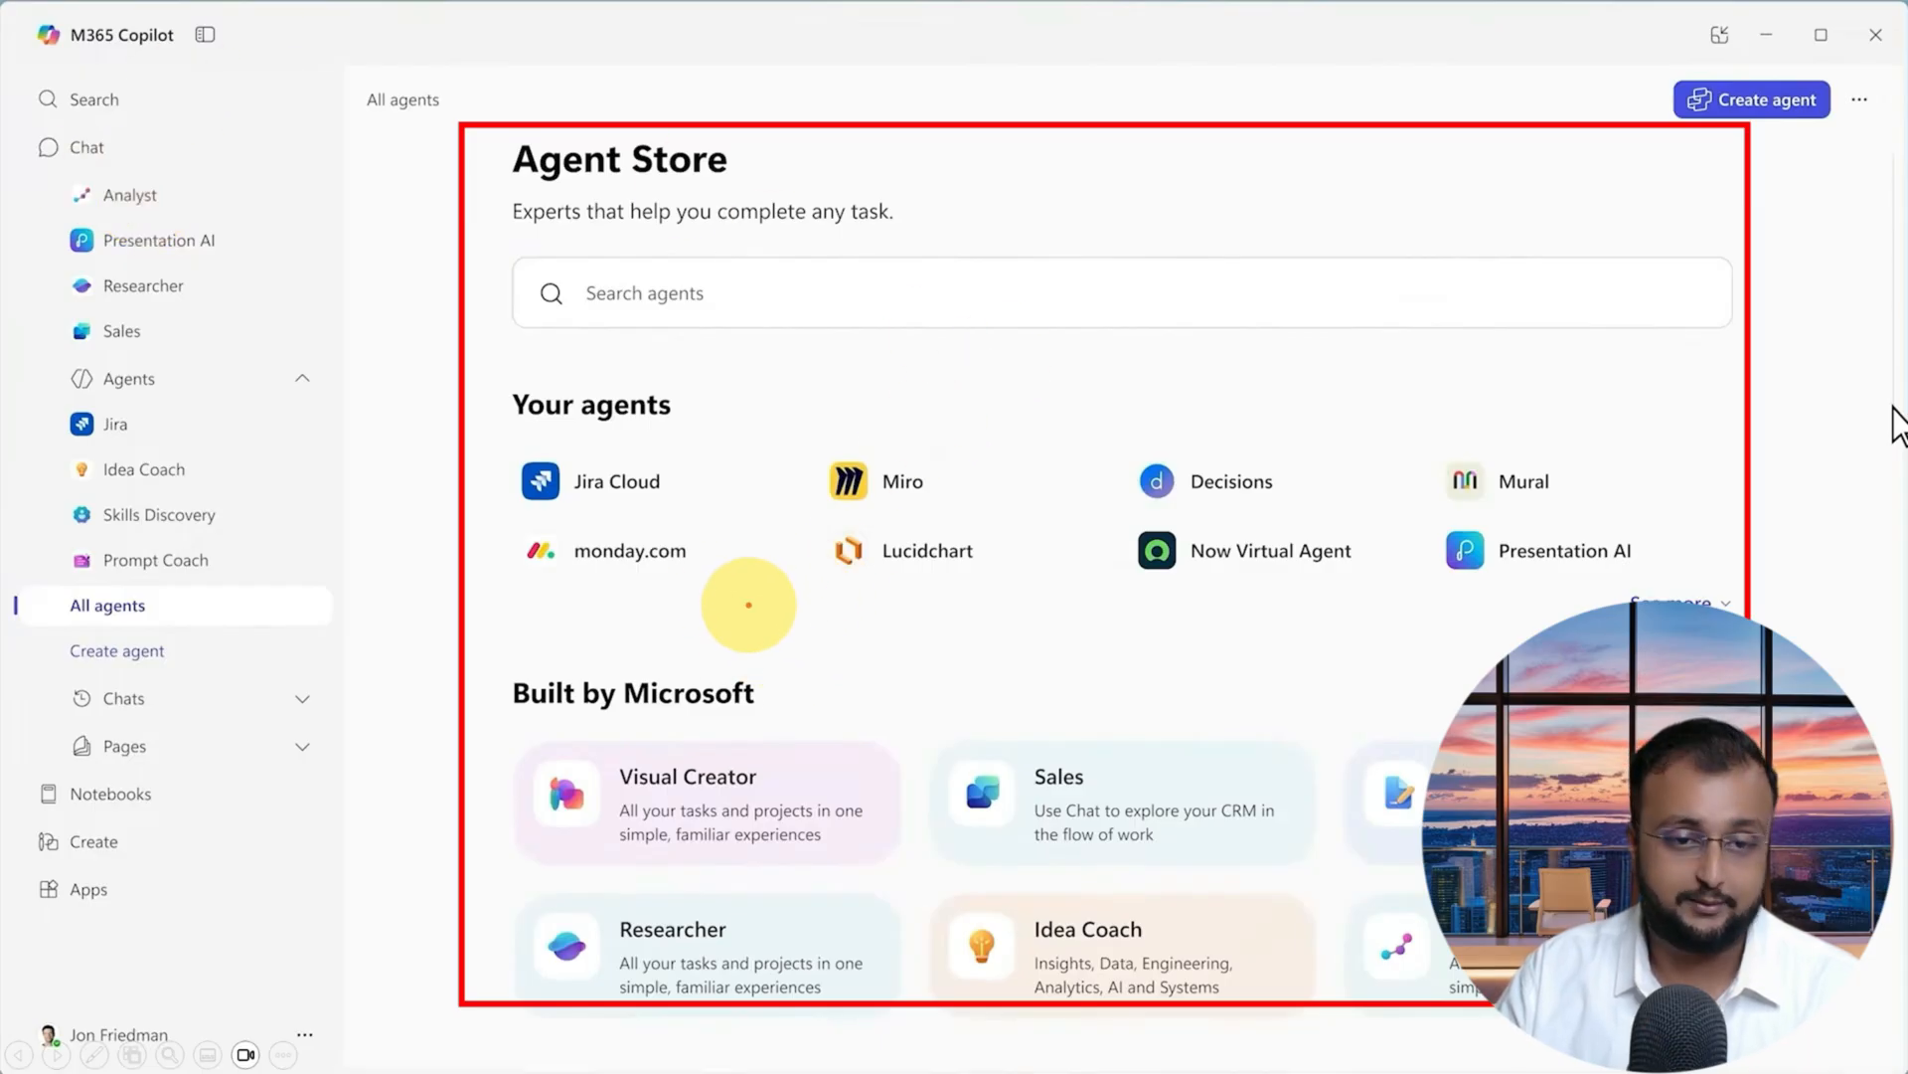
mouse_move(1020, 573)
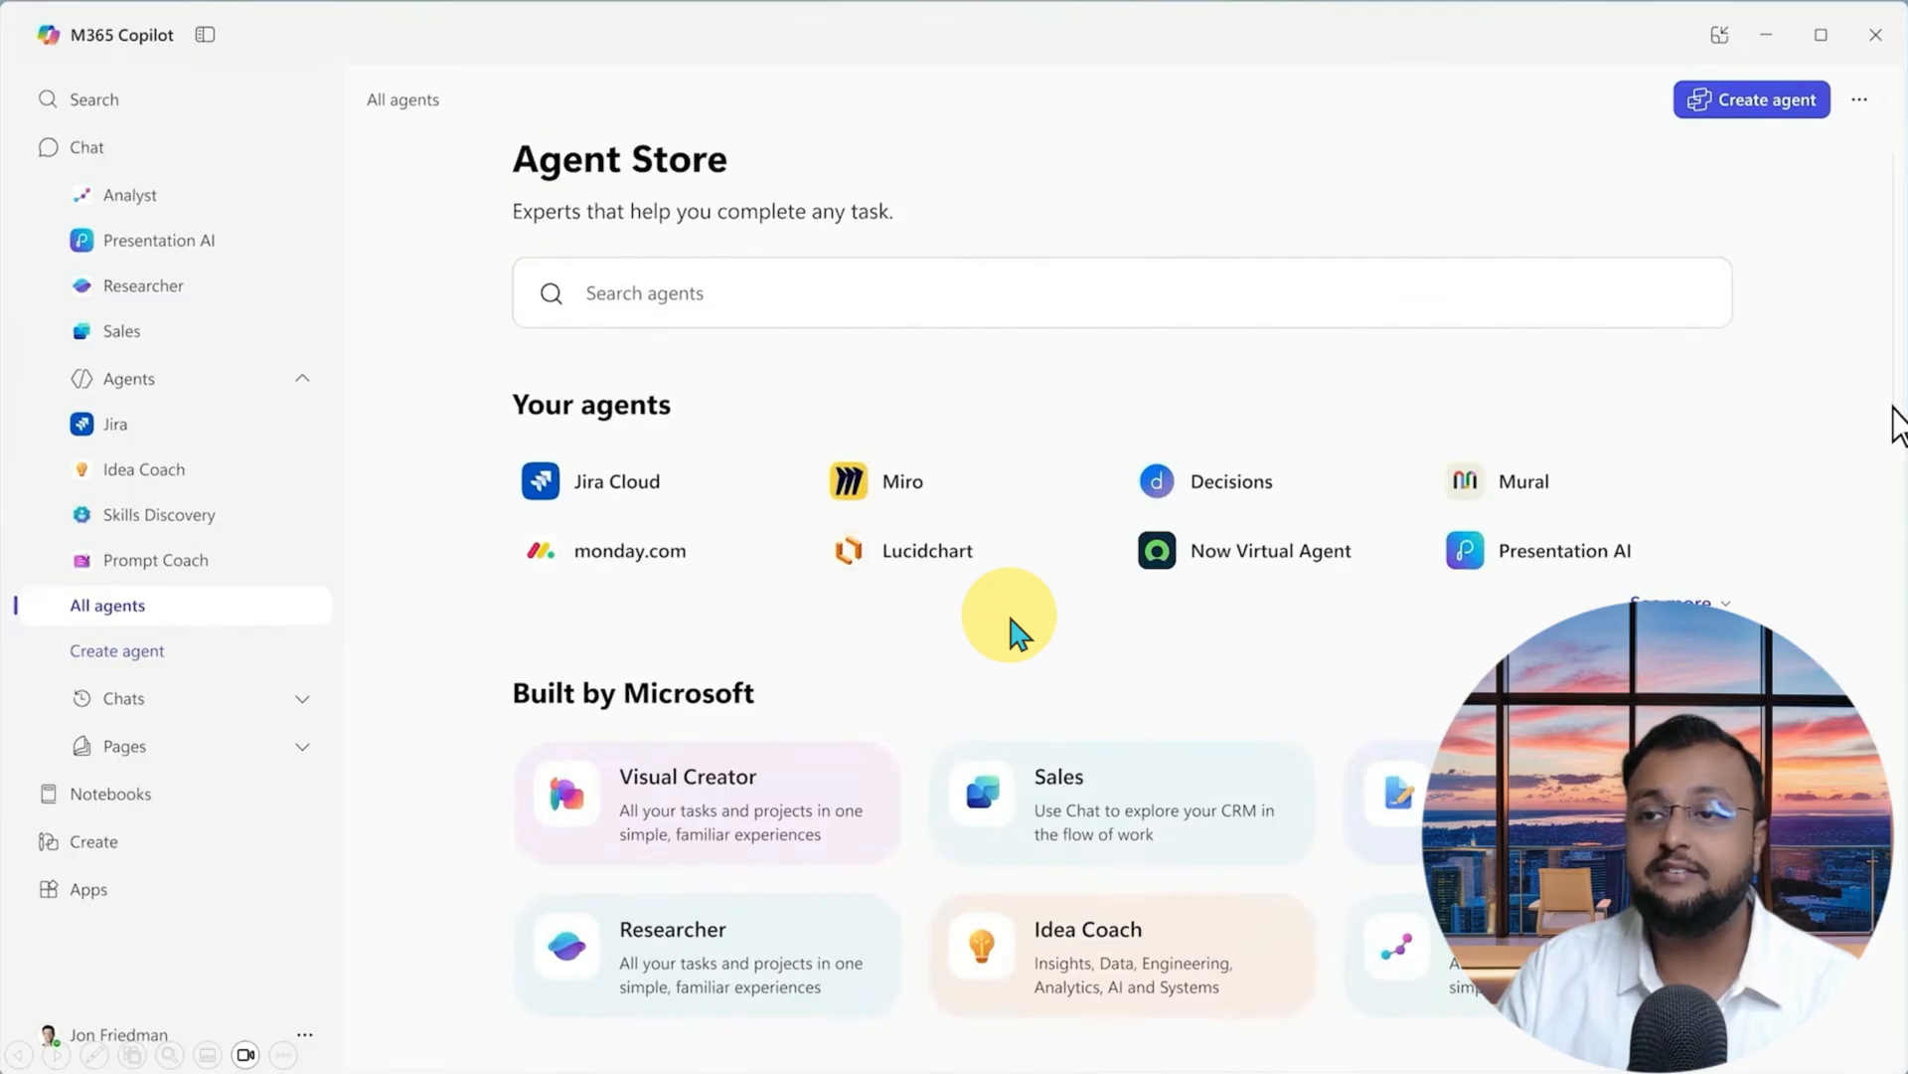
Step: Return to Copilot search showing results for the latest M365 Copilot design tasks
click(96, 99)
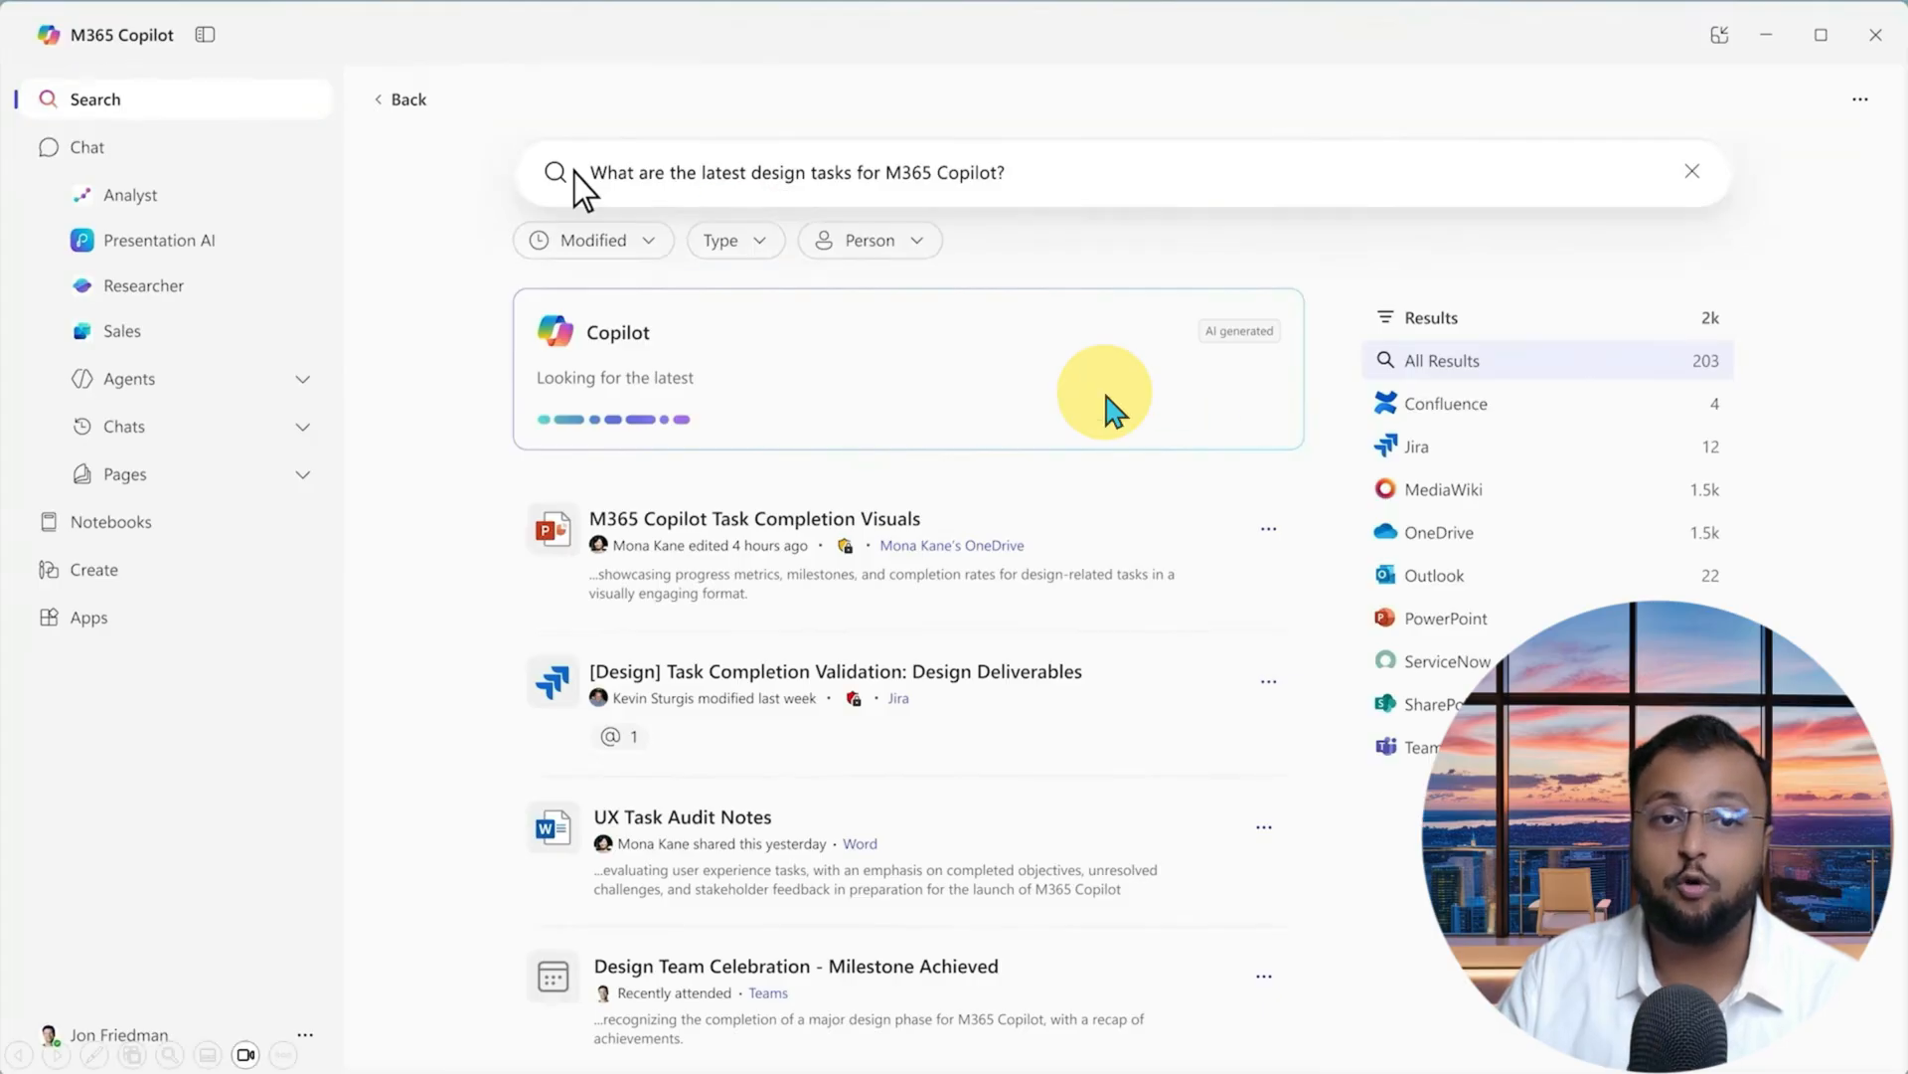
mouse_move(931, 476)
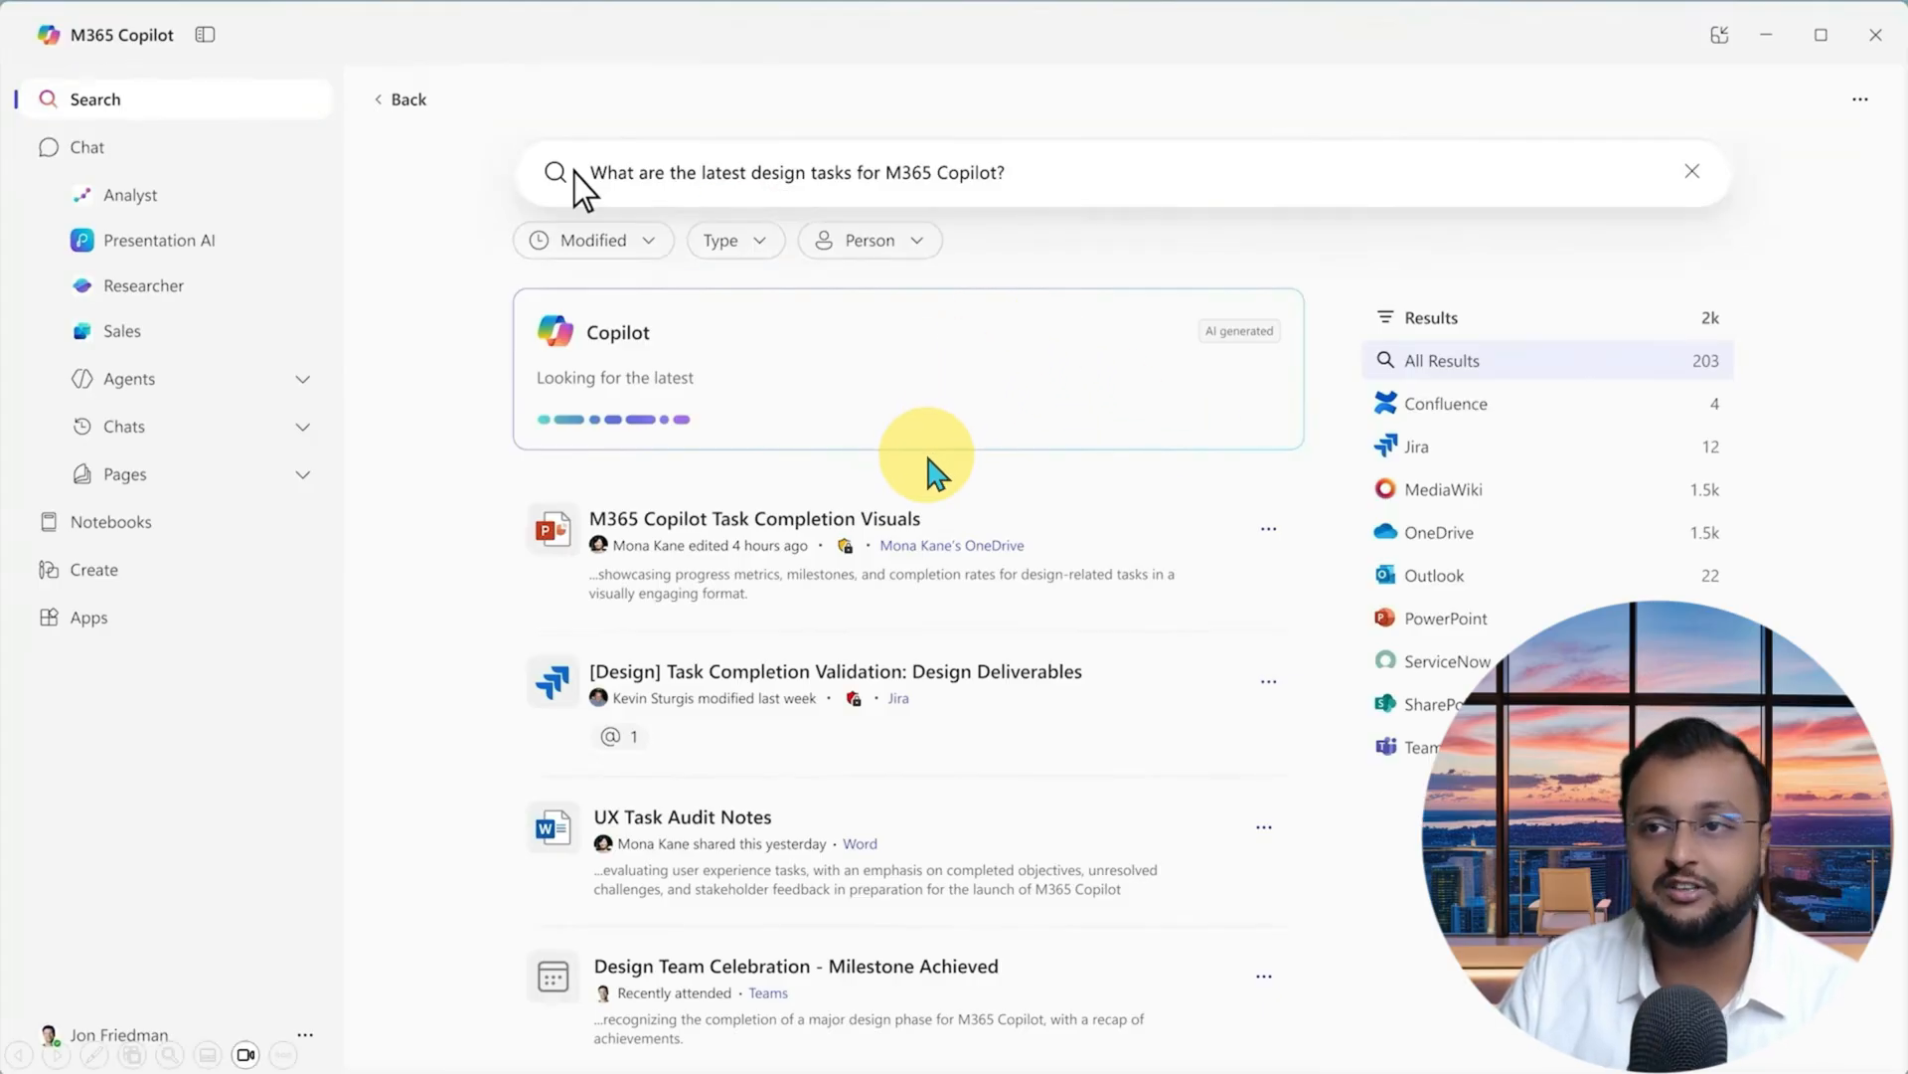
Step: Preview the 'M365 Copilot Task Completion Visuals' presentation with its AI summary
click(753, 517)
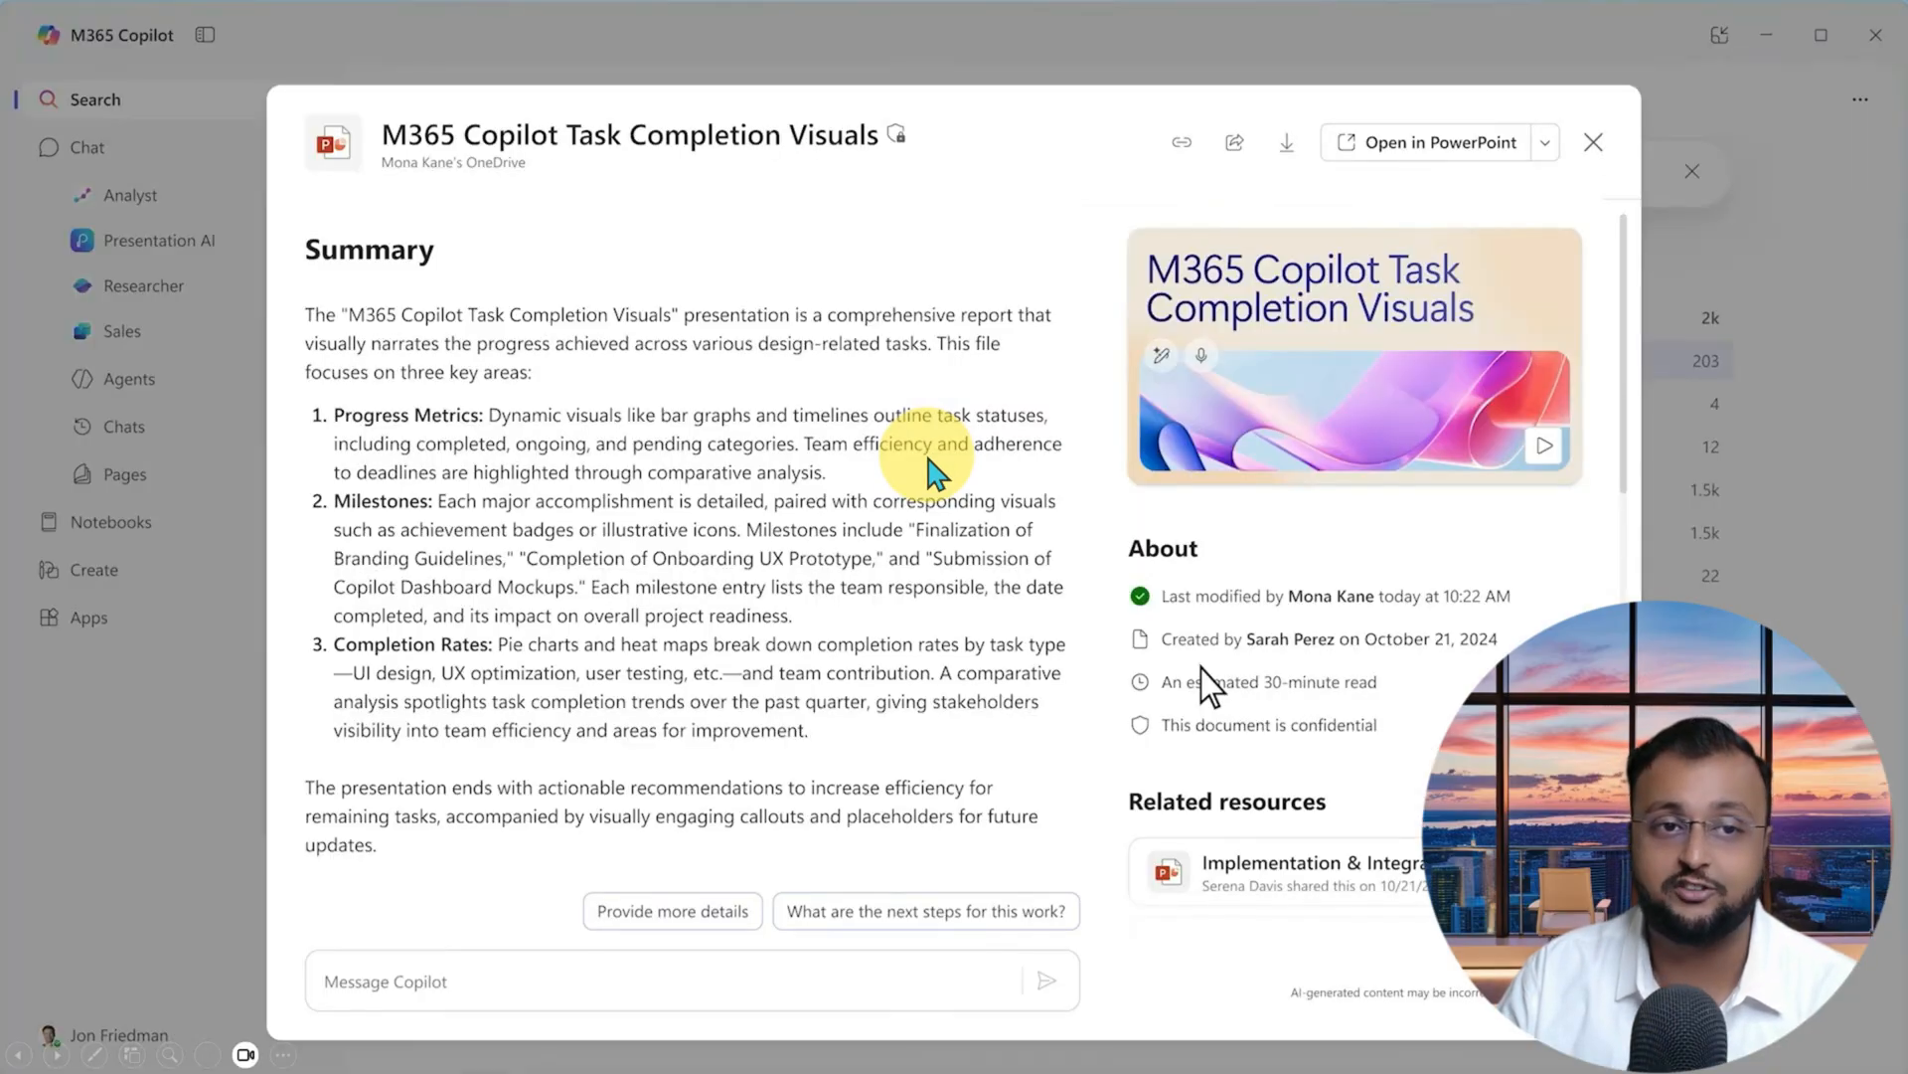
mouse_move(751, 205)
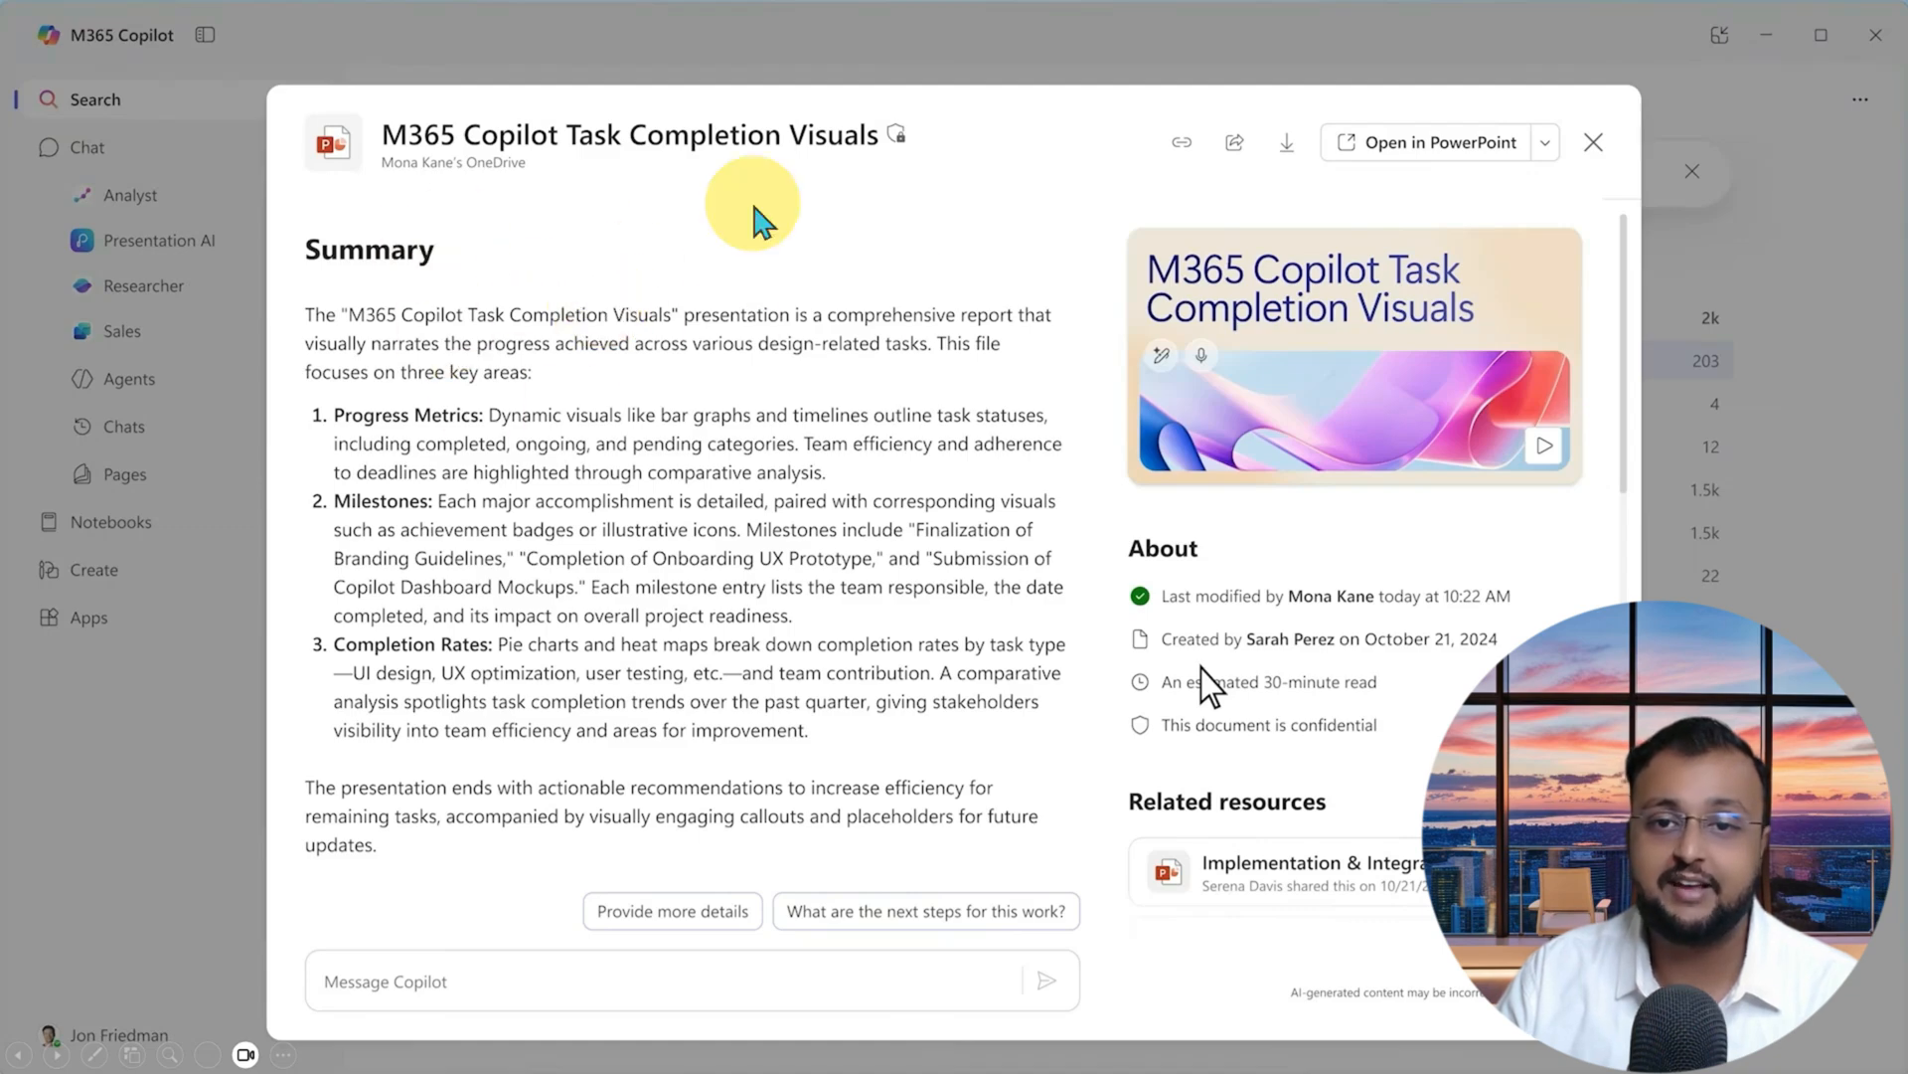
mouse_move(1198, 487)
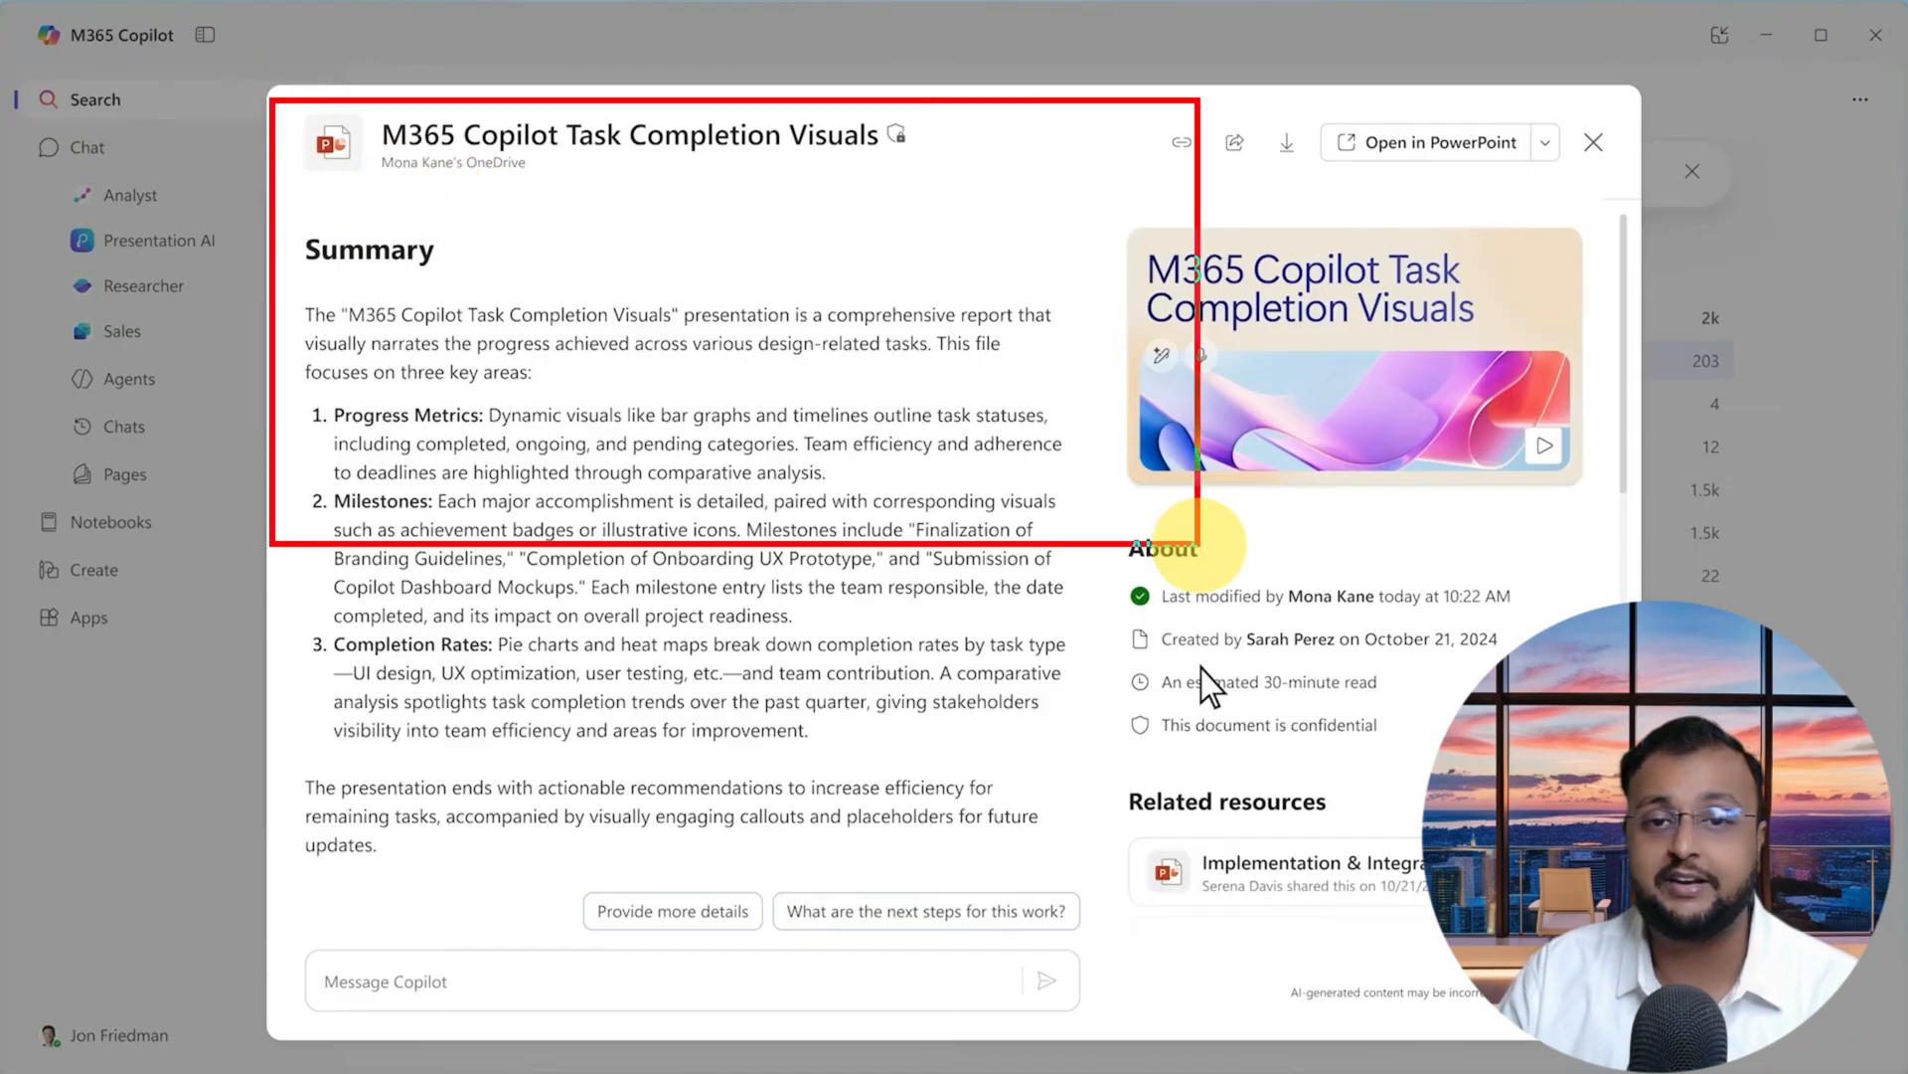
mouse_move(1115, 231)
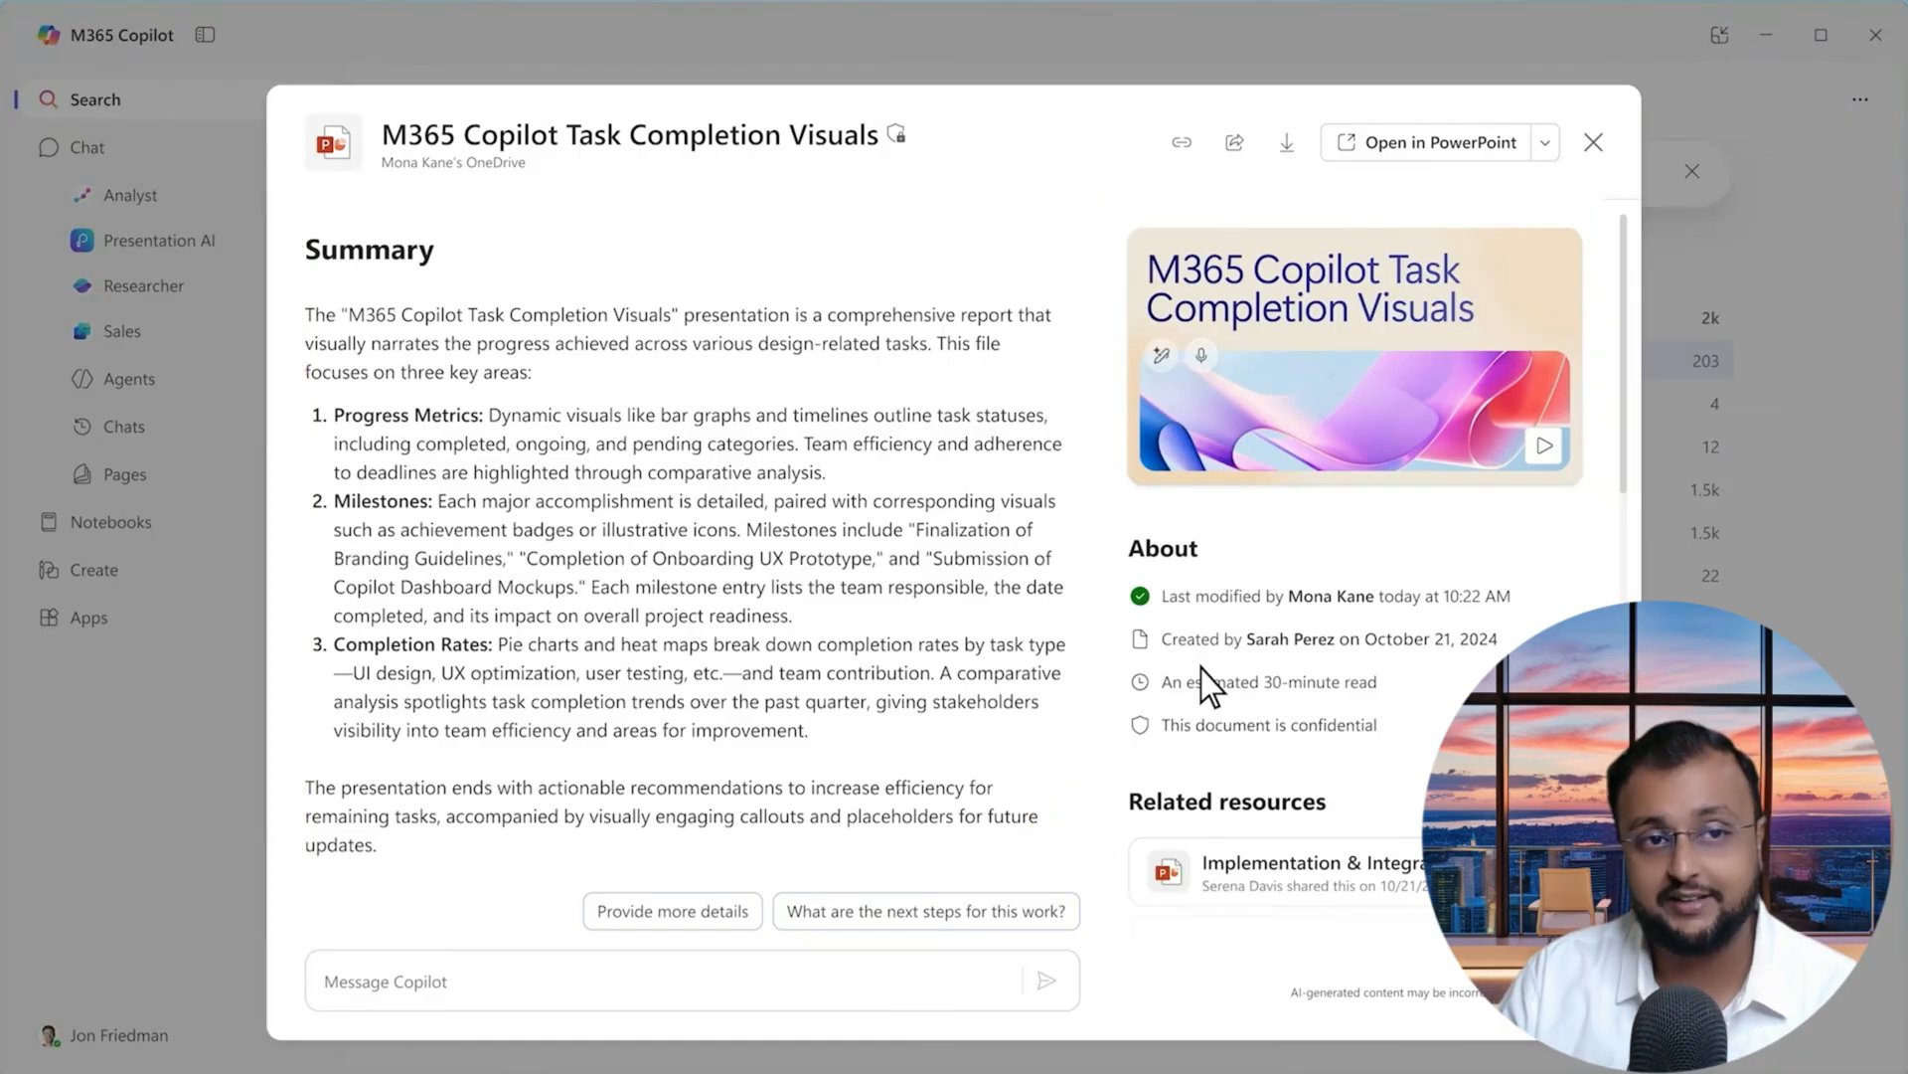
mouse_move(1308, 535)
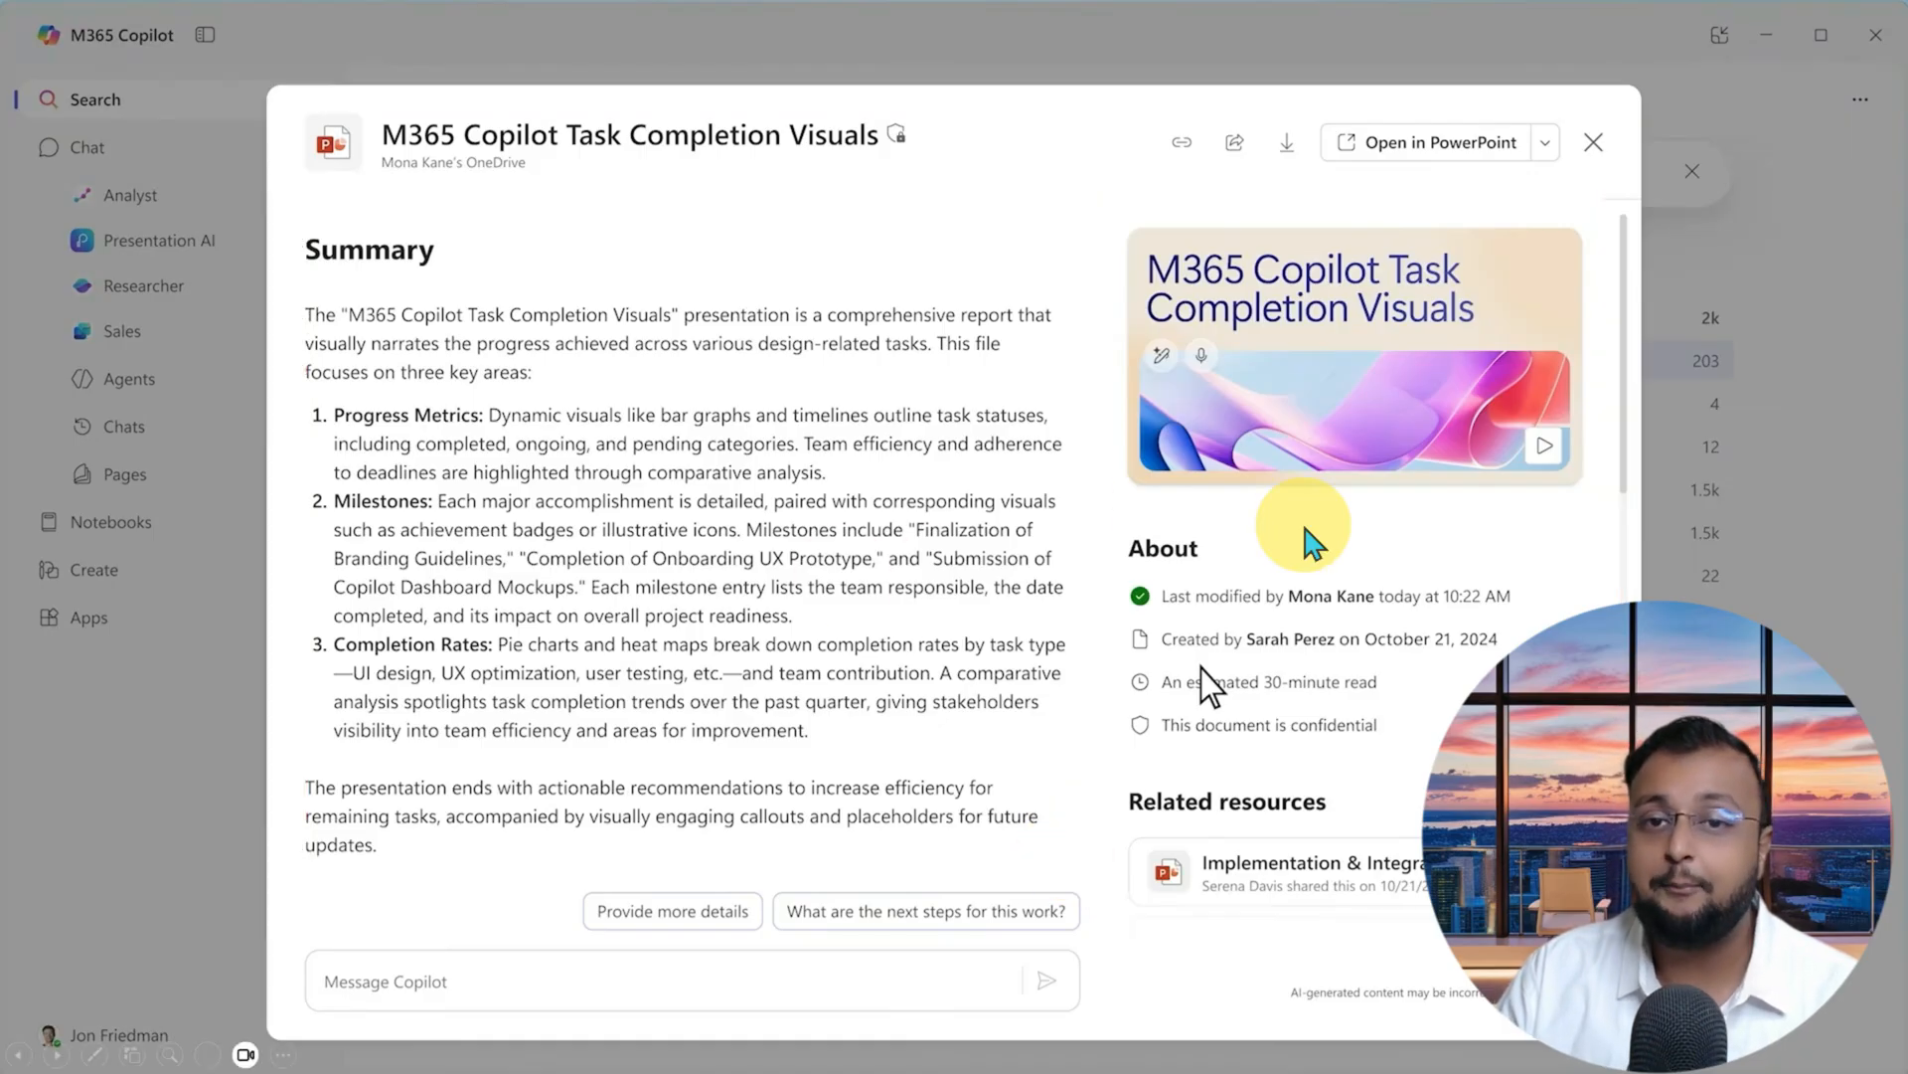
click(93, 568)
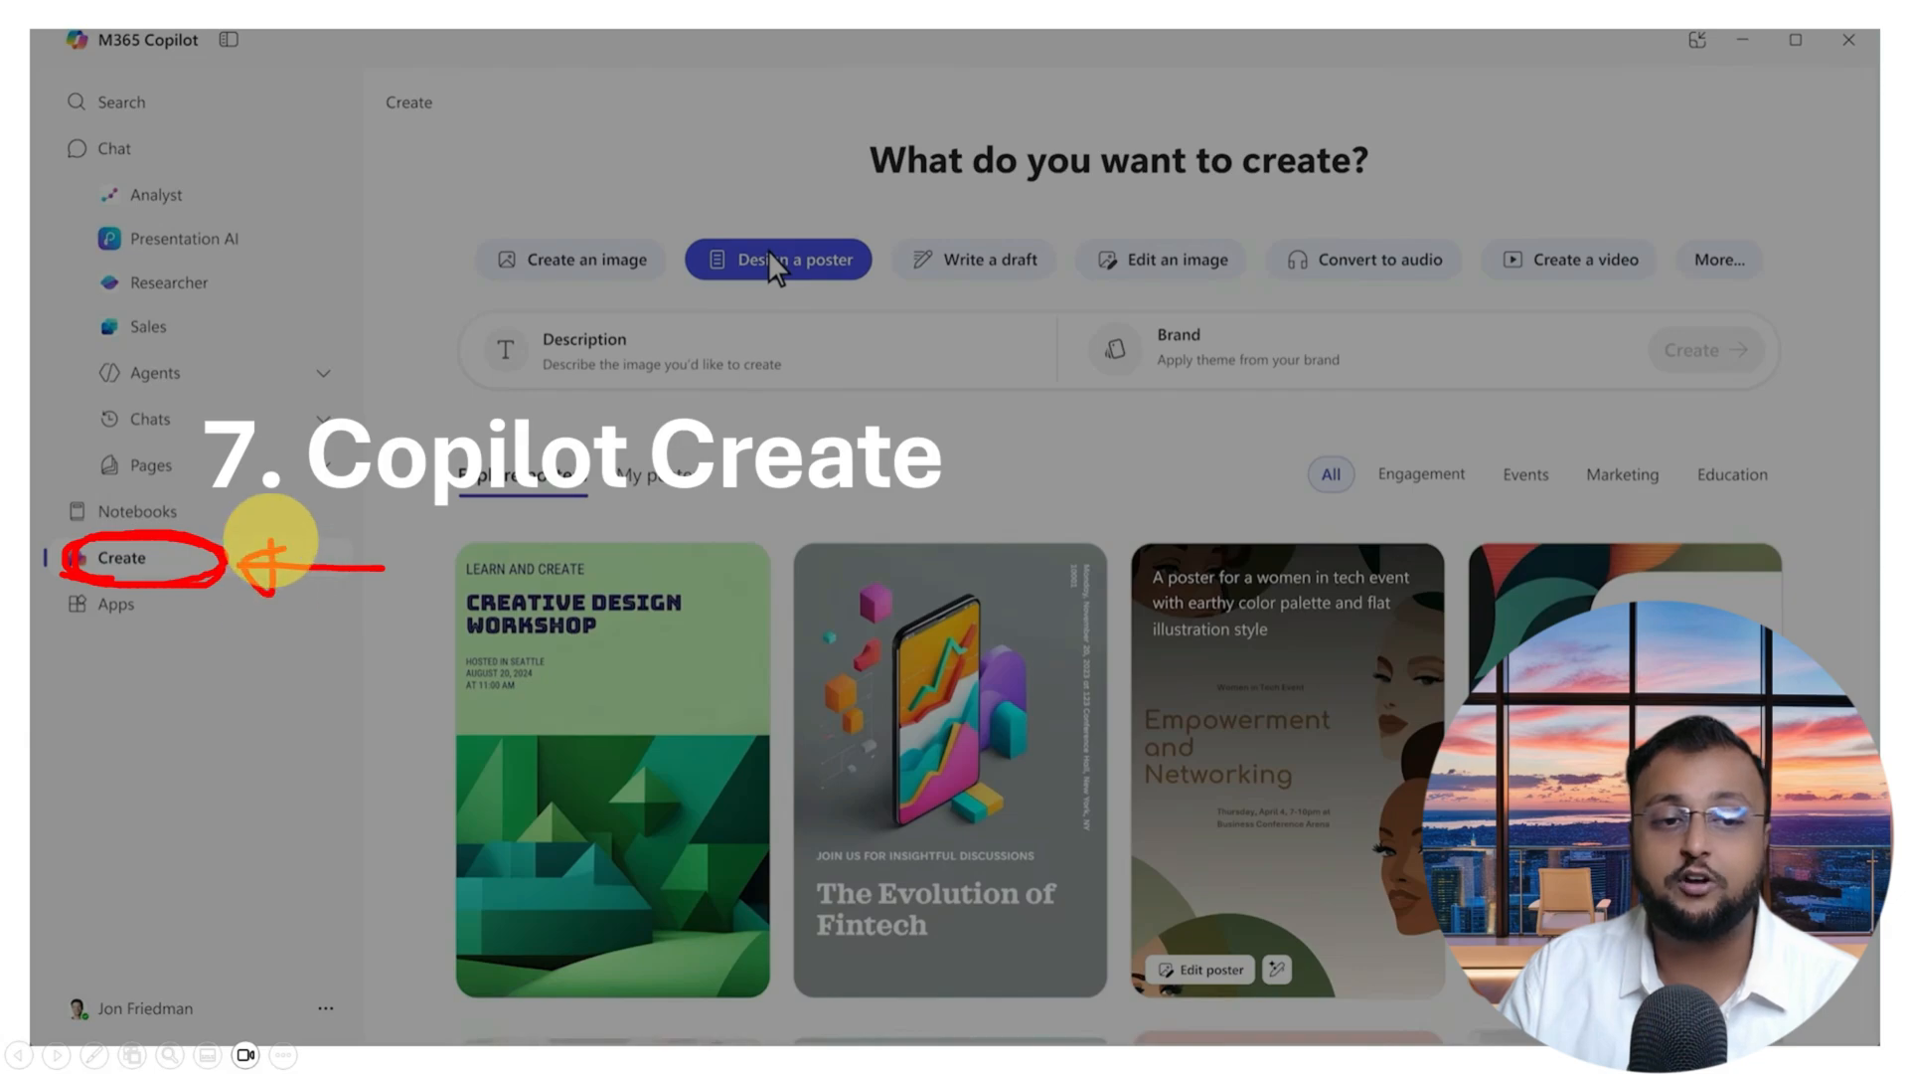
mouse_move(574, 229)
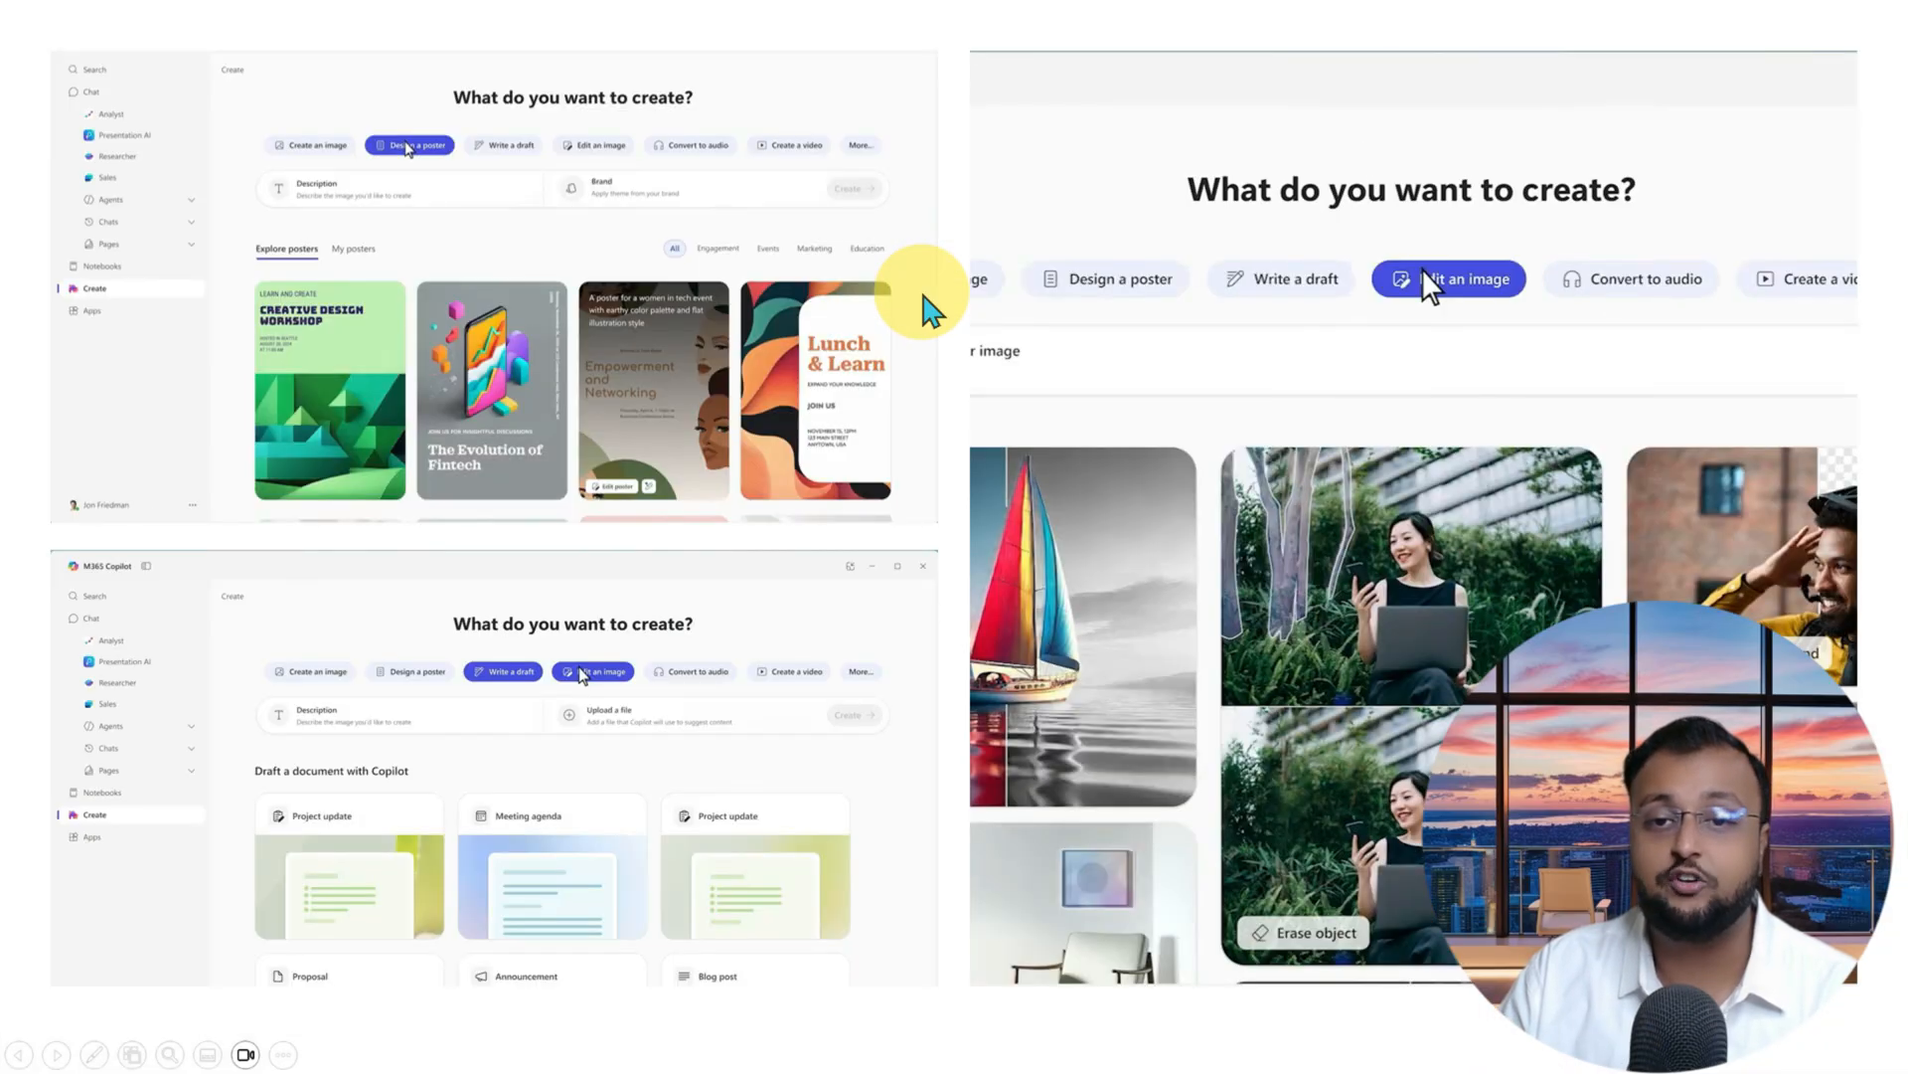
mouse_move(1411, 346)
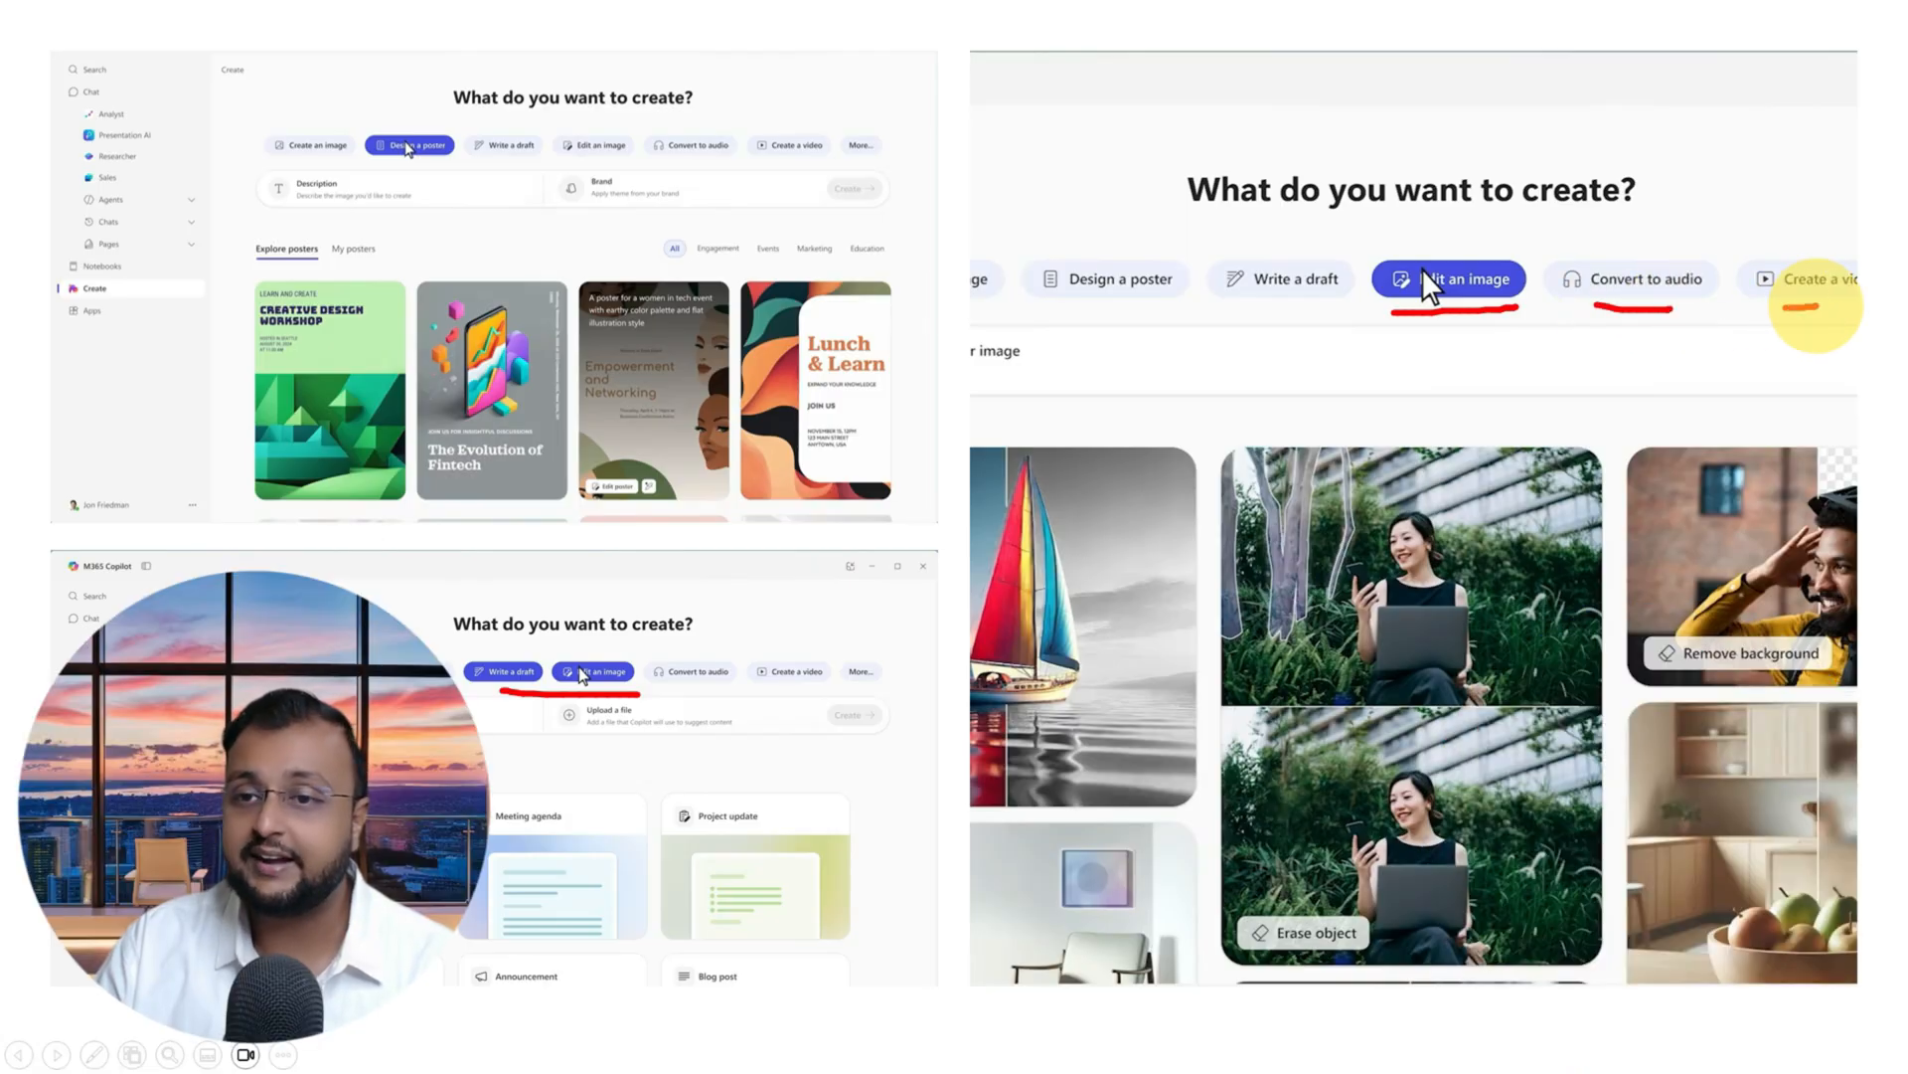
Step: Reveal the extra creation types: infographic, document, presentation, workbook and template
click(1737, 260)
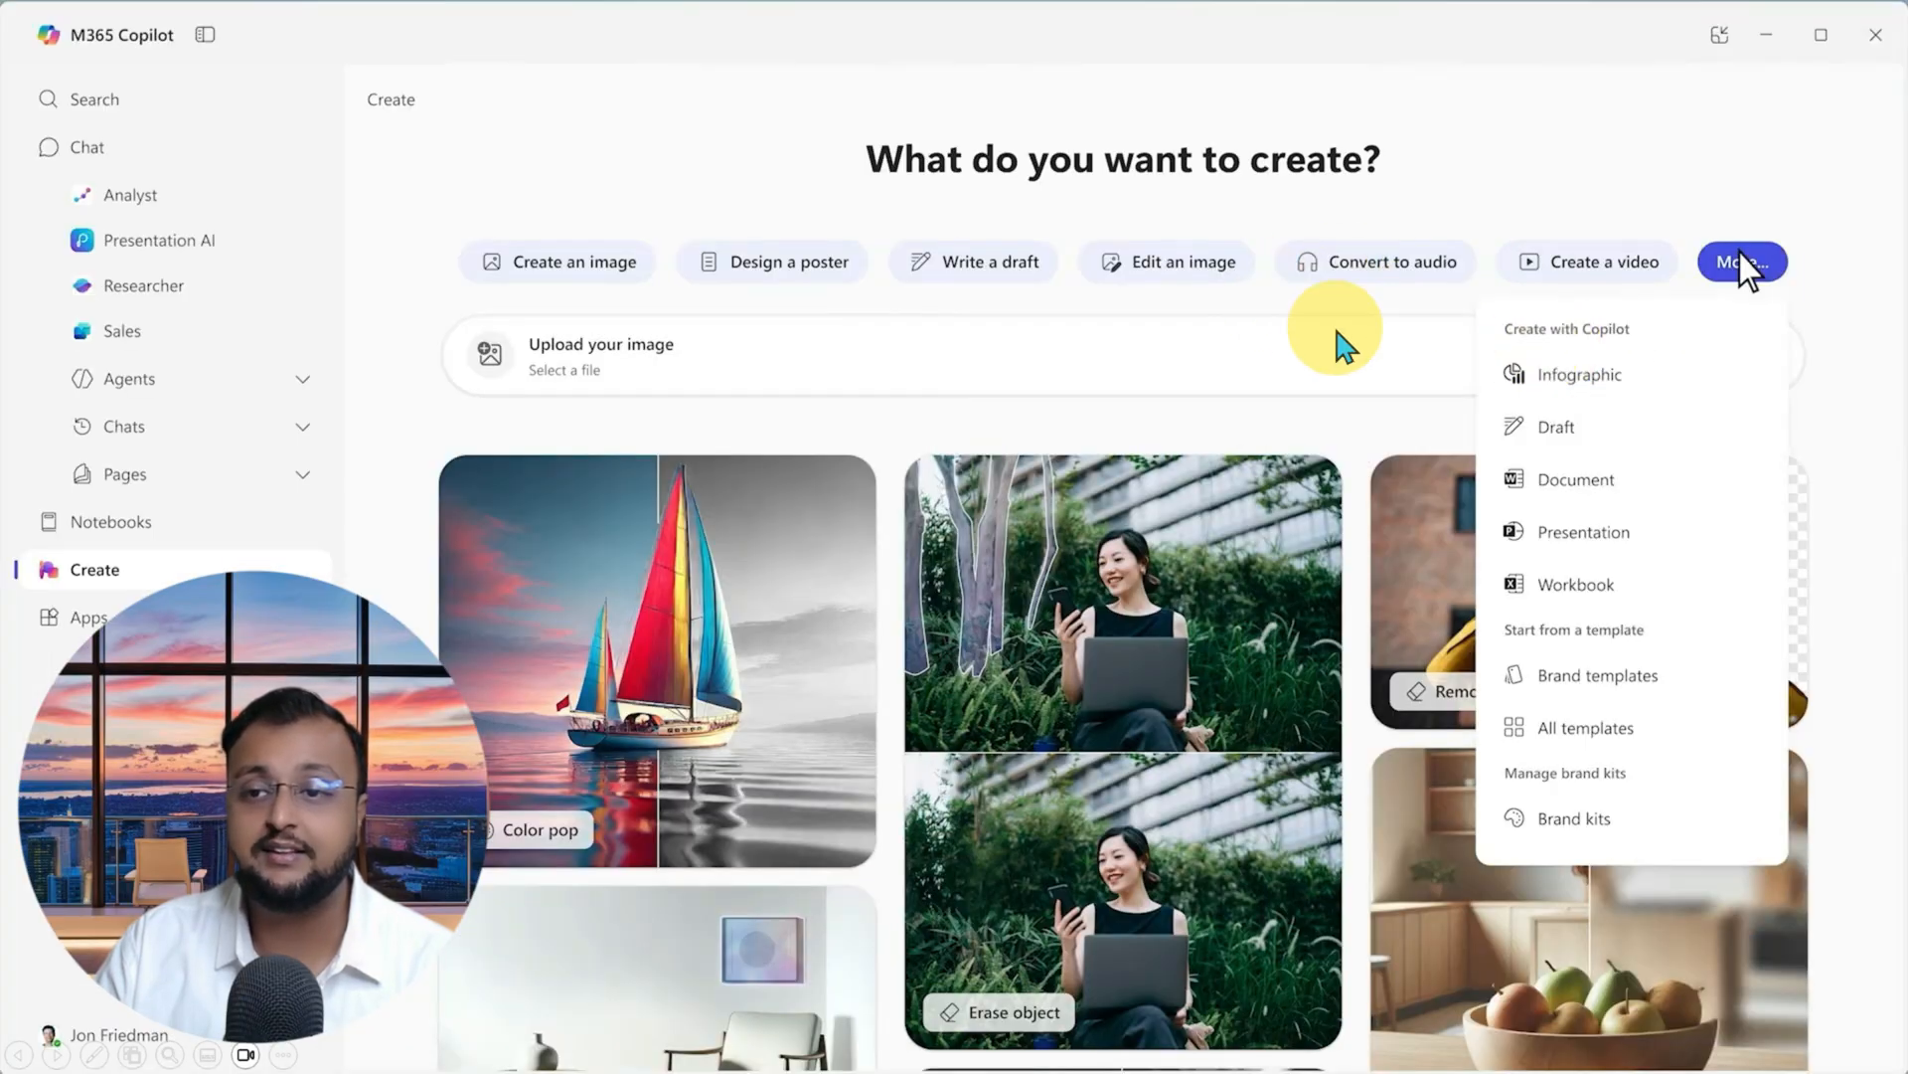
mouse_move(417, 224)
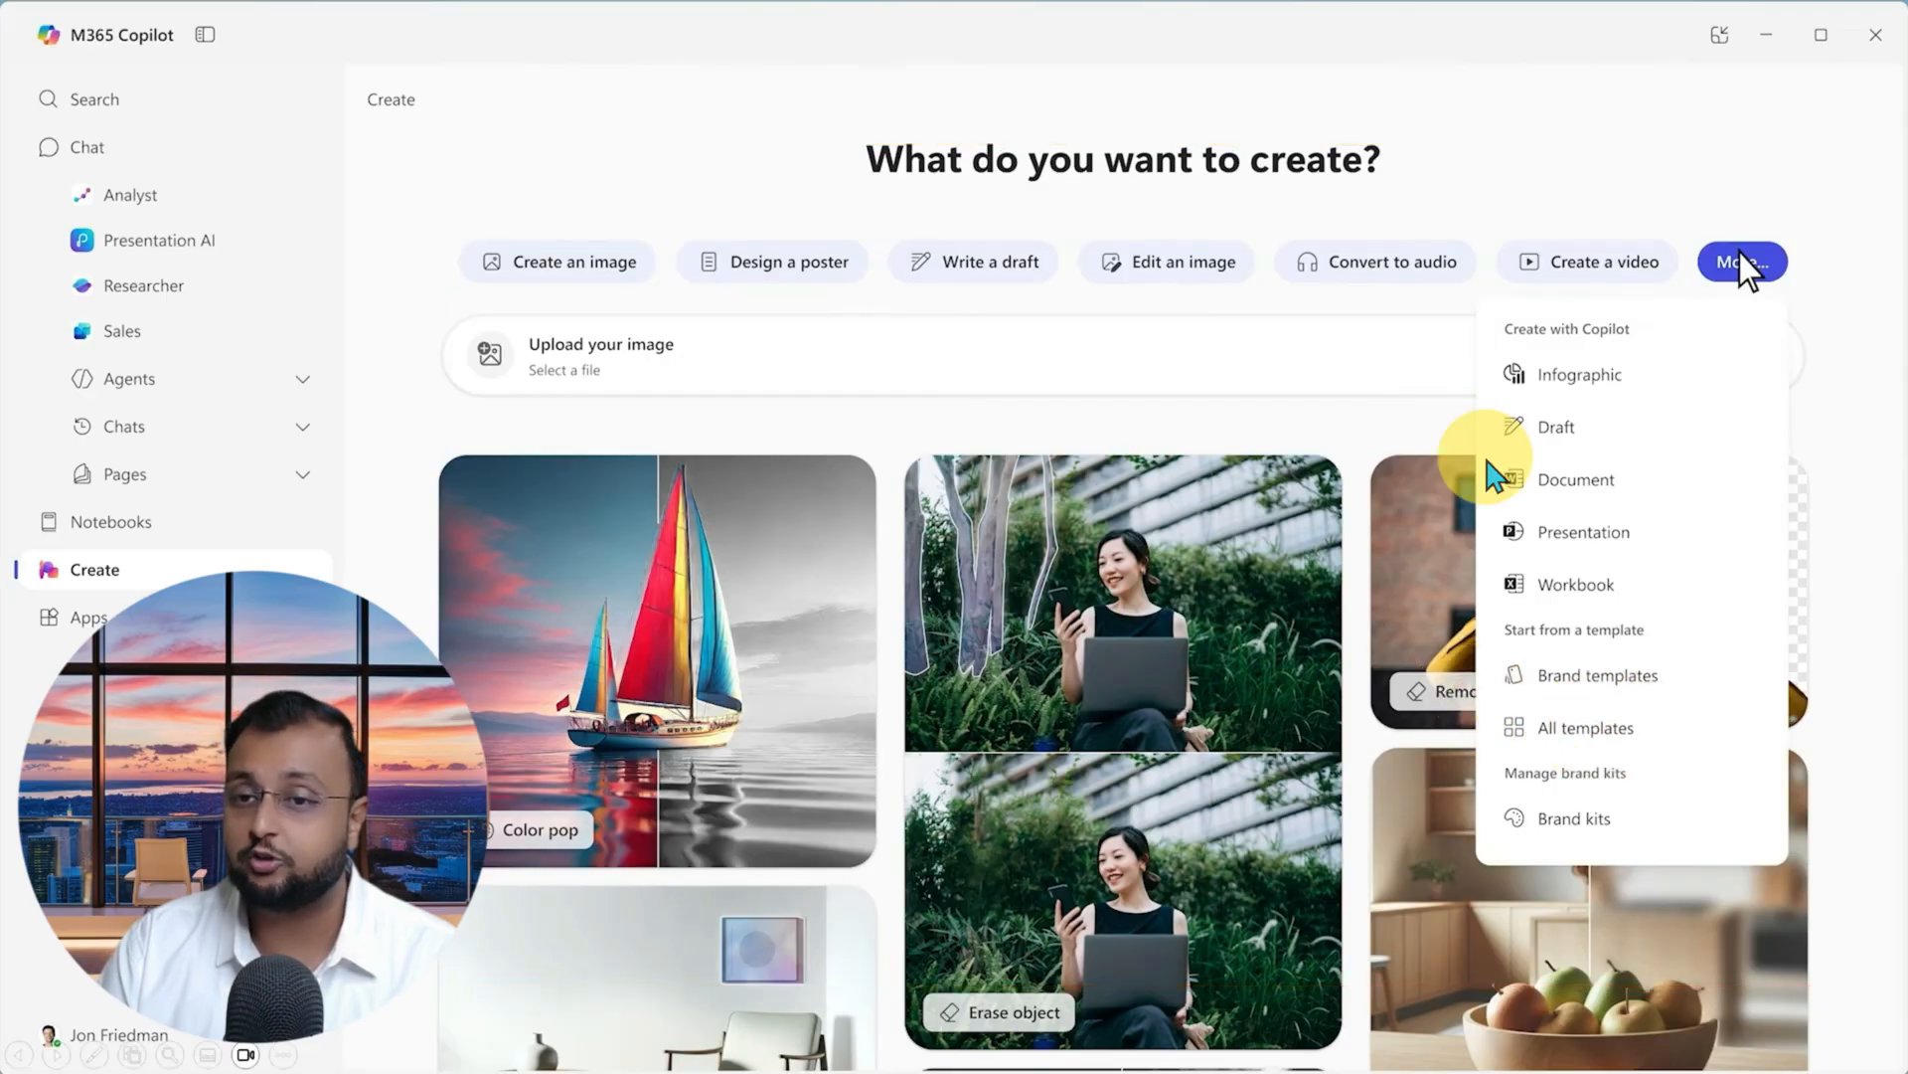
click(1598, 674)
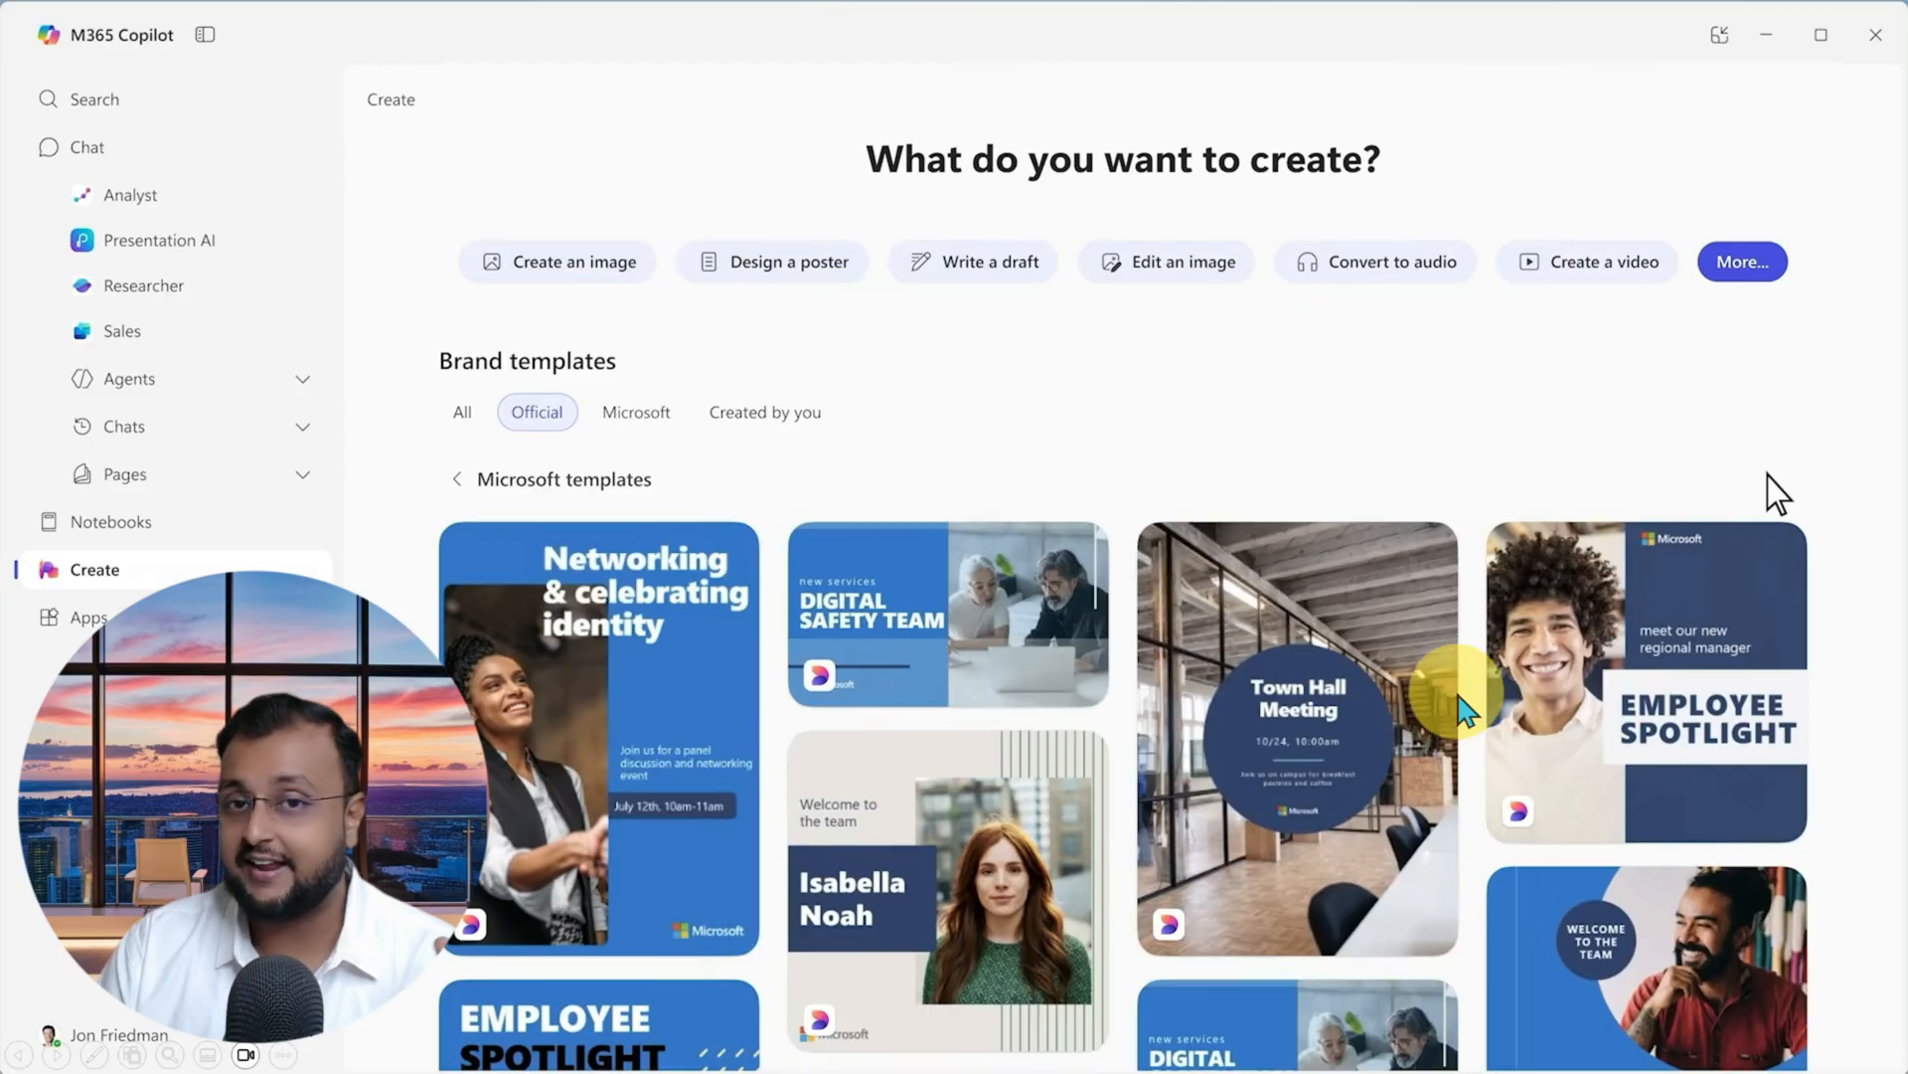
mouse_move(1363, 541)
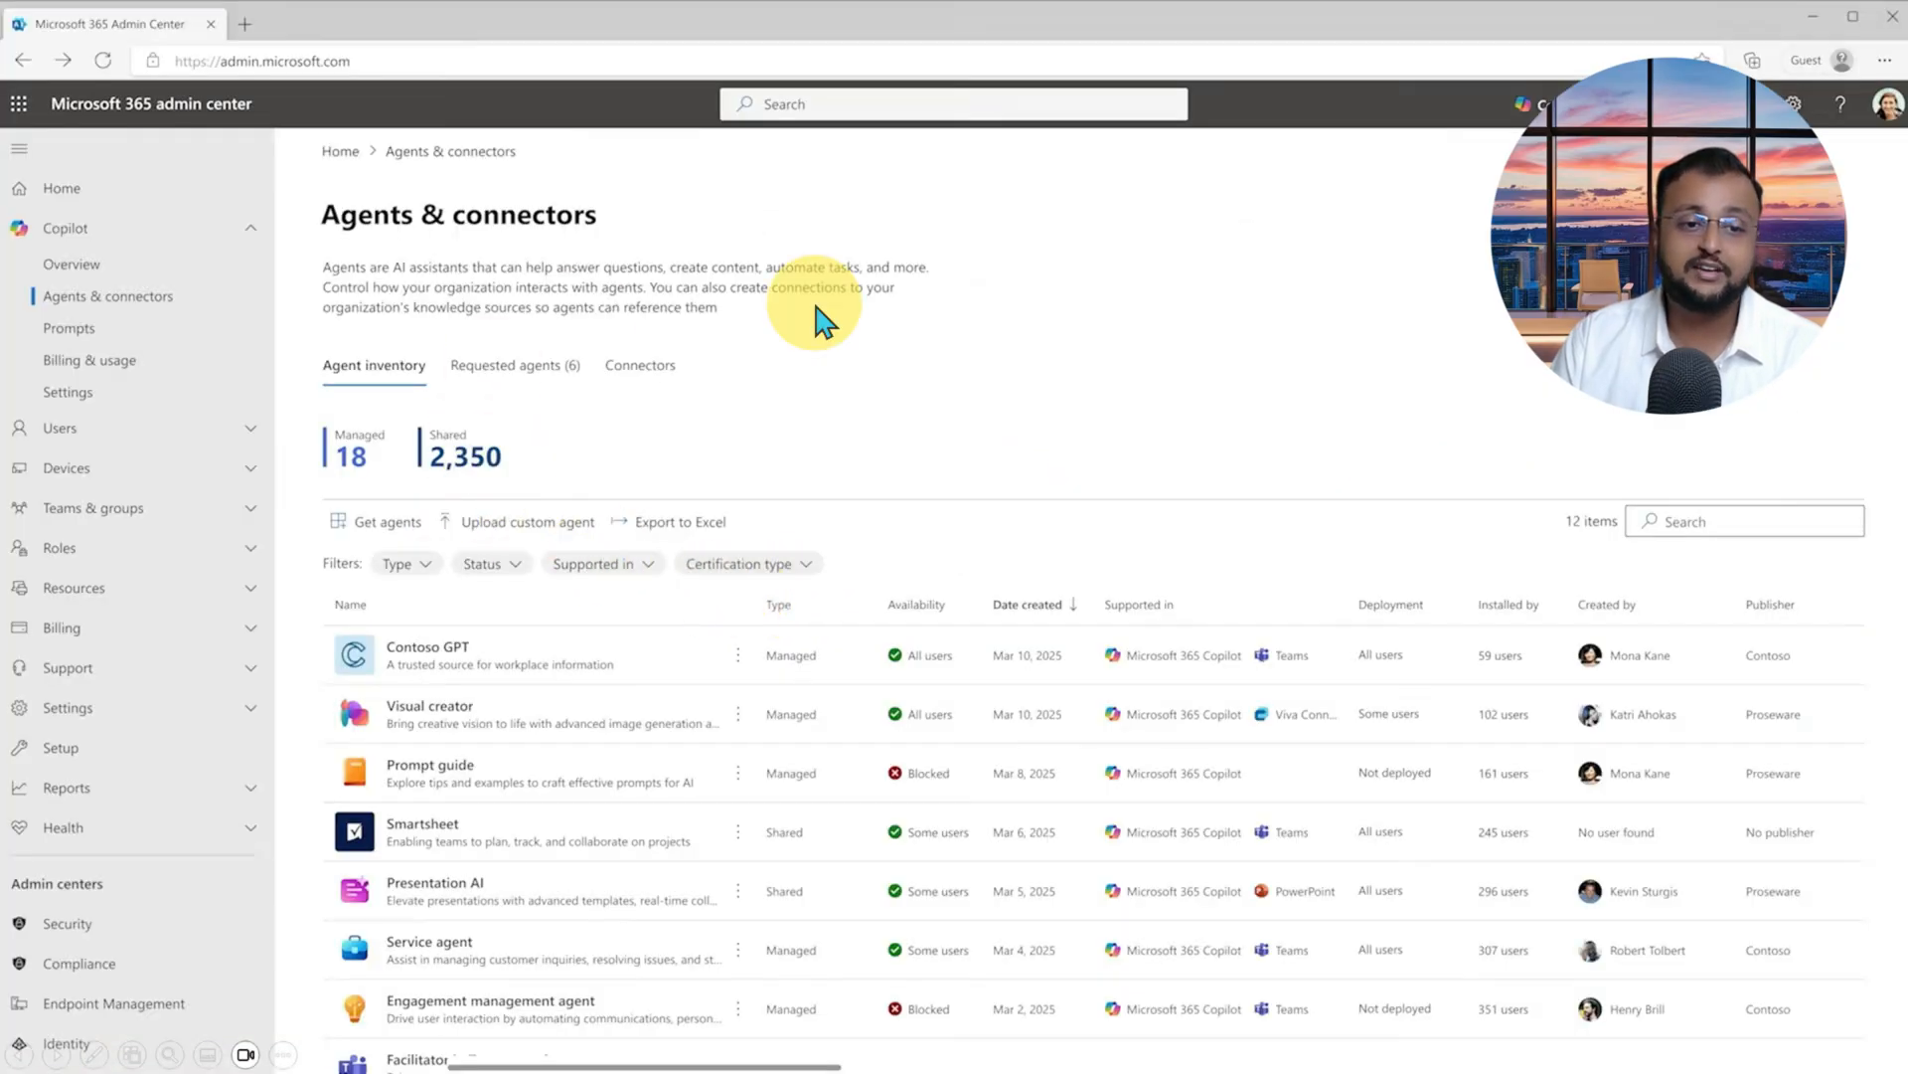
mouse_move(1016, 688)
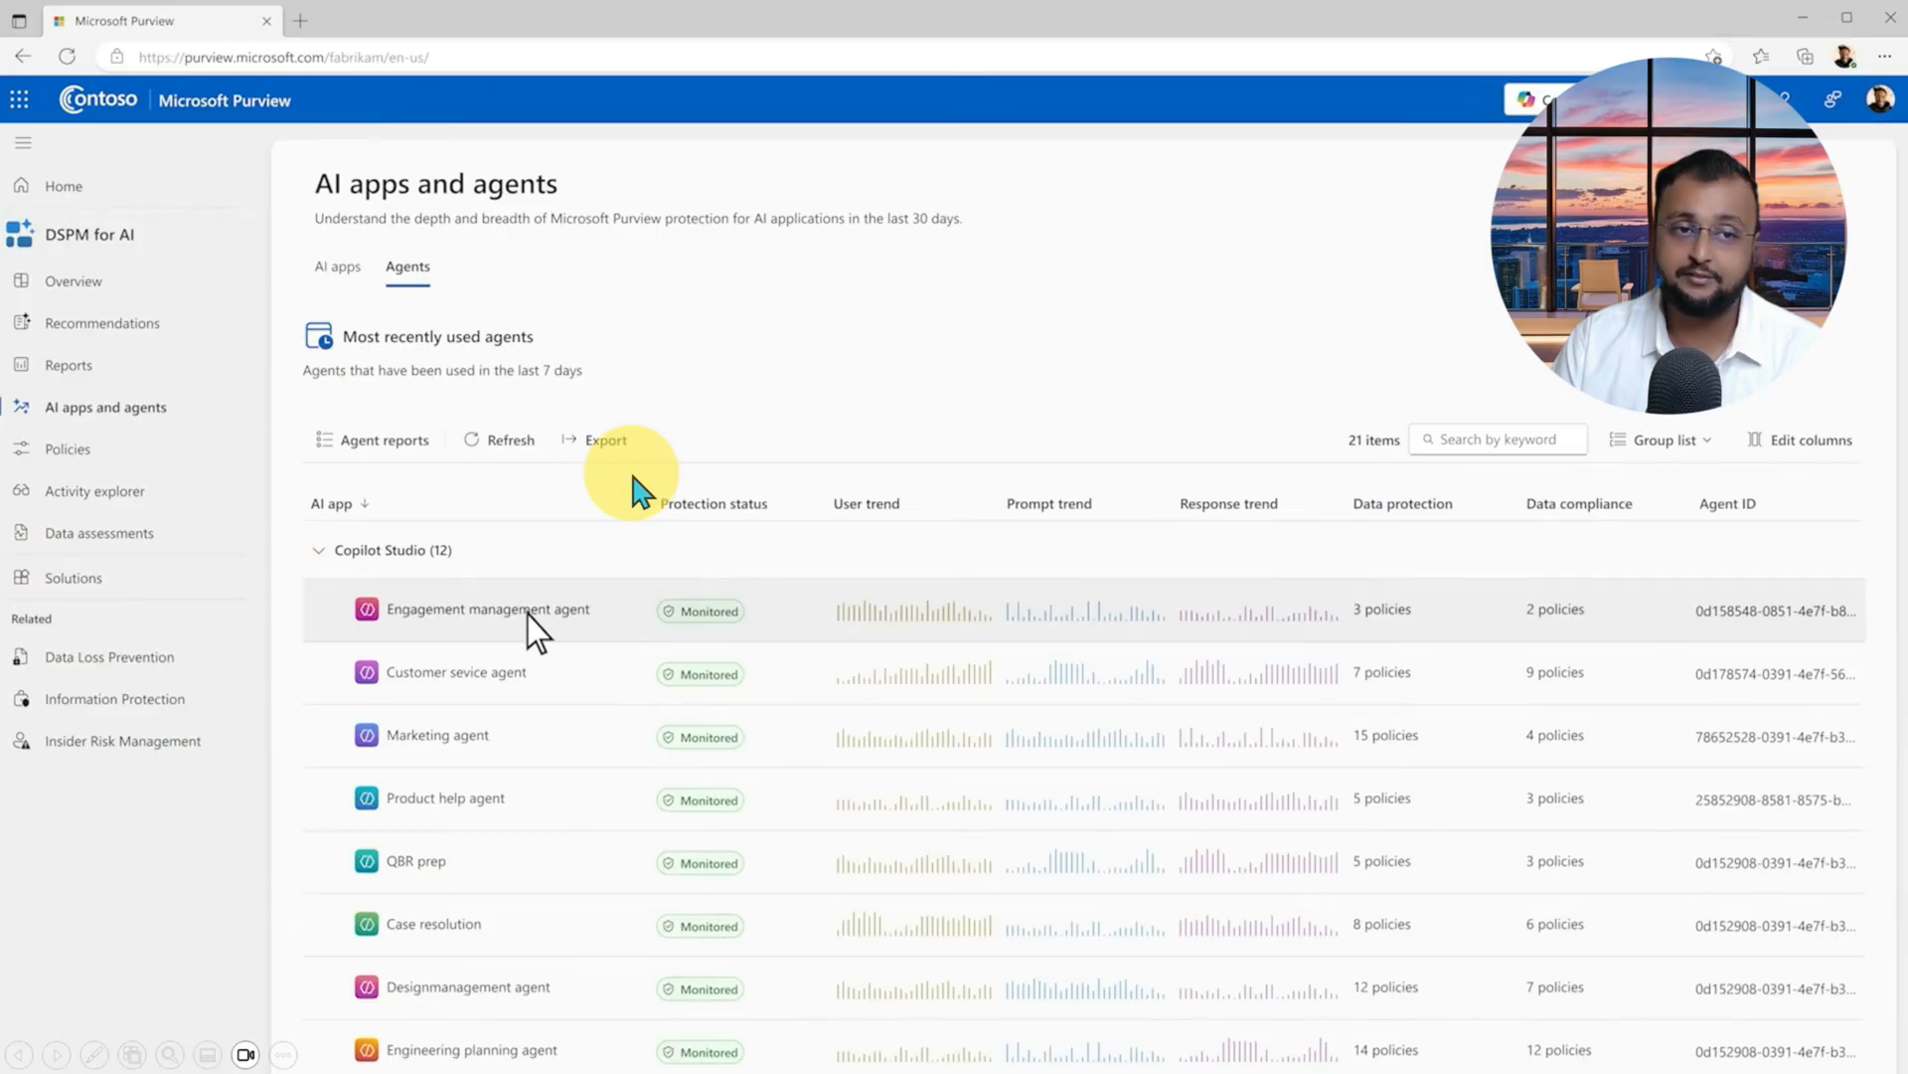
mouse_move(1173, 638)
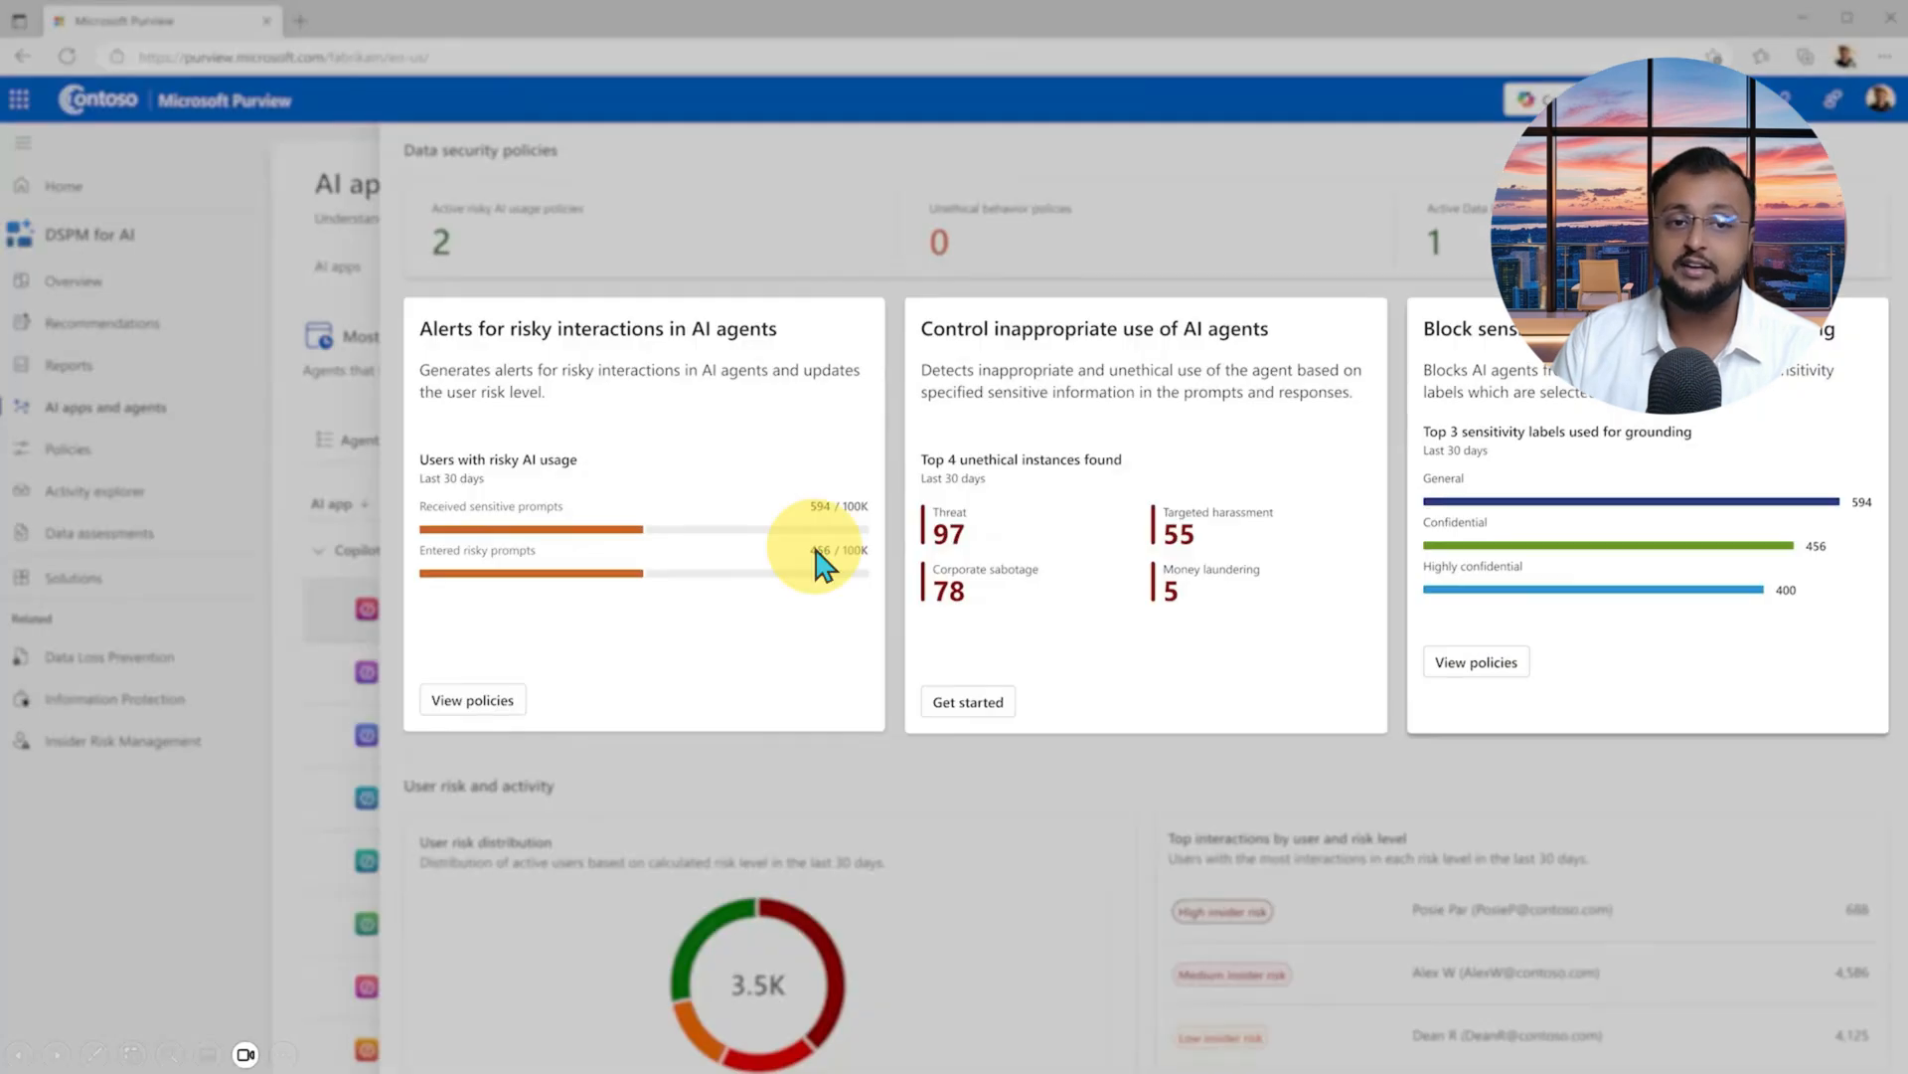
mouse_move(1102, 833)
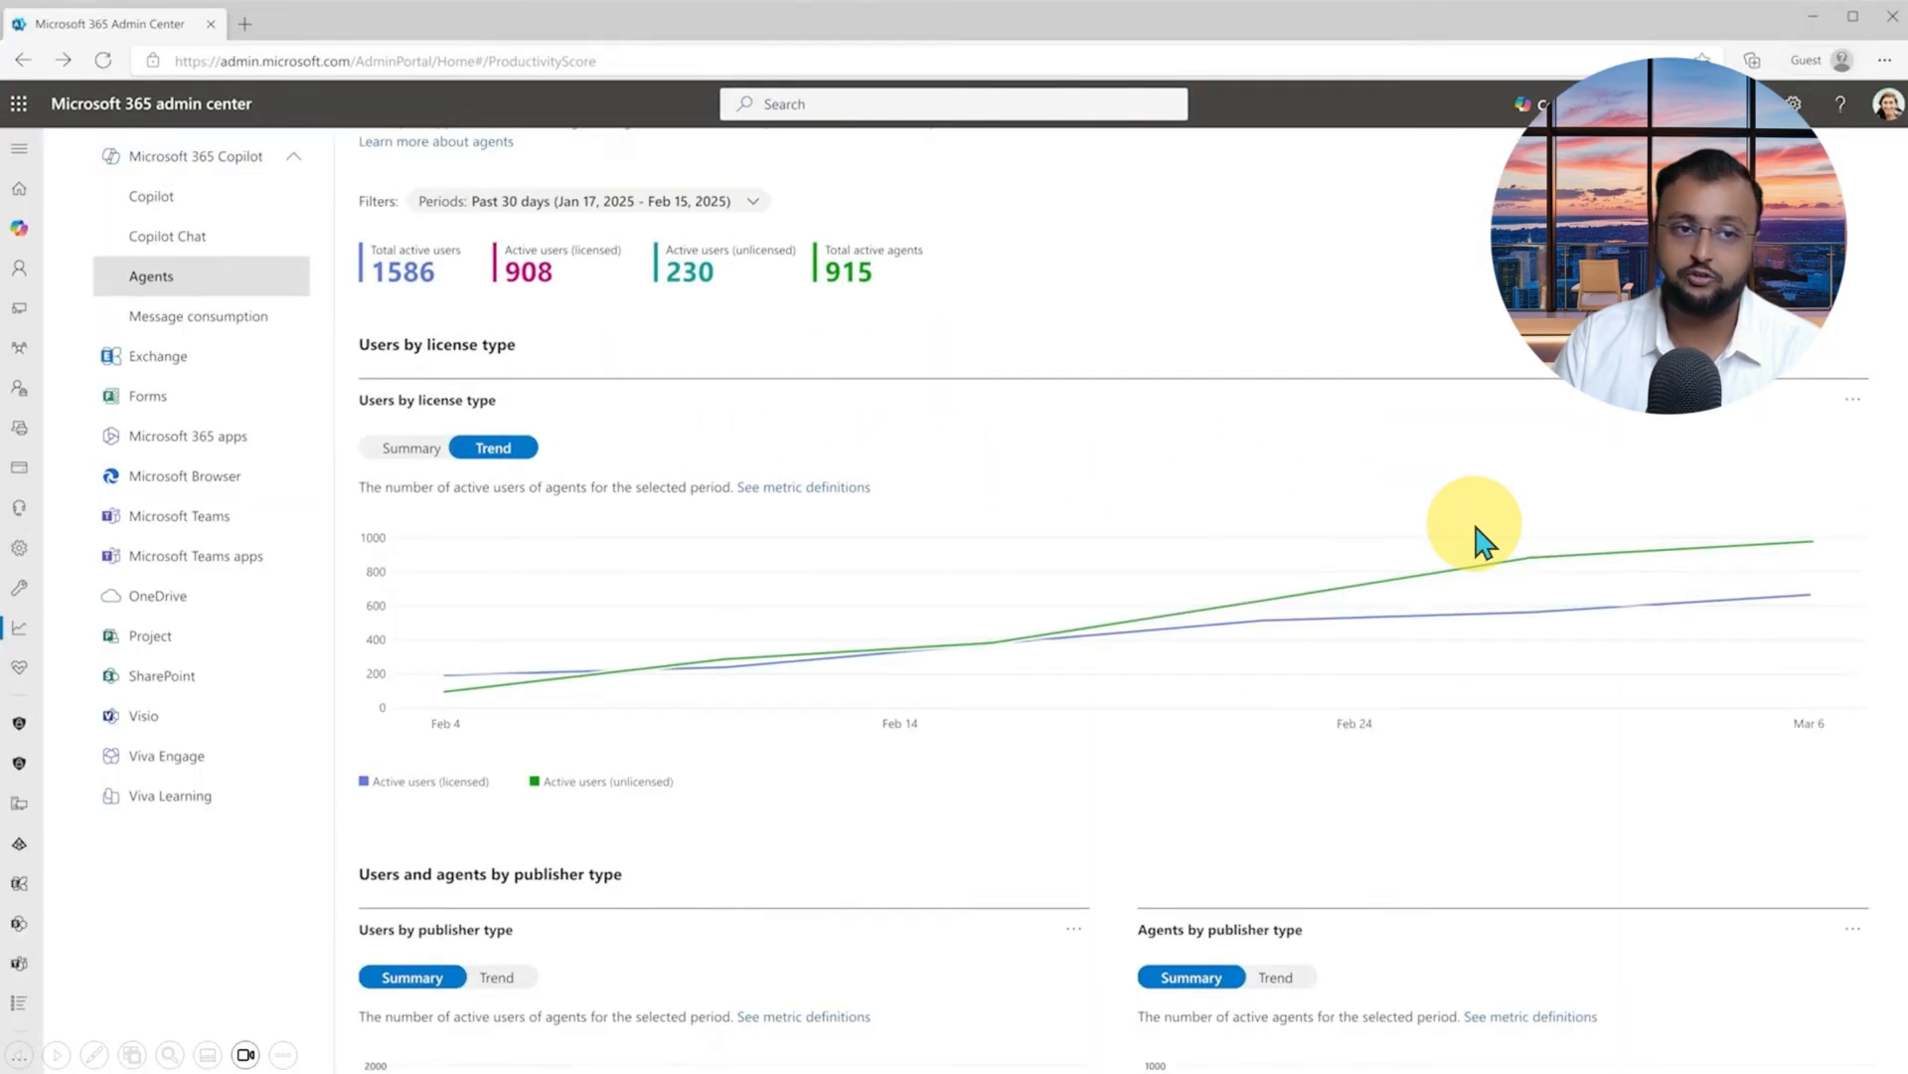
mouse_move(767, 797)
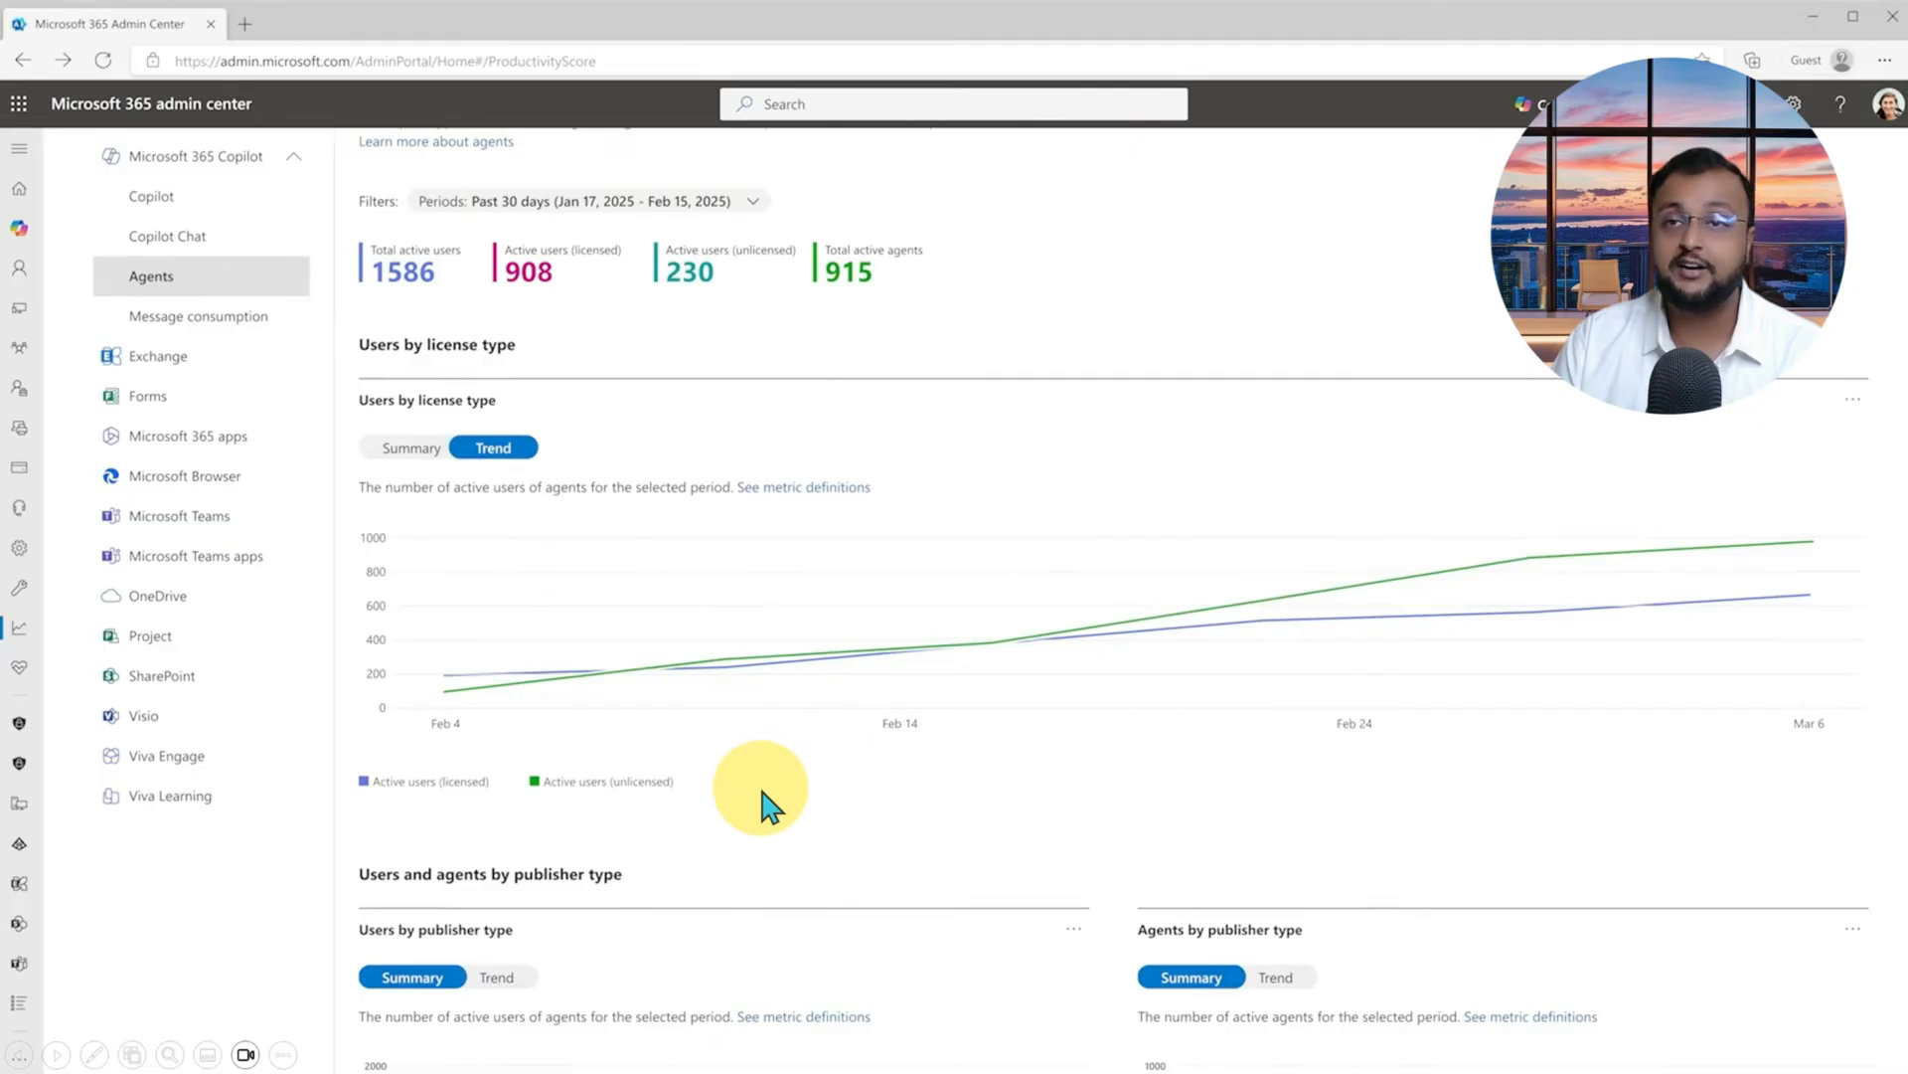
mouse_move(729, 767)
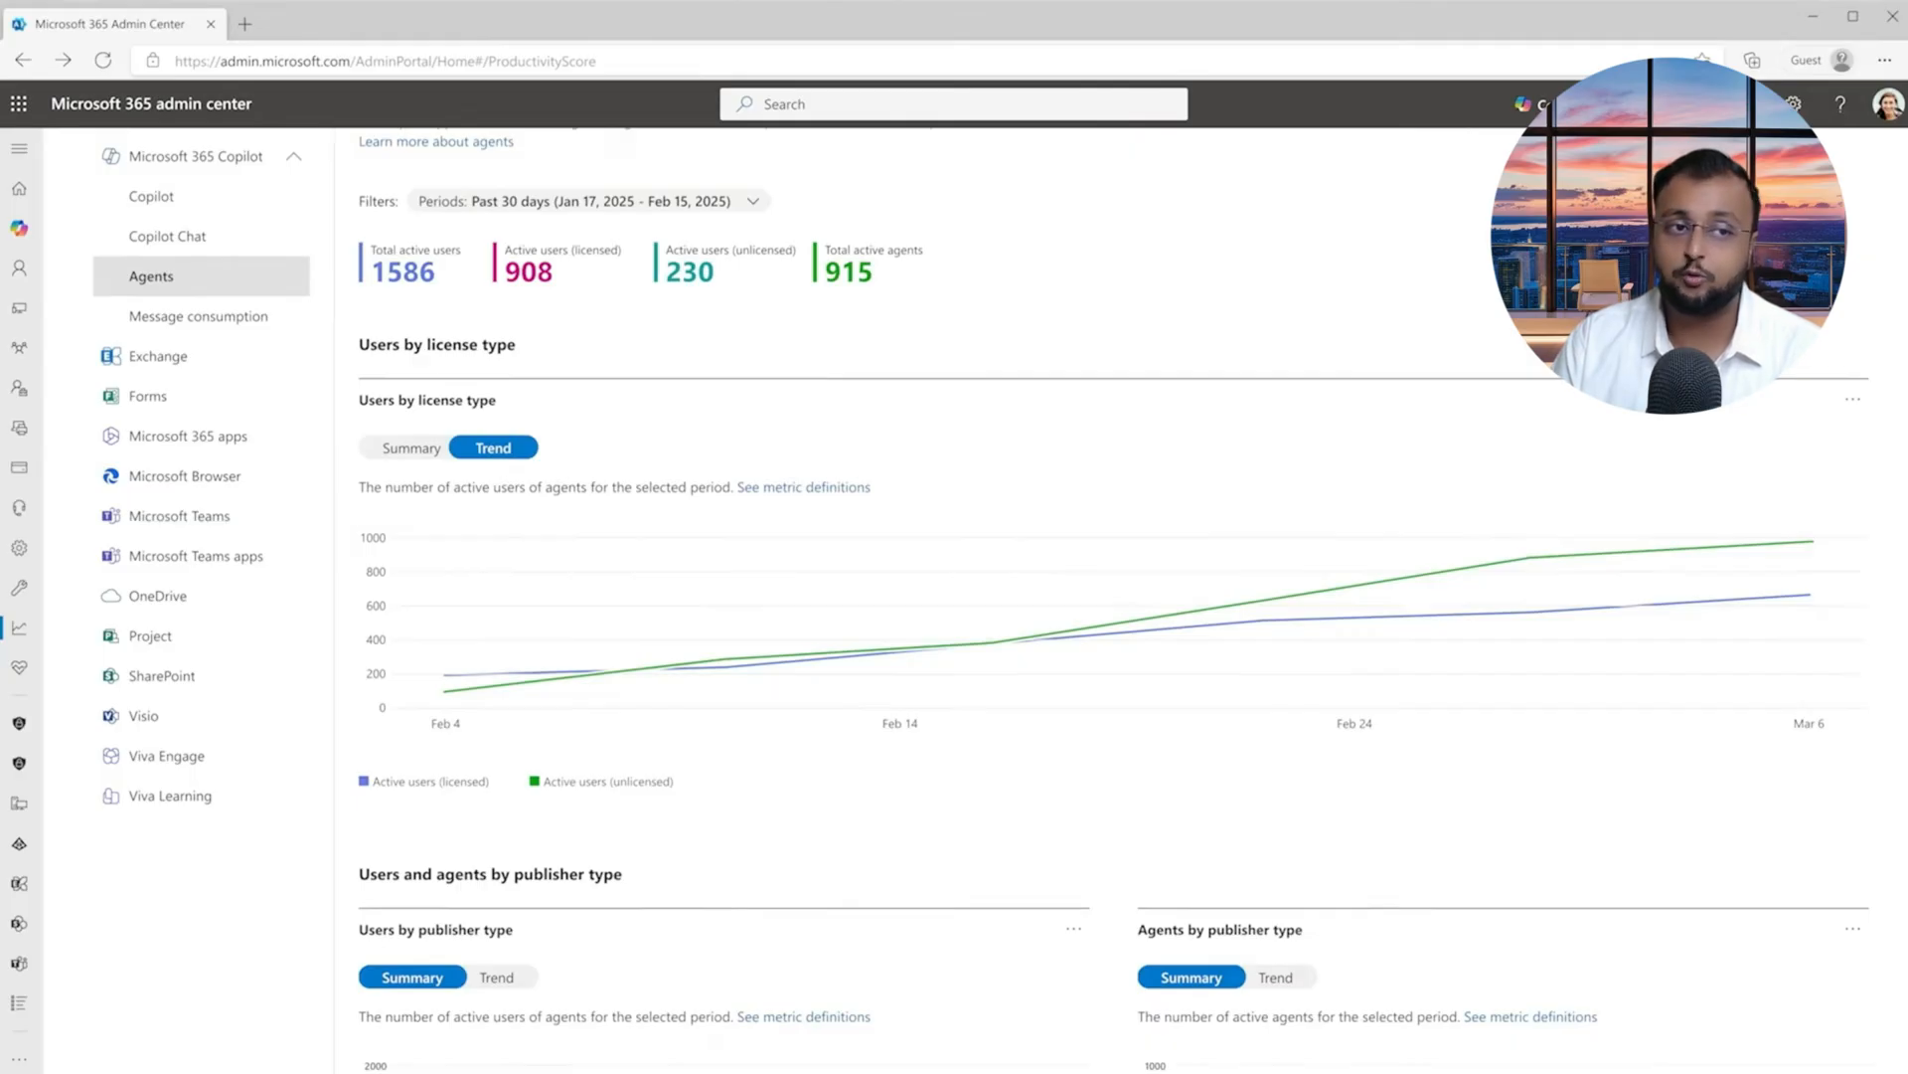
Step: Show the agents Insights dashboard: 73% session resolution, 4.2 satisfaction, 4,400 assisted hours
click(108, 294)
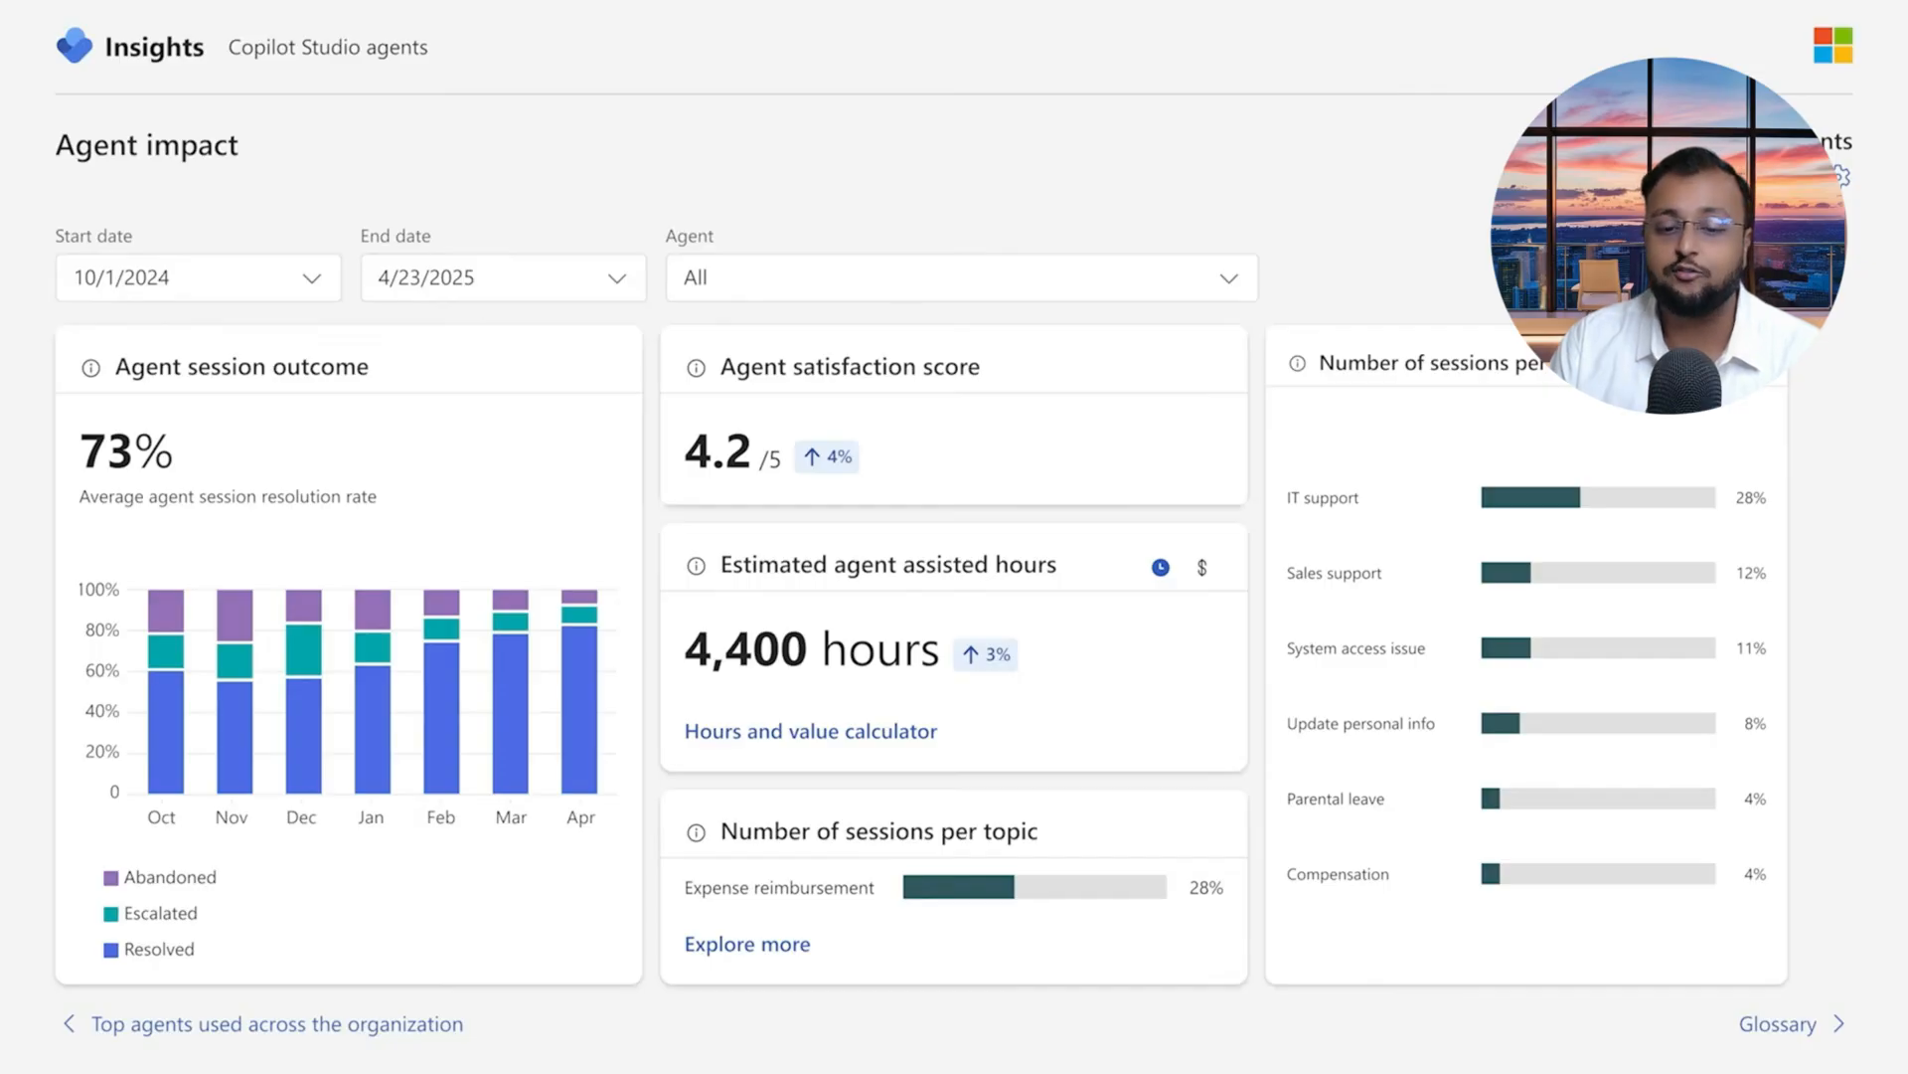
mouse_move(1141, 364)
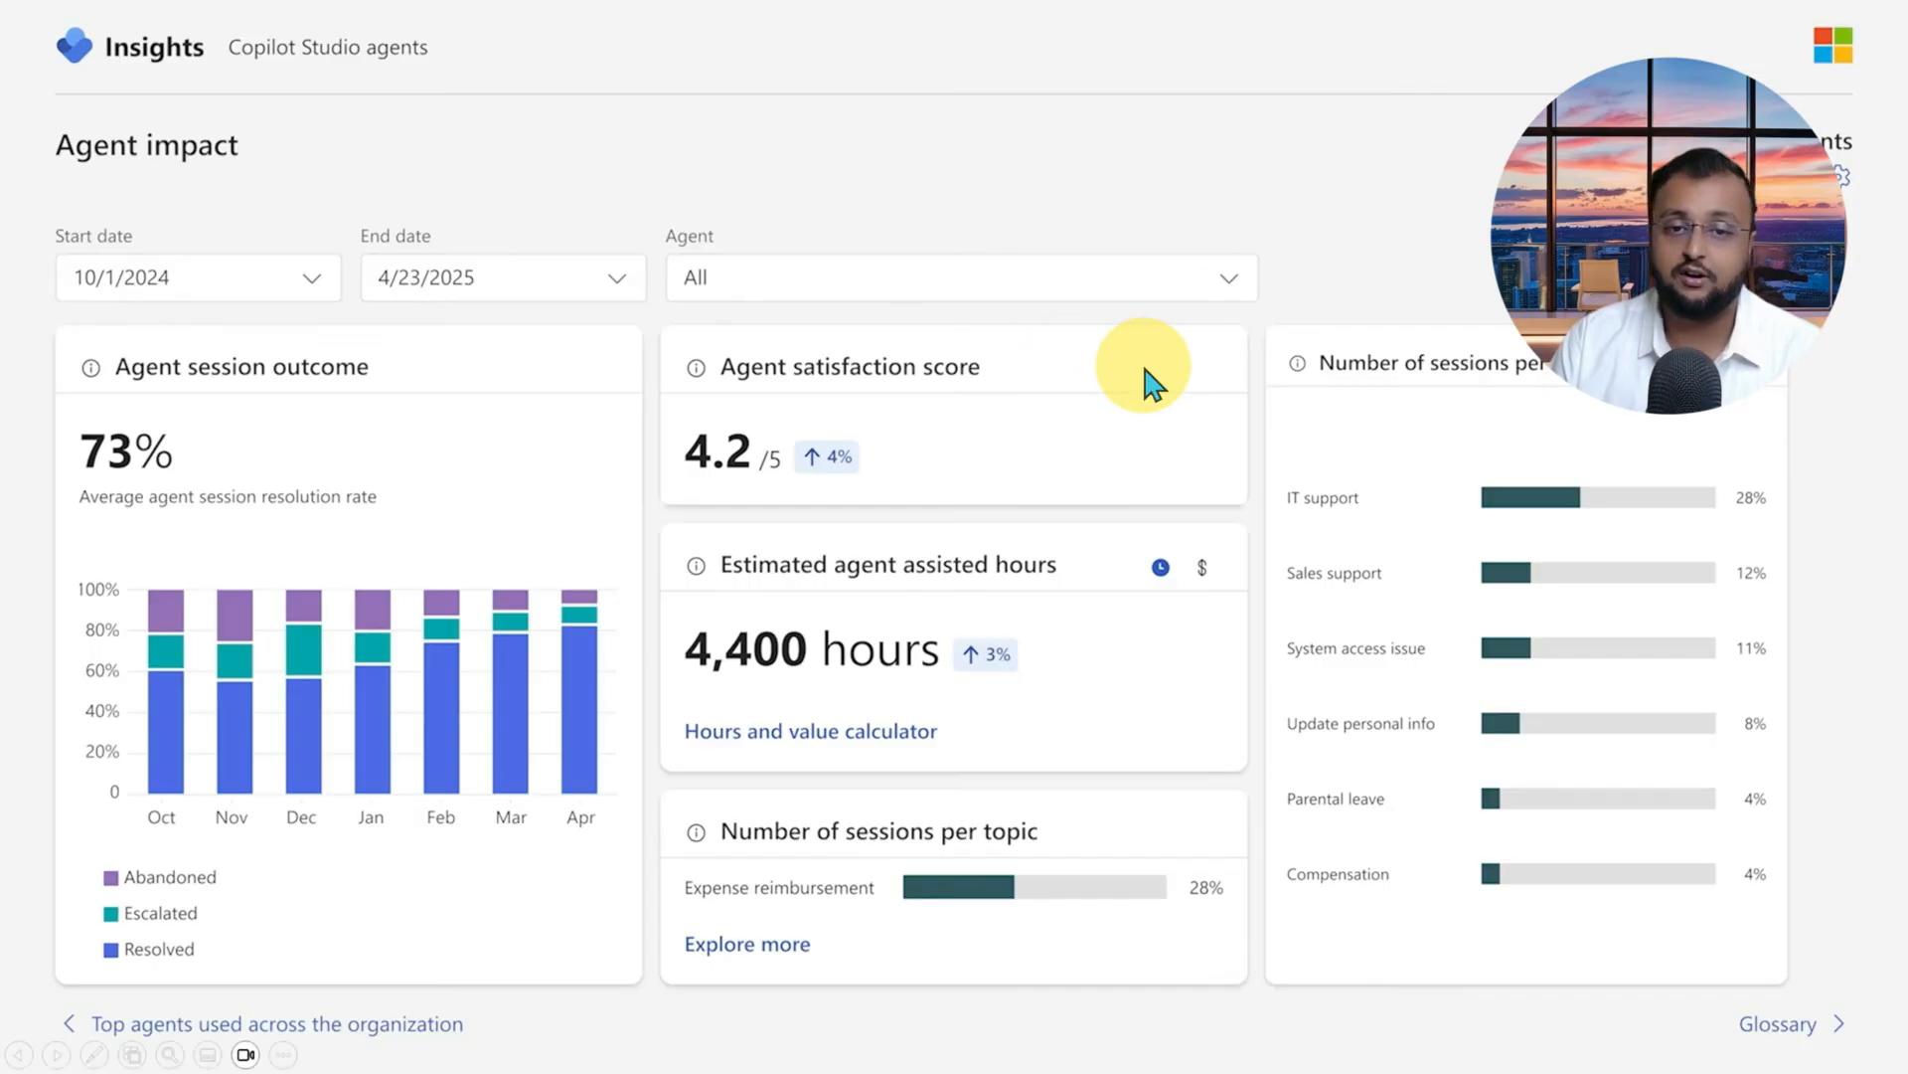
mouse_move(833, 390)
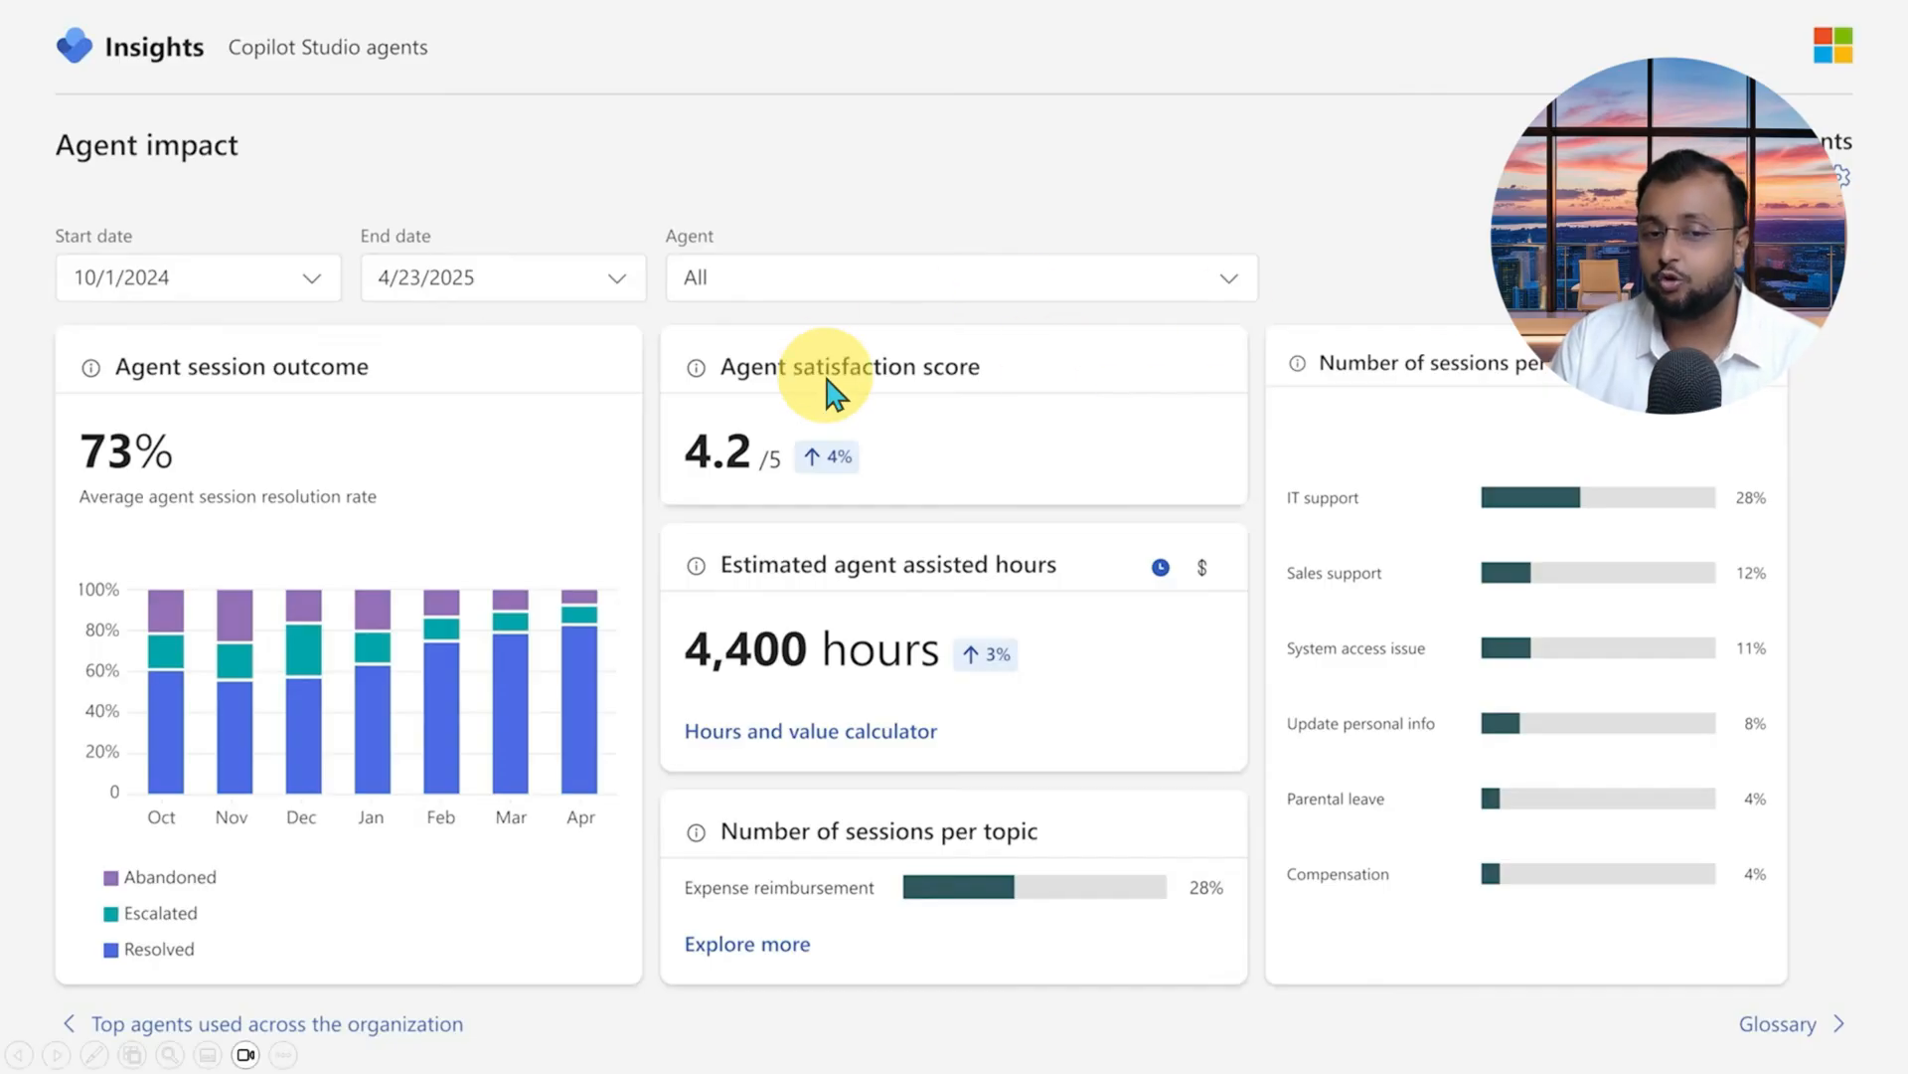
mouse_move(827, 401)
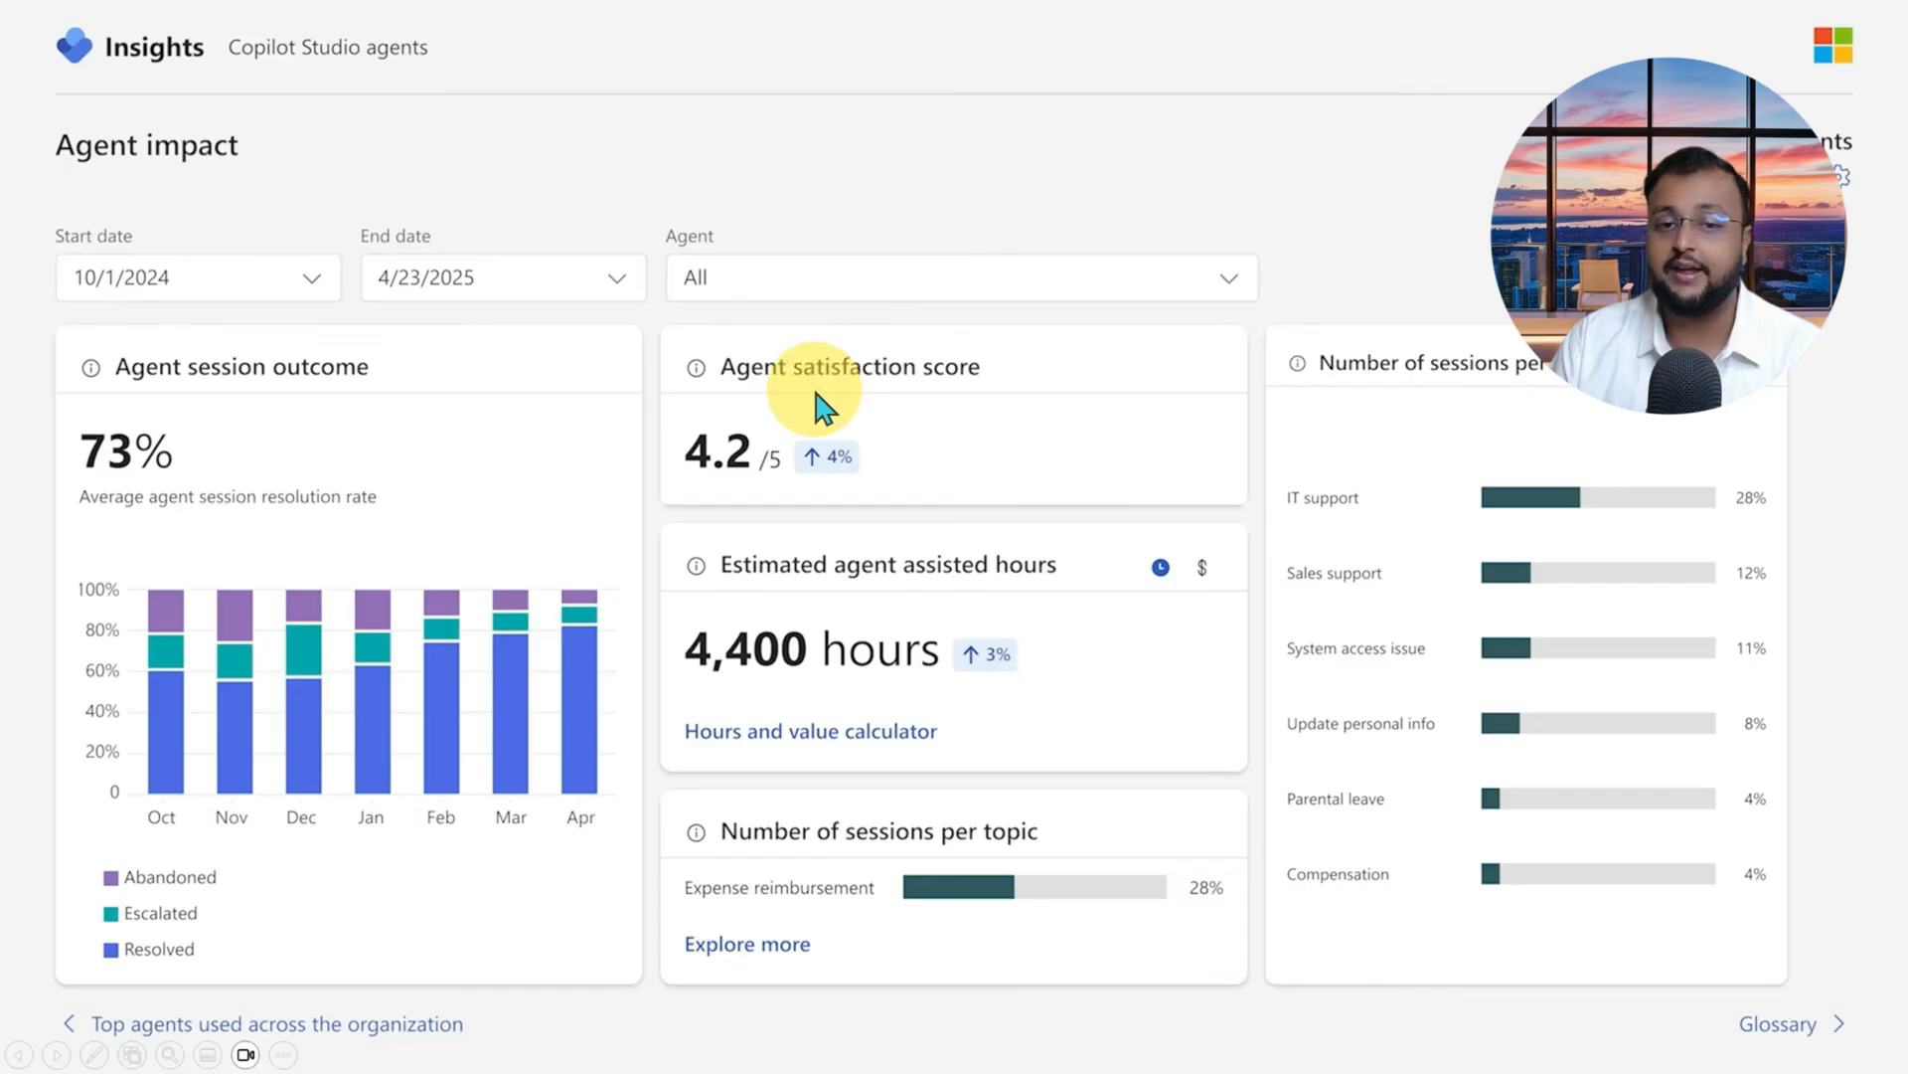
mouse_move(768, 609)
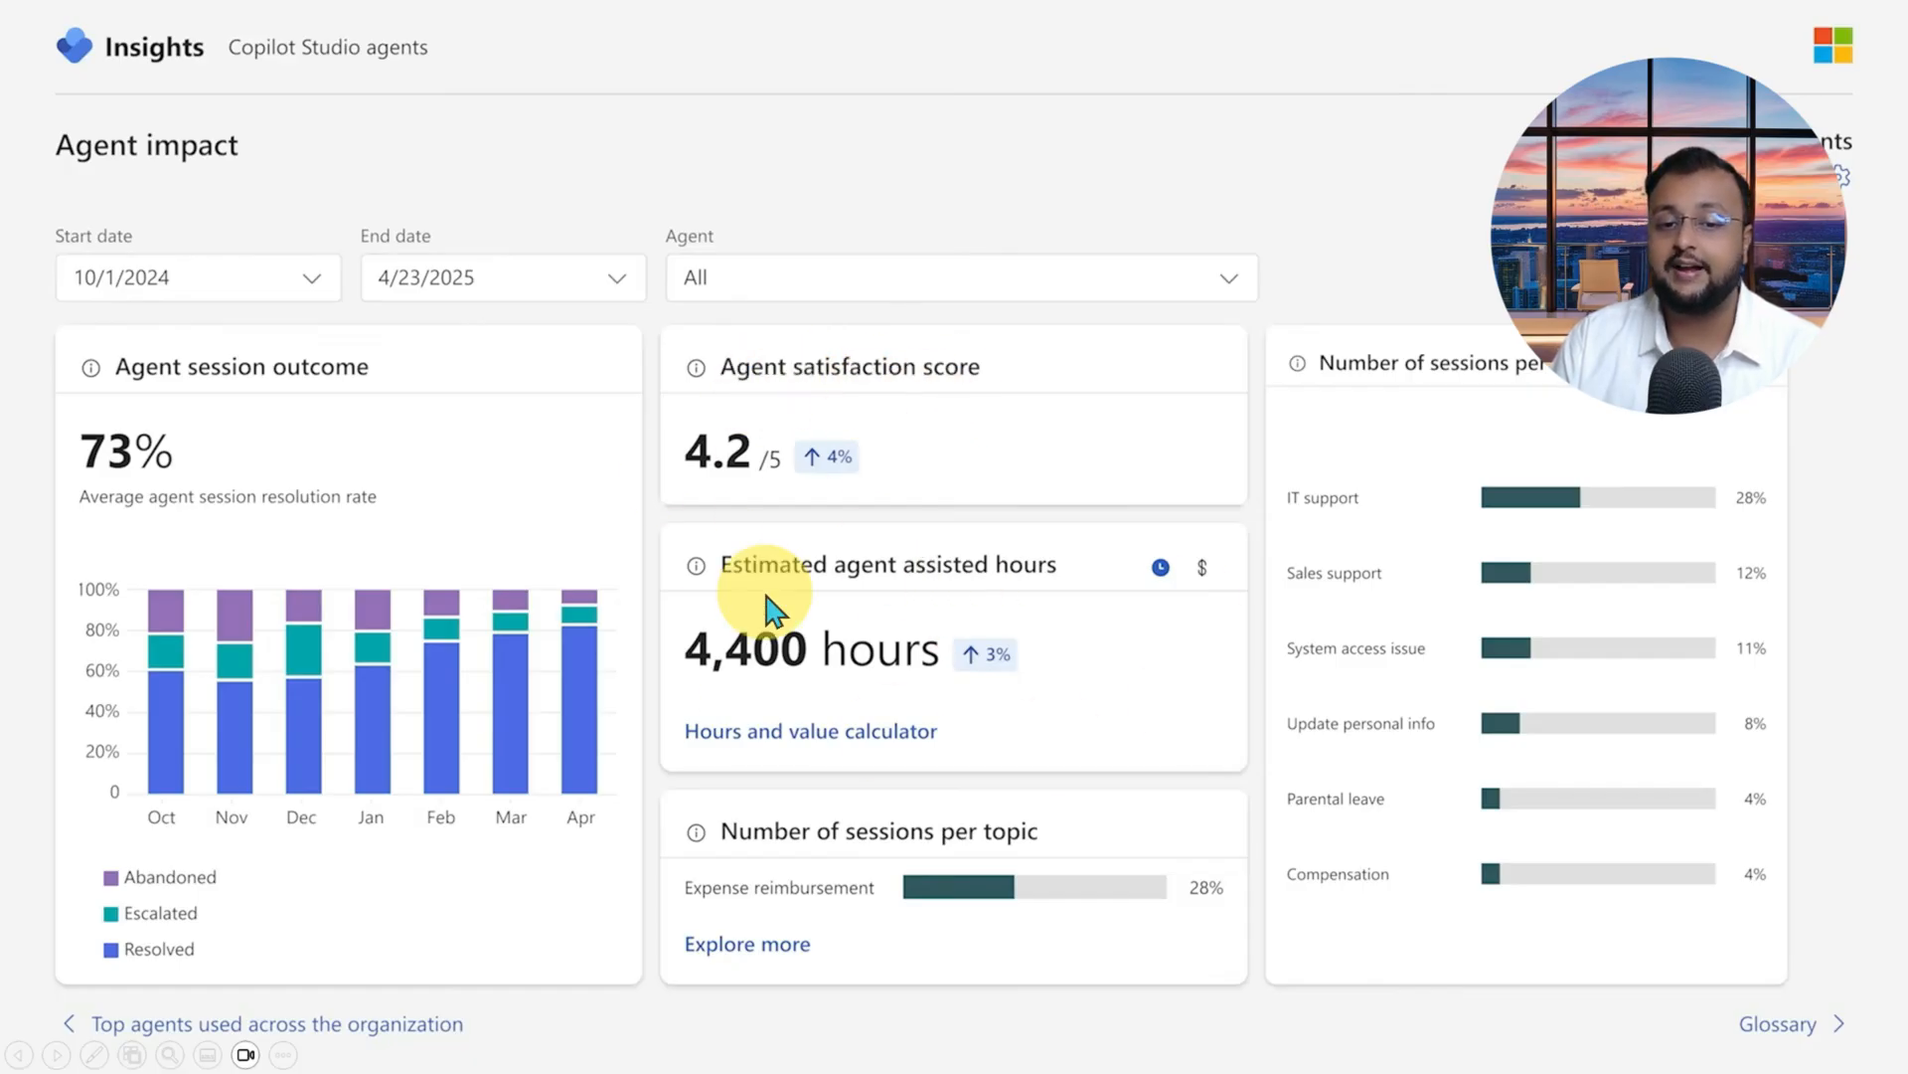
mouse_move(1028, 778)
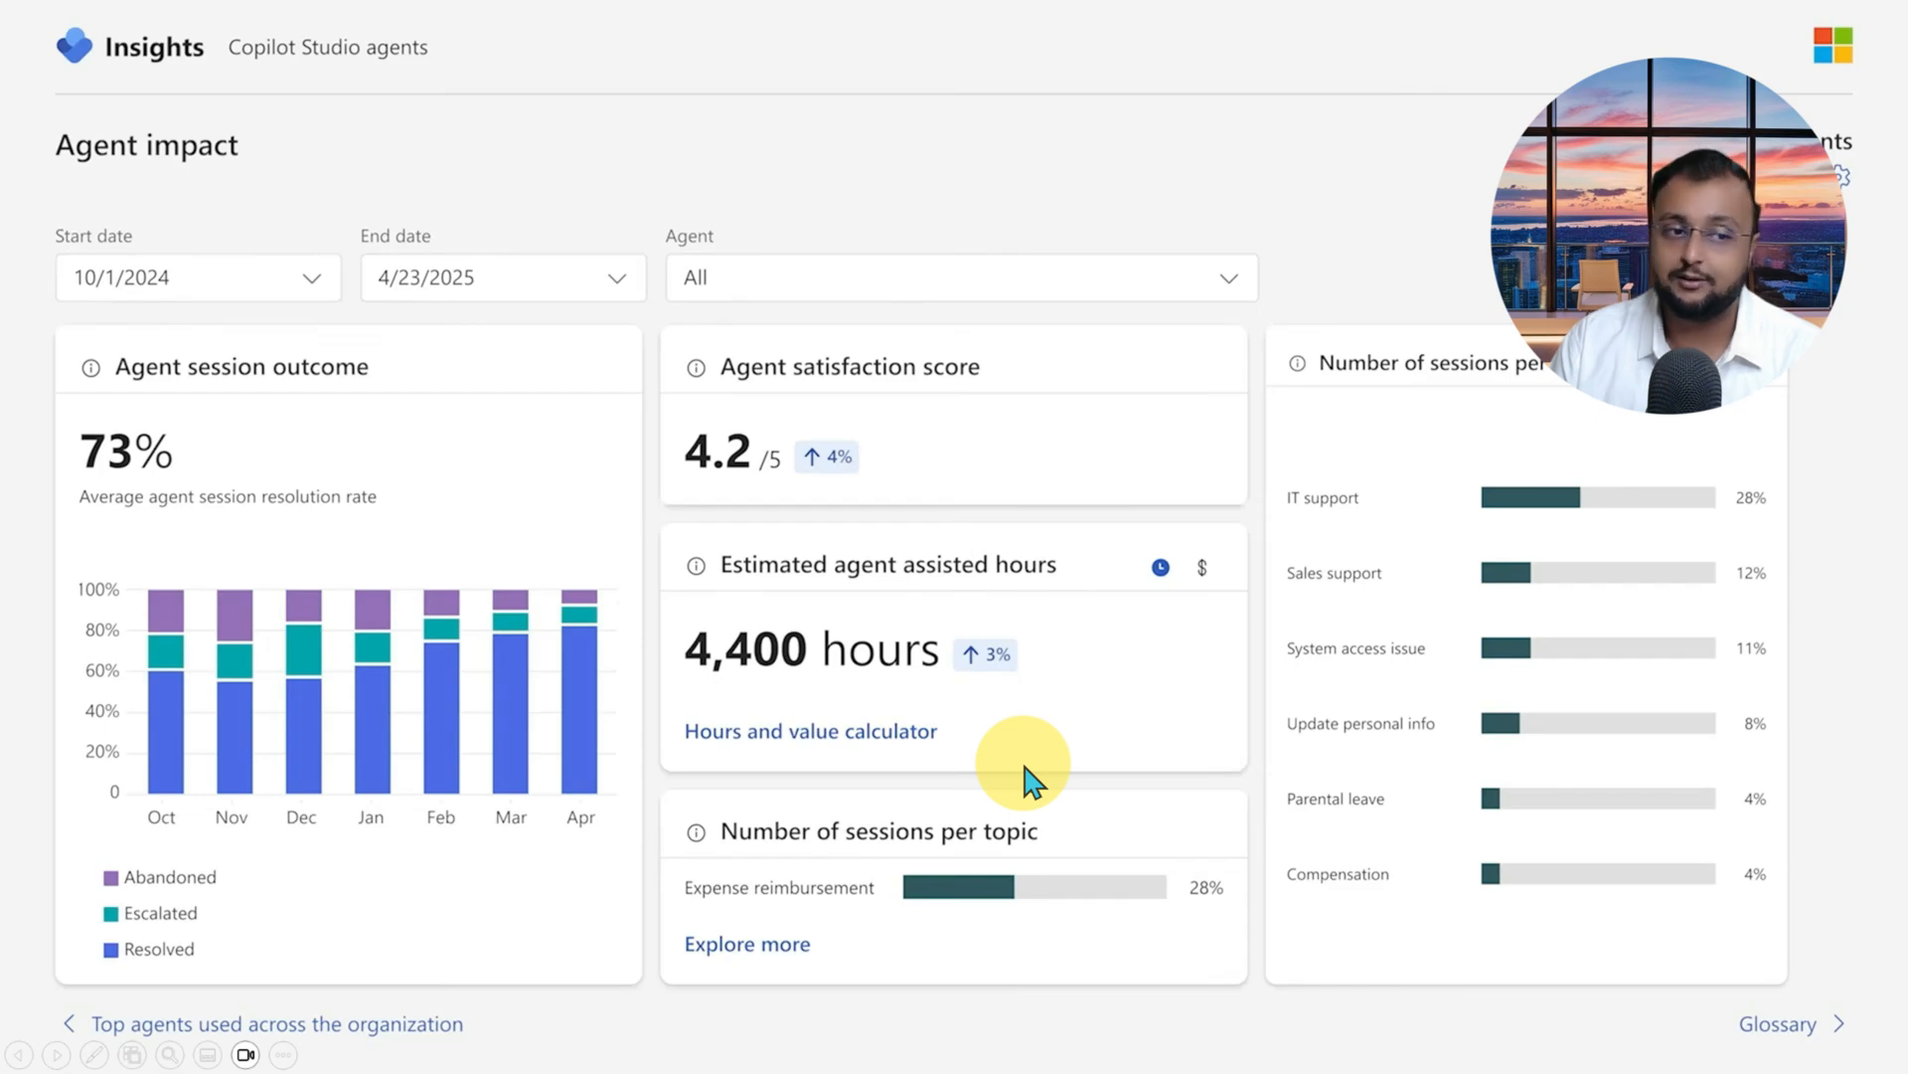
mouse_move(1026, 764)
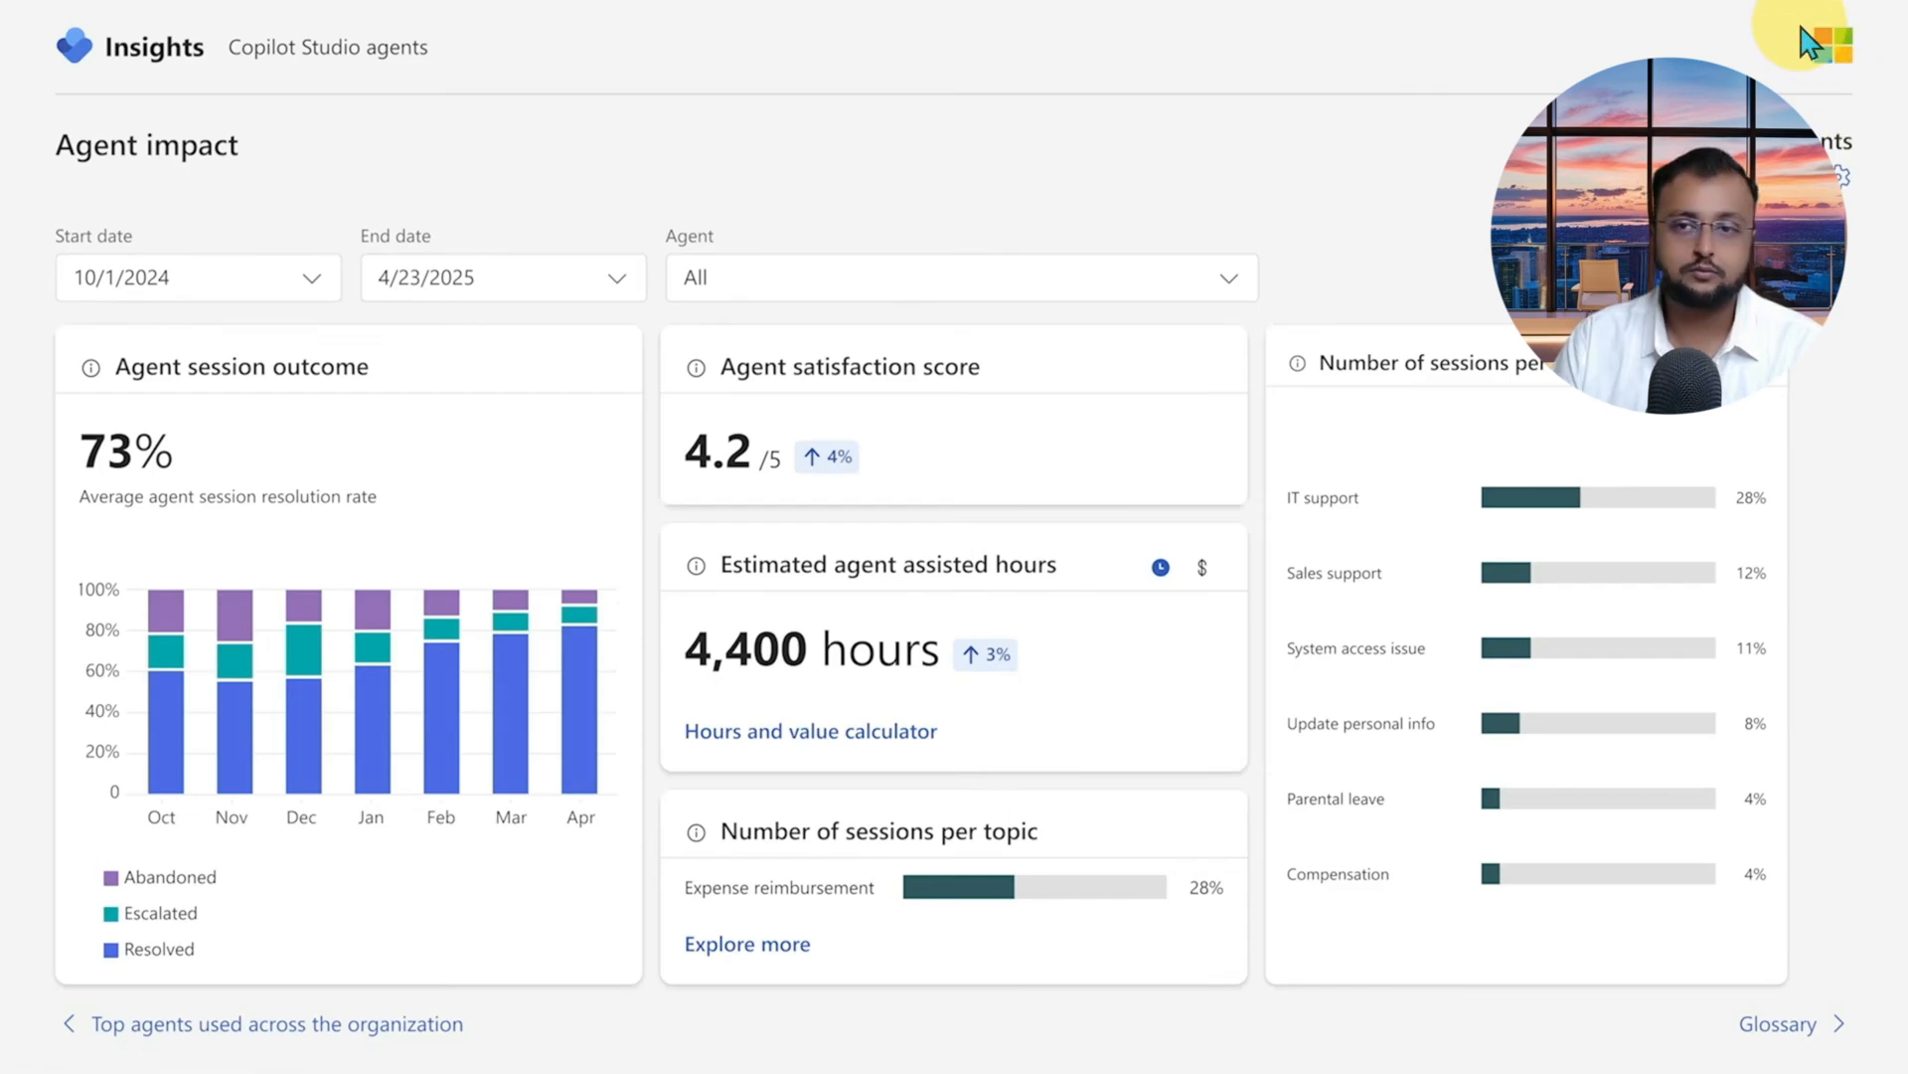
mouse_move(1342, 217)
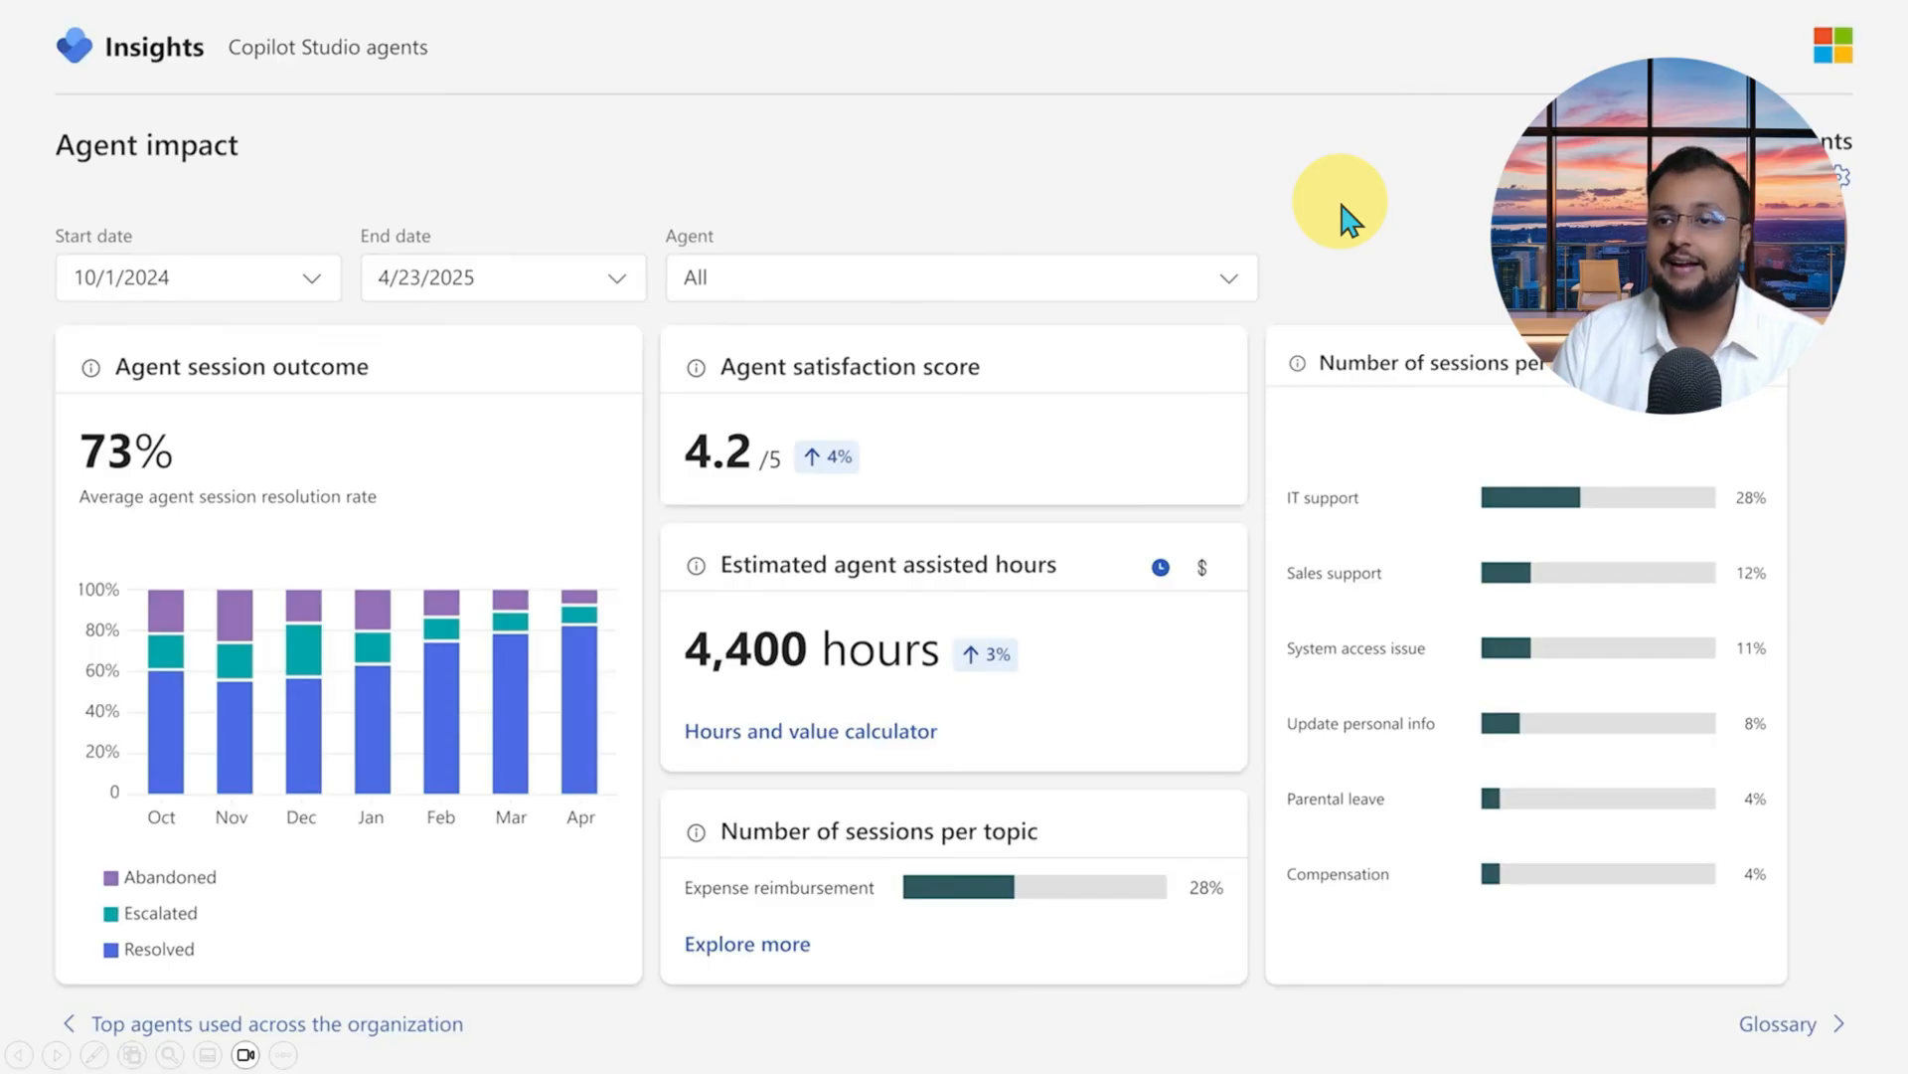